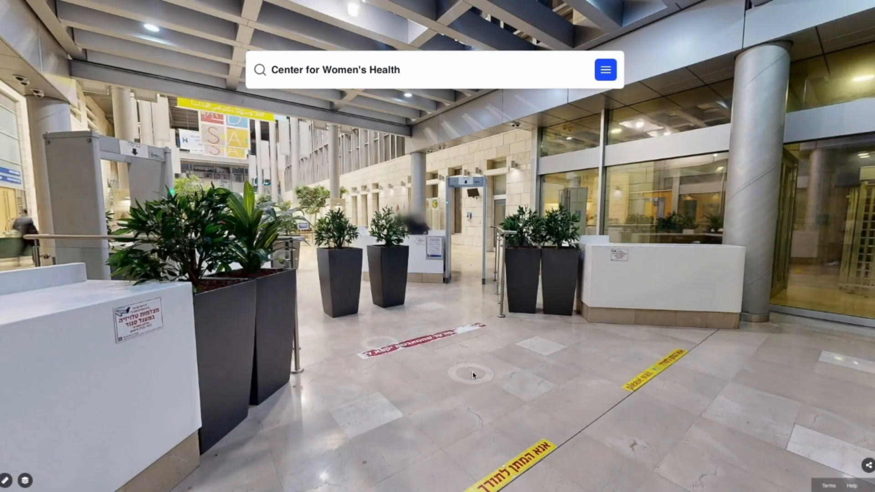
Start the route to Center for Women's Health, then leave the tour for the setup page
{"action": "left_click", "coordinate": [473, 373]}
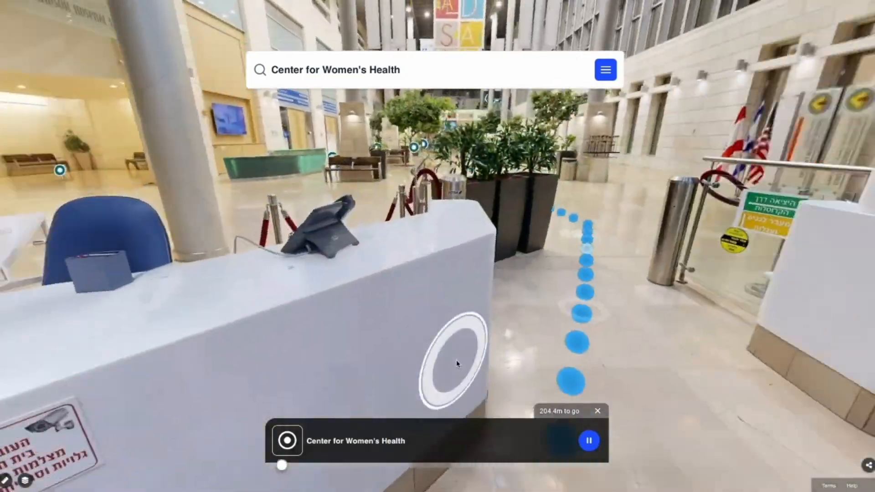
{"action": "left_click", "coordinate": [447, 358]}
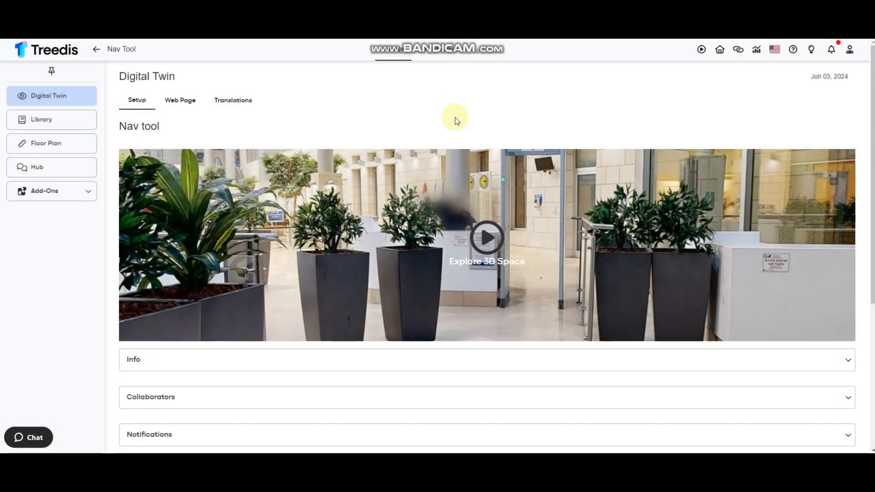
{"action": "mouse_move", "coordinate": [401, 115]}
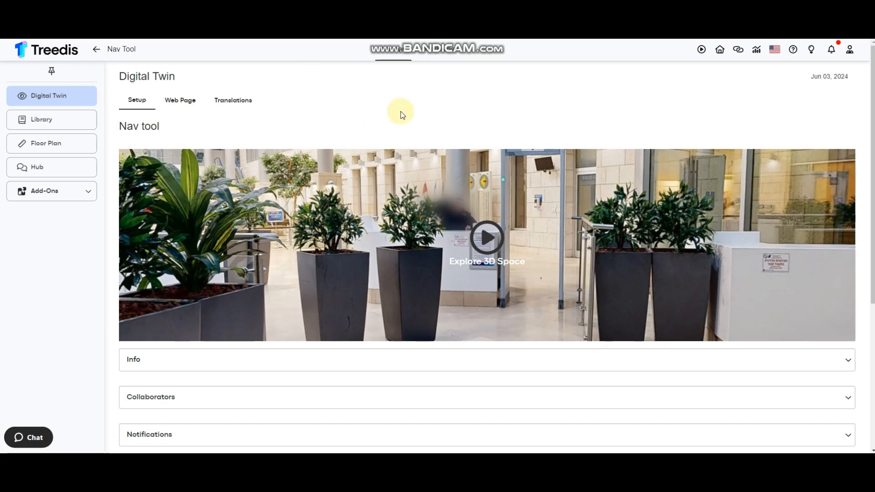
Open the tour in the 3D editor and show the Navigation General settings
{"action": "left_click", "coordinate": [48, 96]}
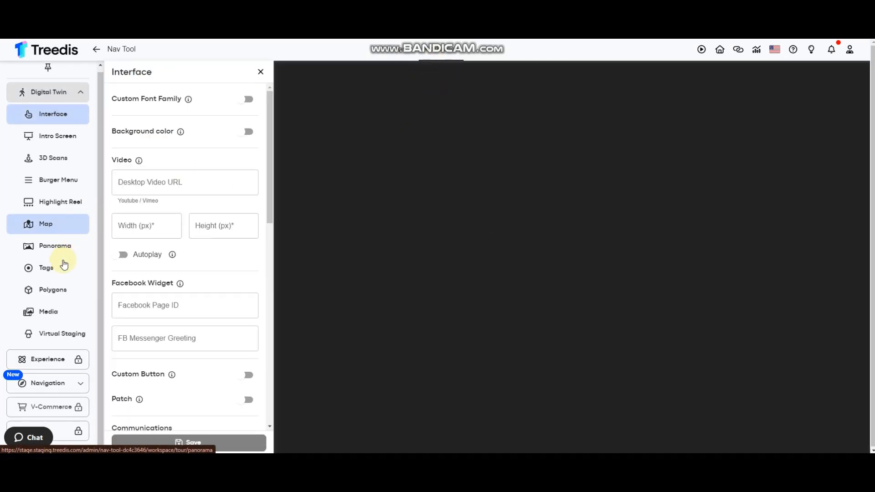
{"action": "left_click", "coordinate": [48, 383]}
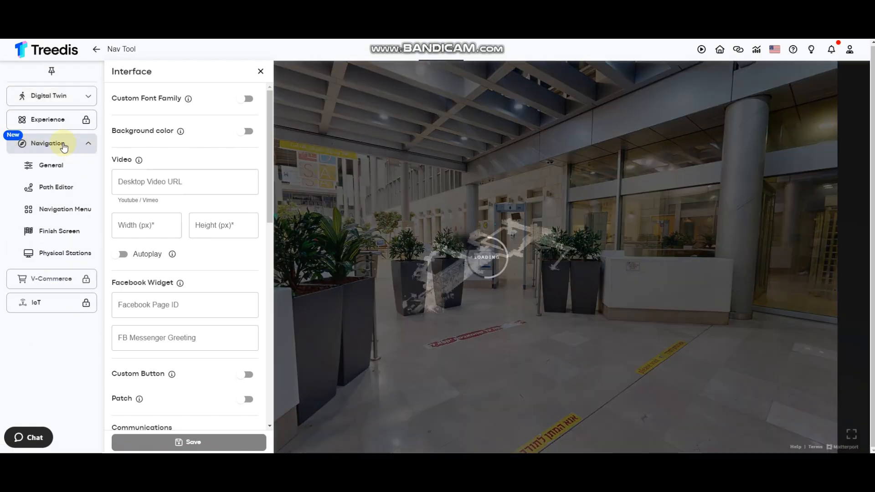
{"action": "left_click", "coordinate": [51, 165]}
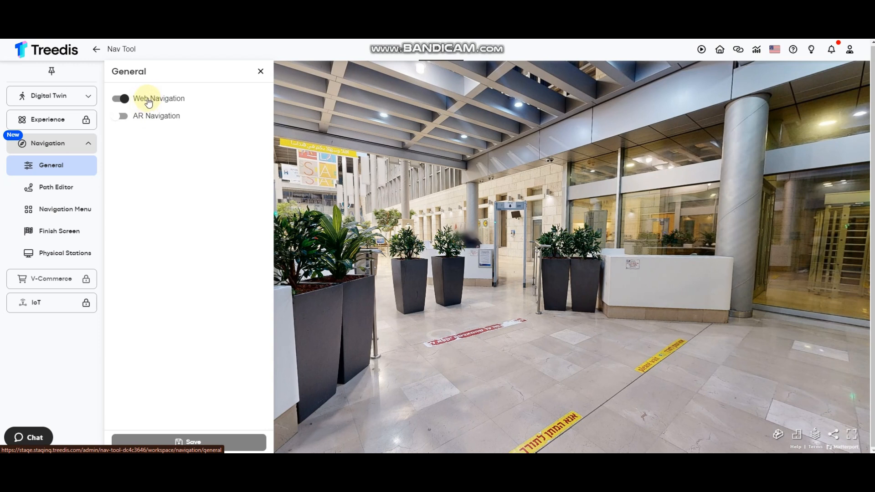
{"action": "mouse_move", "coordinate": [145, 117]}
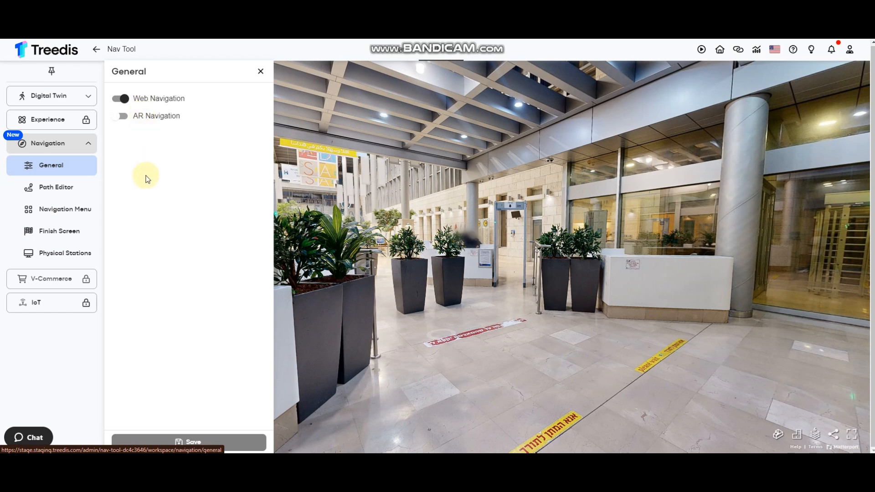
{"action": "mouse_move", "coordinate": [156, 163]}
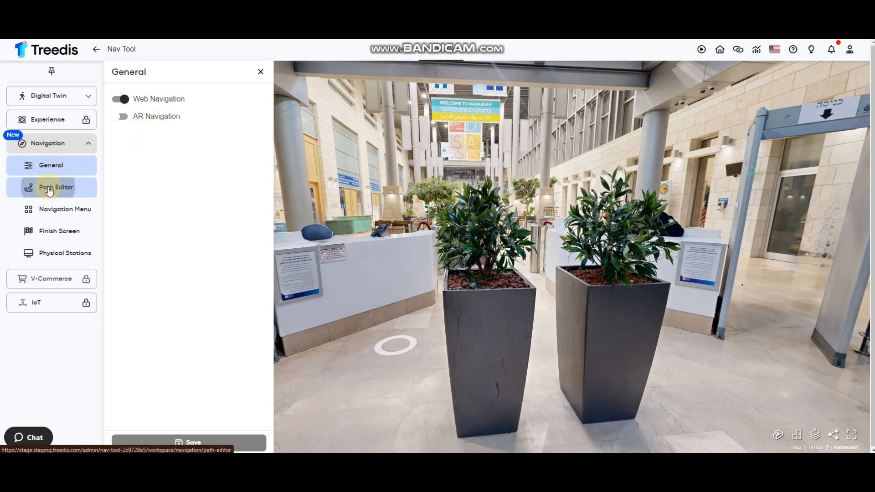
Open the Path Editor's navigation path preview and pick Test 1 as the starting point
{"action": "left_click", "coordinate": [56, 187]}
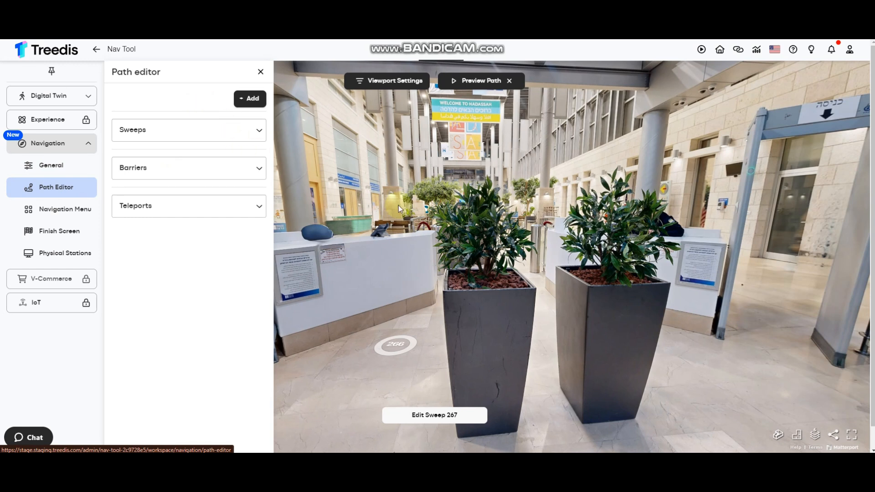
{"action": "mouse_move", "coordinate": [478, 257]}
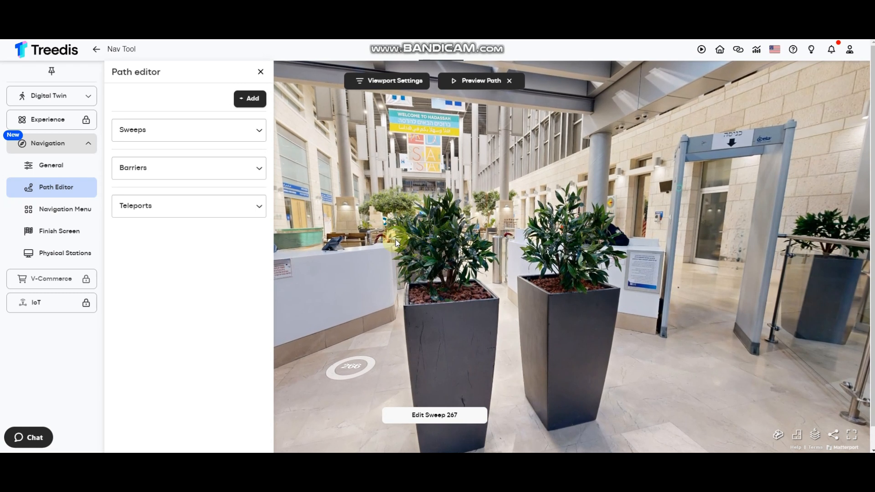
{"action": "mouse_move", "coordinate": [389, 92]}
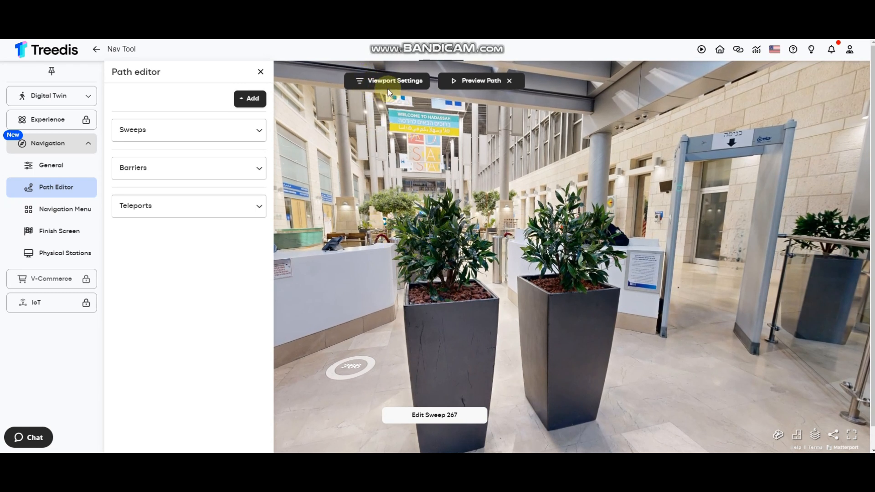
{"action": "left_click", "coordinate": [393, 80]}
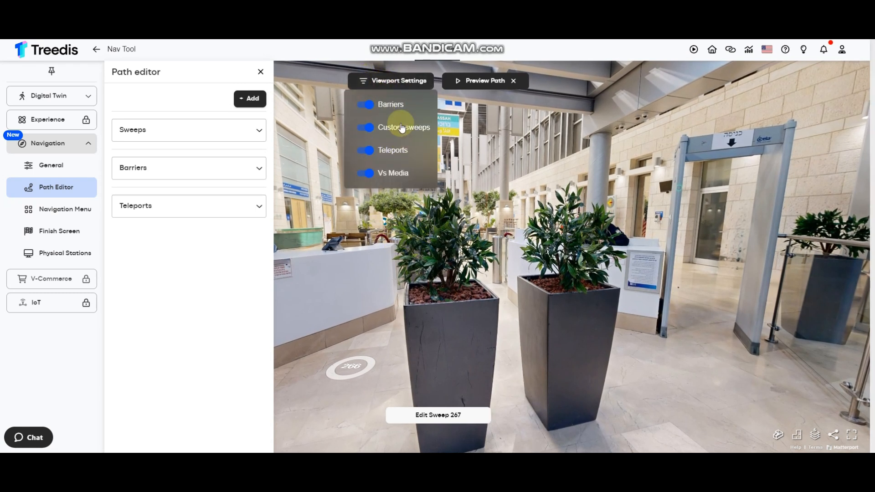
{"action": "mouse_move", "coordinate": [364, 148]}
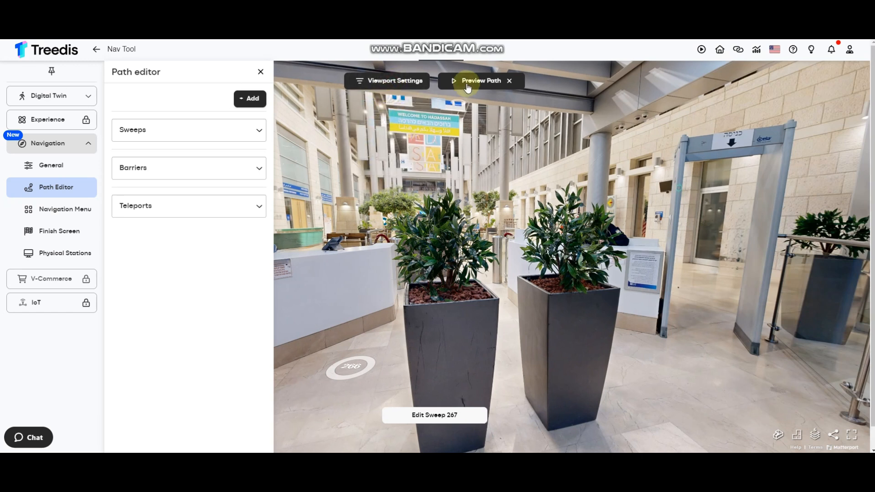
{"action": "left_click", "coordinate": [480, 80]}
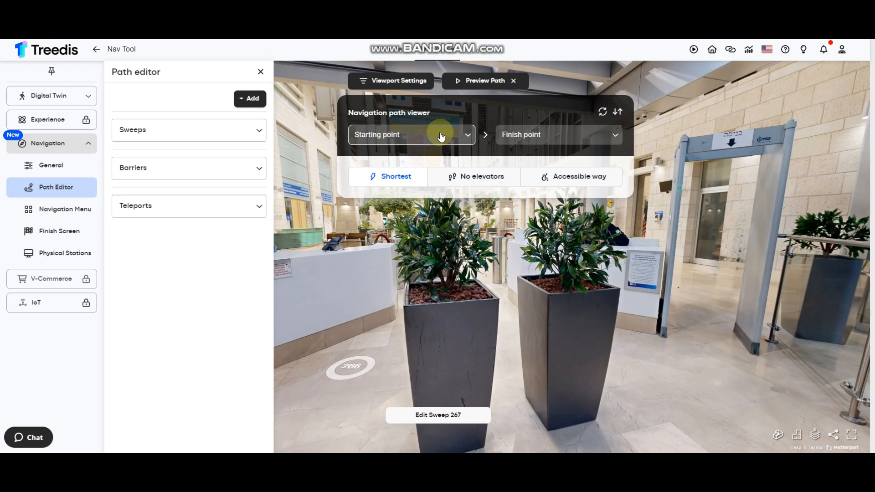
{"action": "mouse_move", "coordinate": [444, 139]}
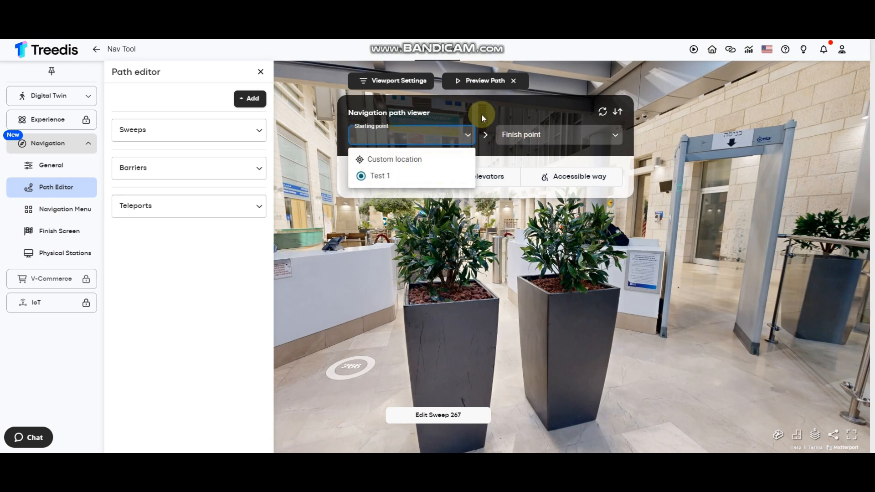
{"action": "left_click", "coordinate": [450, 135]}
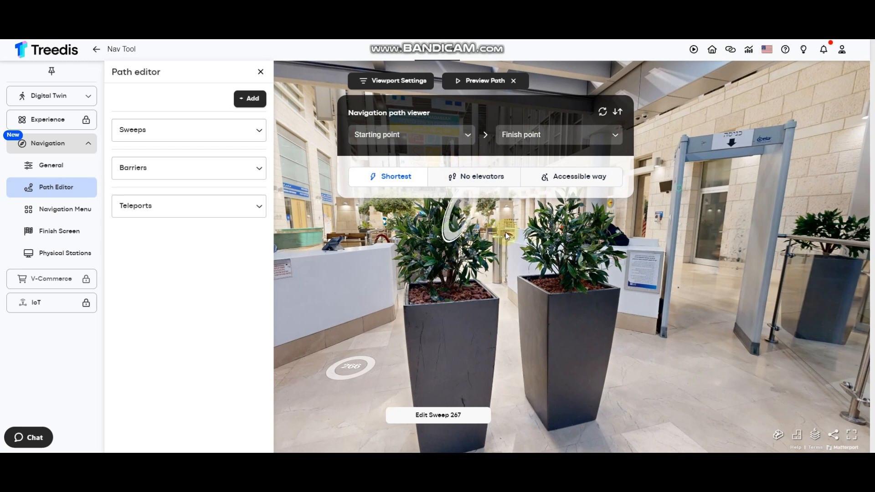
{"action": "left_click", "coordinate": [412, 135]}
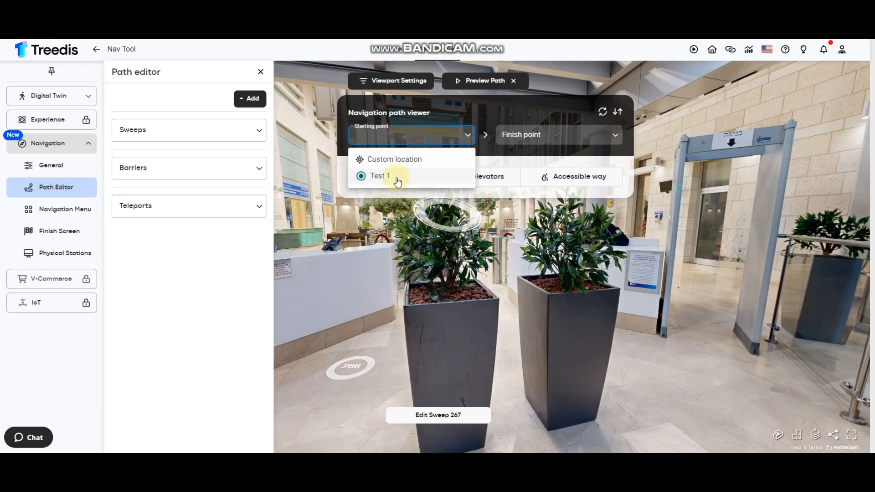
{"action": "left_click", "coordinate": [379, 176]}
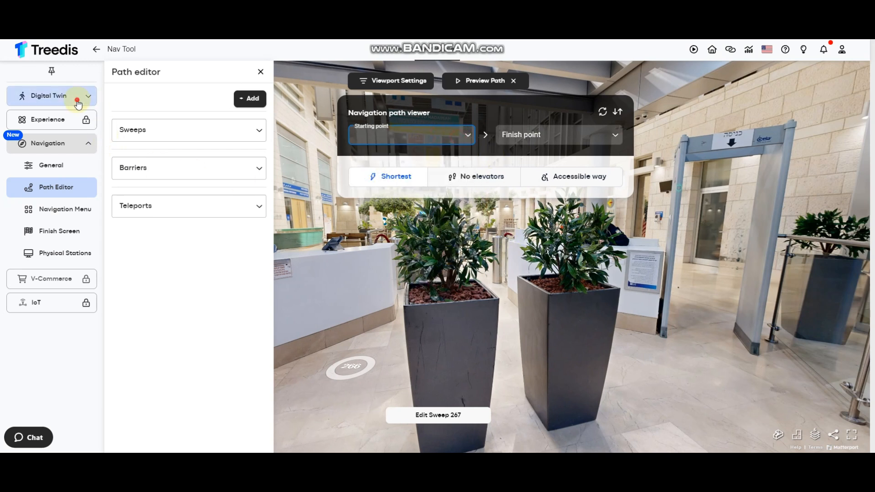
Add a tag 'Test 2' on the lobby floor with navigation and navigation bar enabled, and save it
{"action": "left_click", "coordinate": [50, 96]}
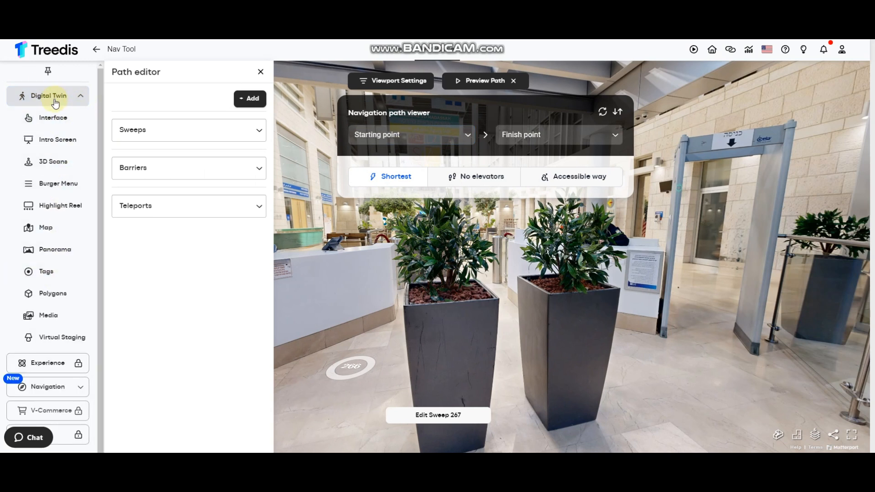
{"action": "left_click", "coordinate": [46, 272]}
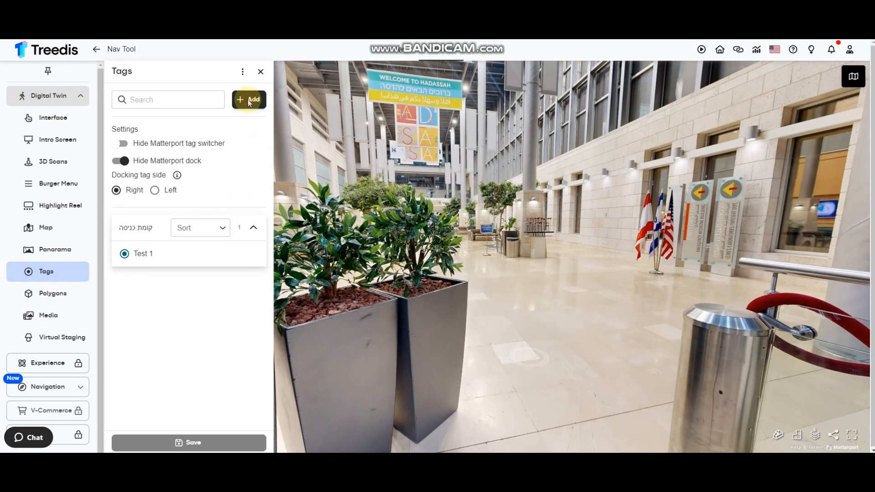
{"action": "left_click", "coordinate": [249, 100]}
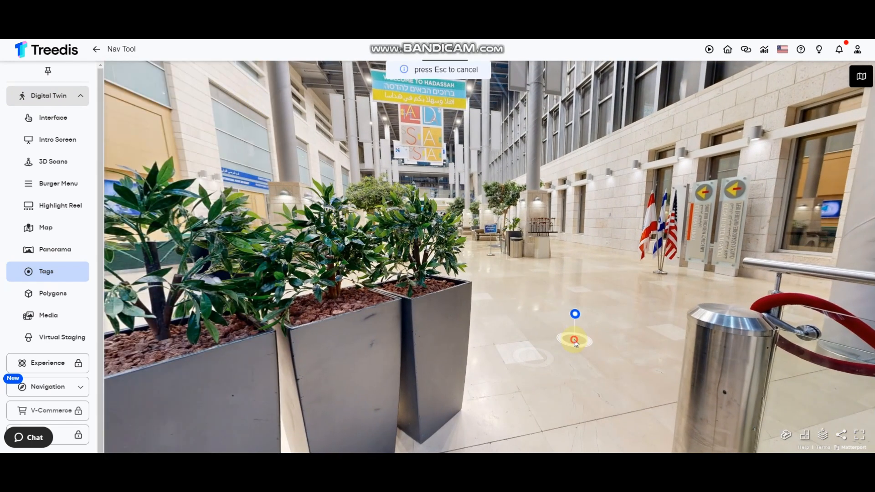
{"action": "left_click", "coordinate": [574, 340]}
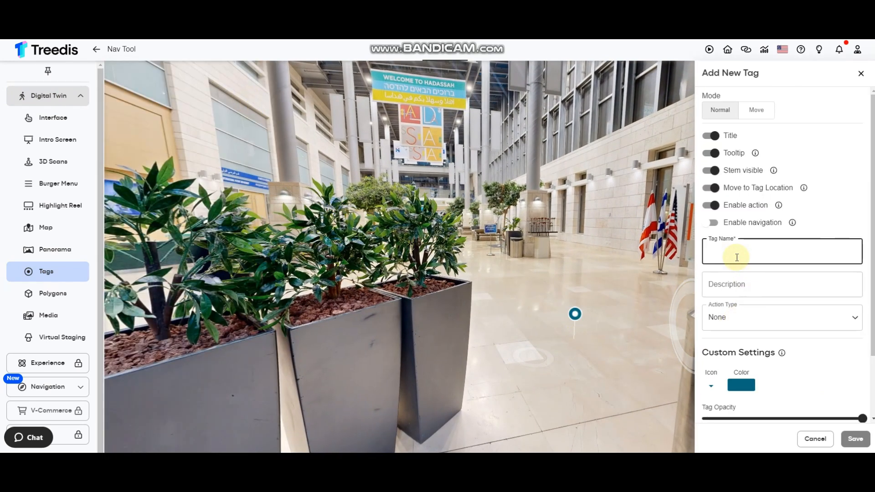
{"action": "type", "text": "Test 2"}
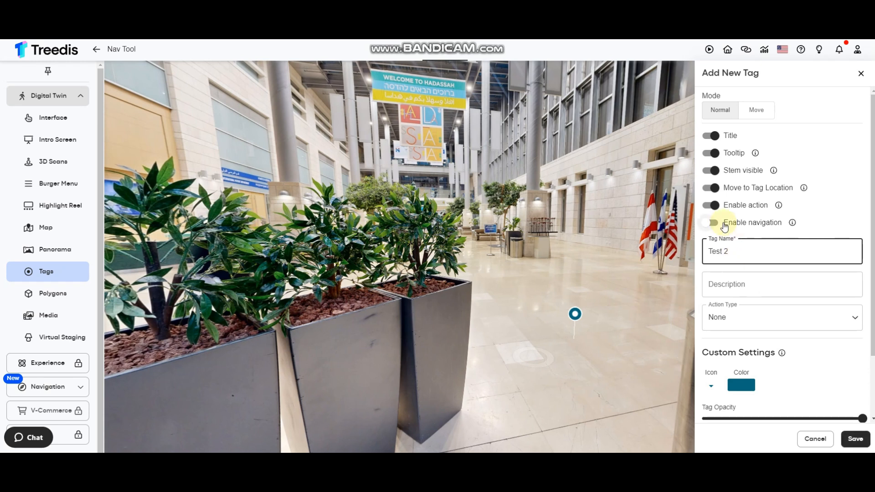
{"action": "left_click", "coordinate": [710, 222]}
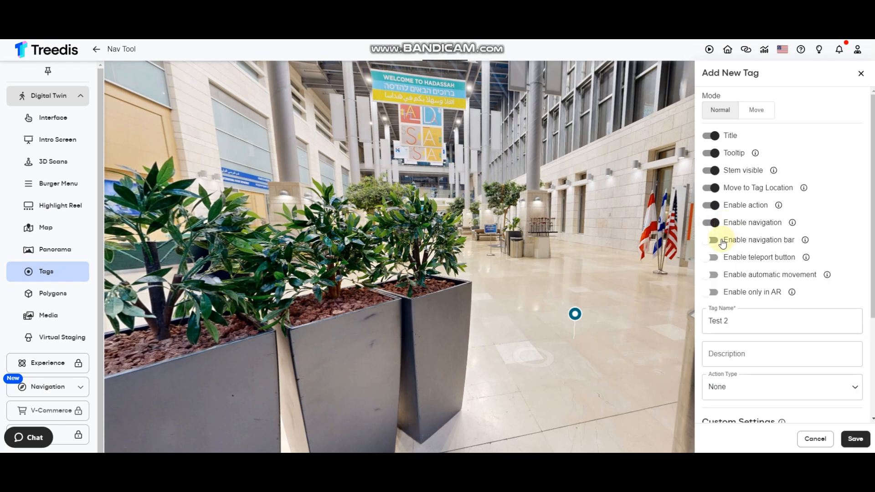
{"action": "left_click", "coordinate": [710, 240]}
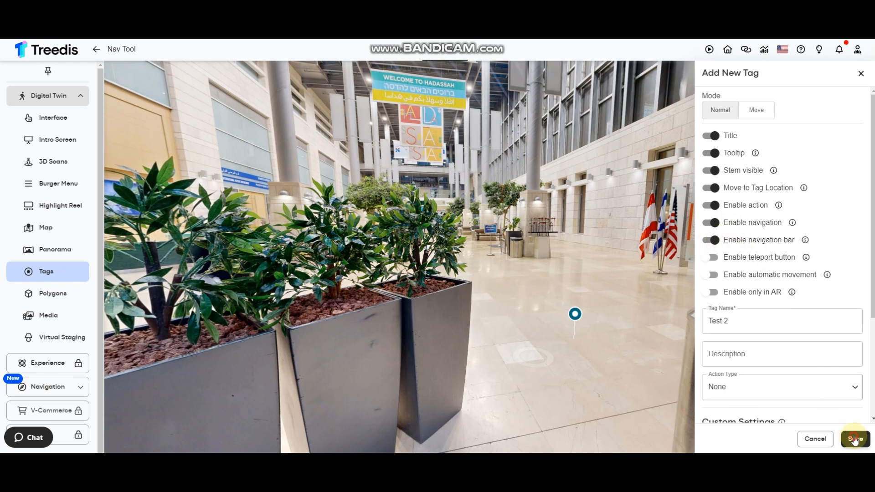
{"action": "left_click", "coordinate": [856, 439]}
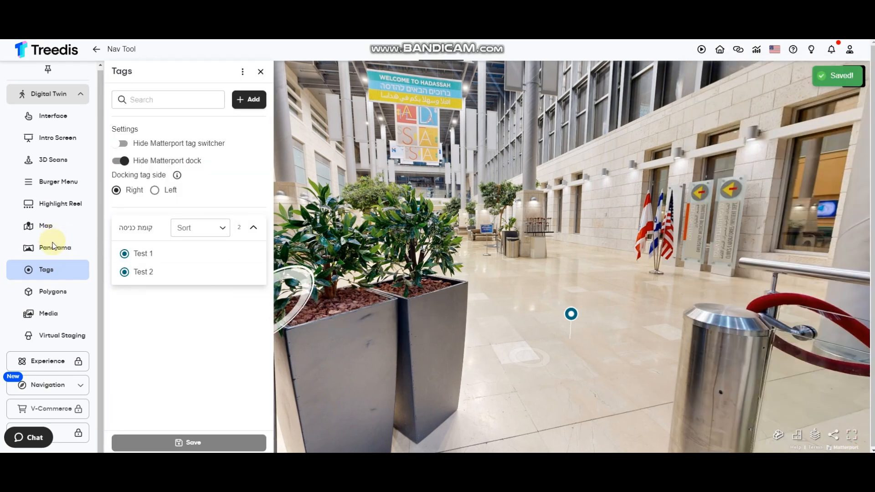
In the path preview, set starting point Test 2 and finish point Test 1 to draw the lobby route
{"action": "left_click", "coordinate": [47, 384]}
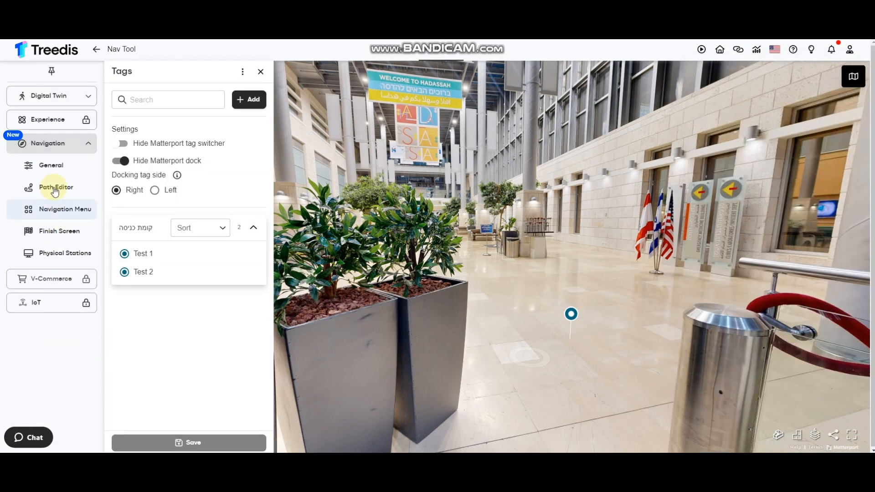
{"action": "left_click", "coordinate": [55, 187]}
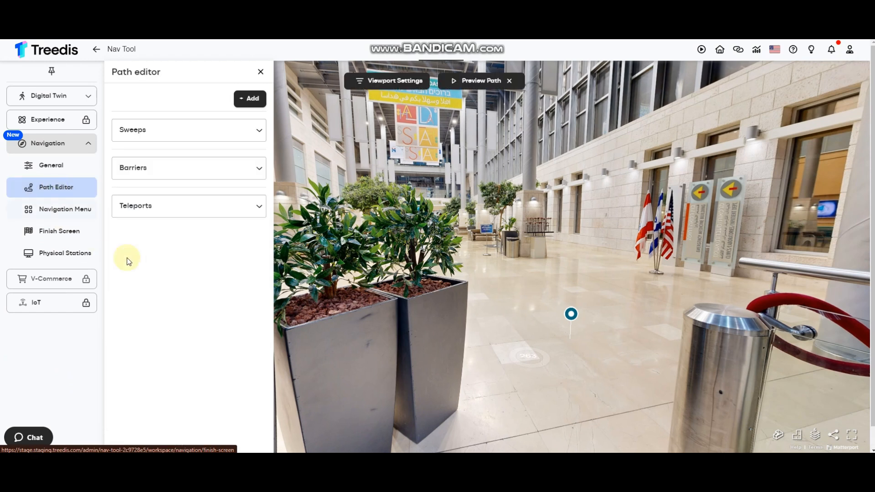
{"action": "left_click", "coordinate": [481, 80]}
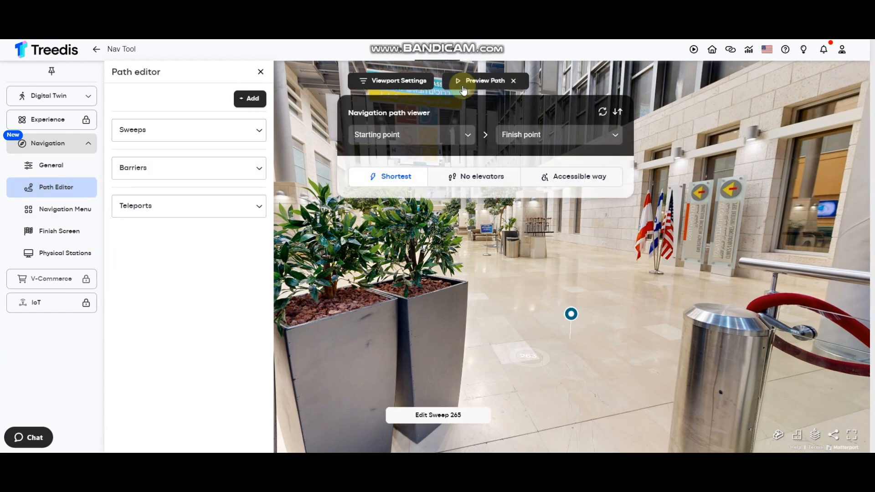
{"action": "left_click", "coordinate": [412, 135]}
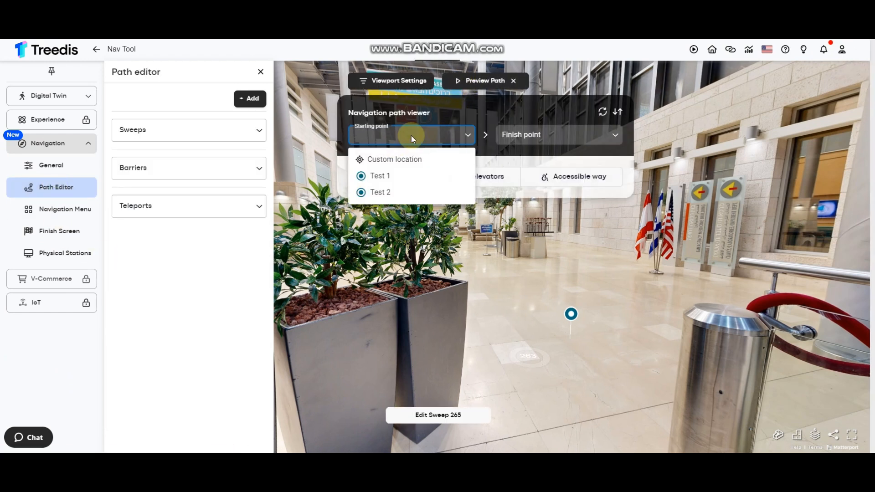
{"action": "left_click", "coordinate": [380, 192]}
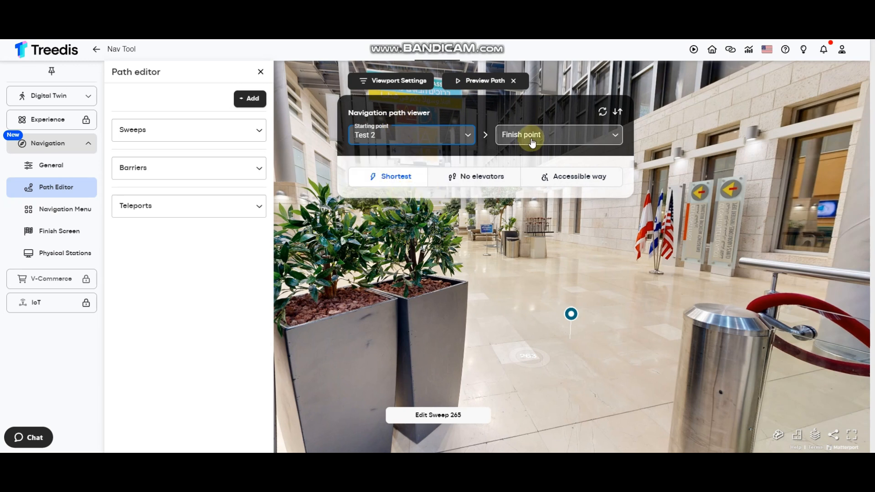
{"action": "left_click", "coordinate": [558, 135]}
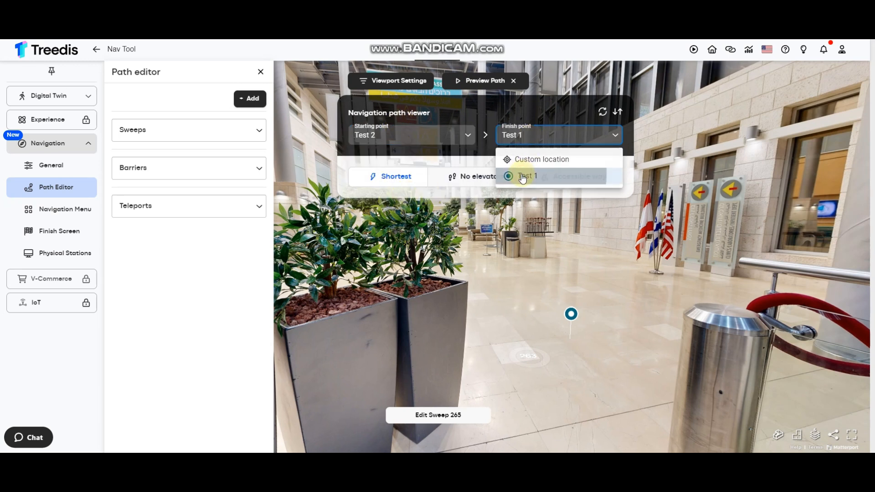
{"action": "left_click", "coordinate": [528, 176]}
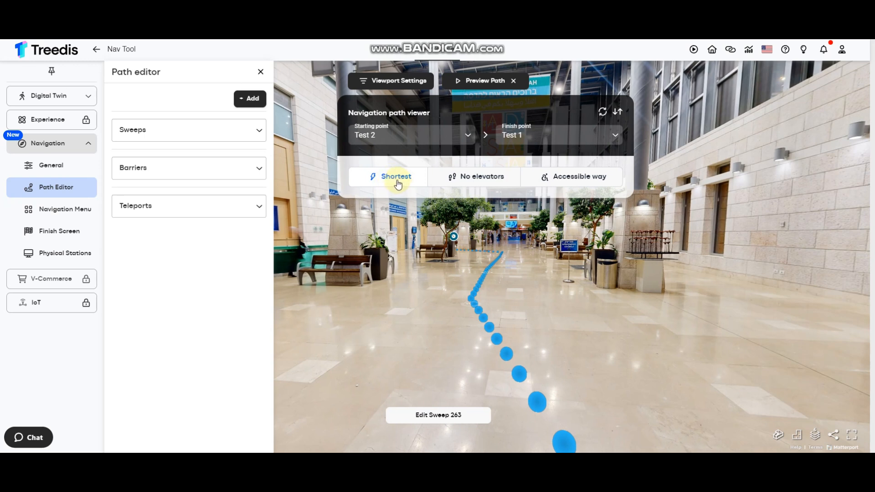
{"action": "mouse_move", "coordinate": [461, 183]}
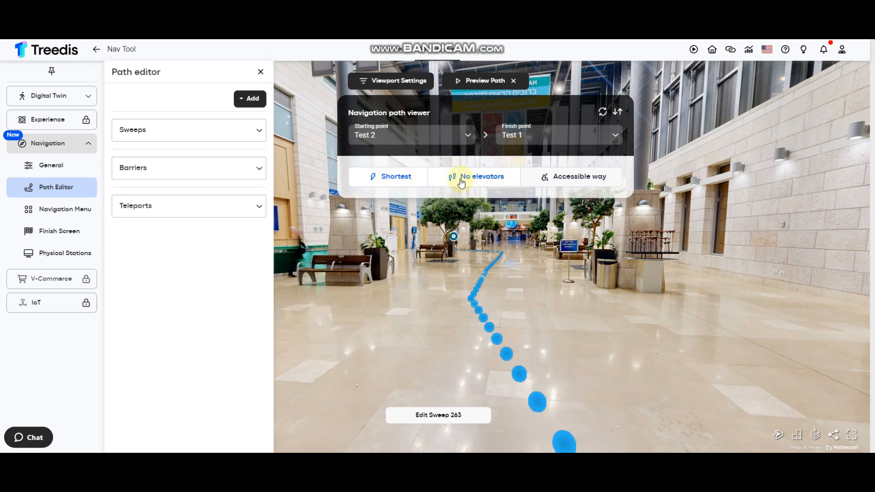
{"action": "mouse_move", "coordinate": [461, 251]}
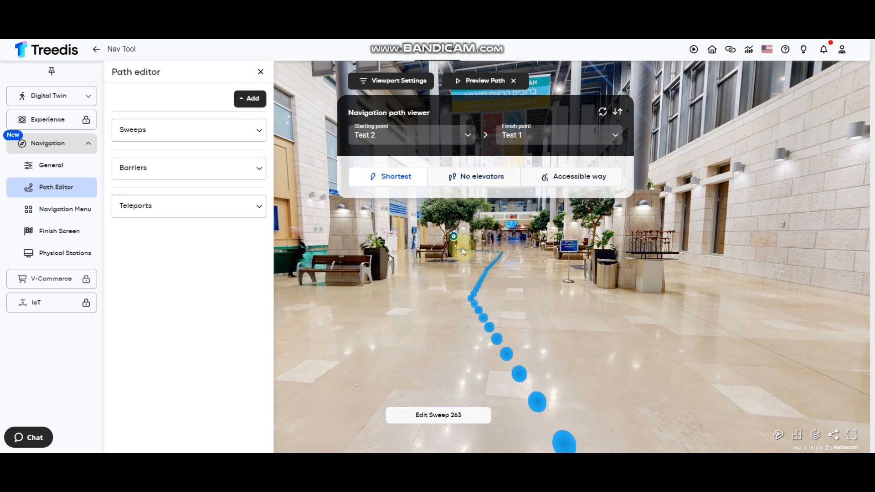
{"action": "mouse_move", "coordinate": [461, 250]}
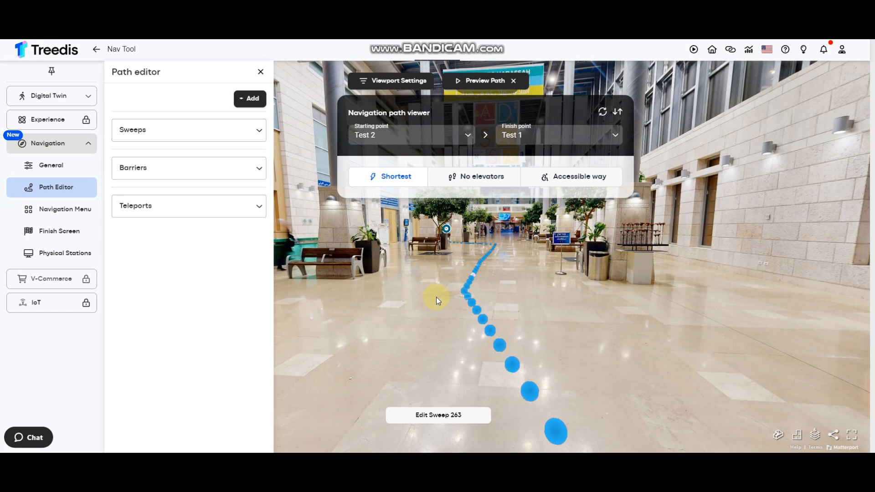
{"action": "mouse_move", "coordinate": [192, 140]}
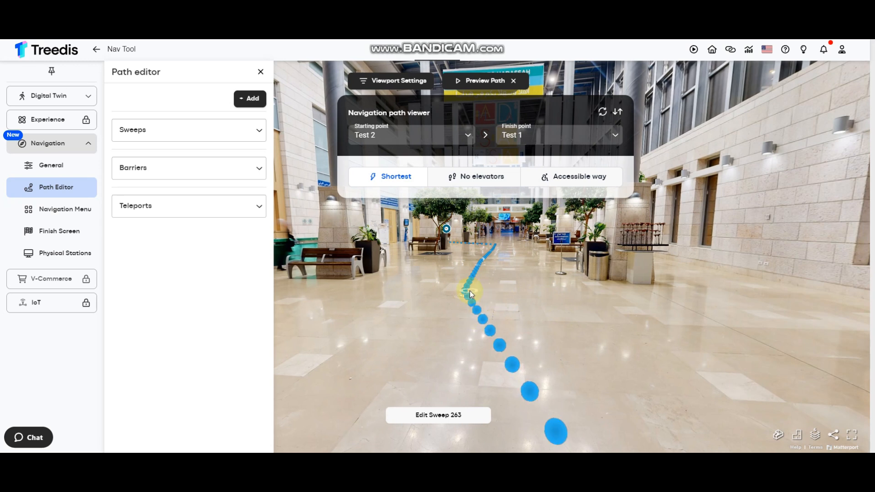
{"action": "mouse_move", "coordinate": [490, 297]}
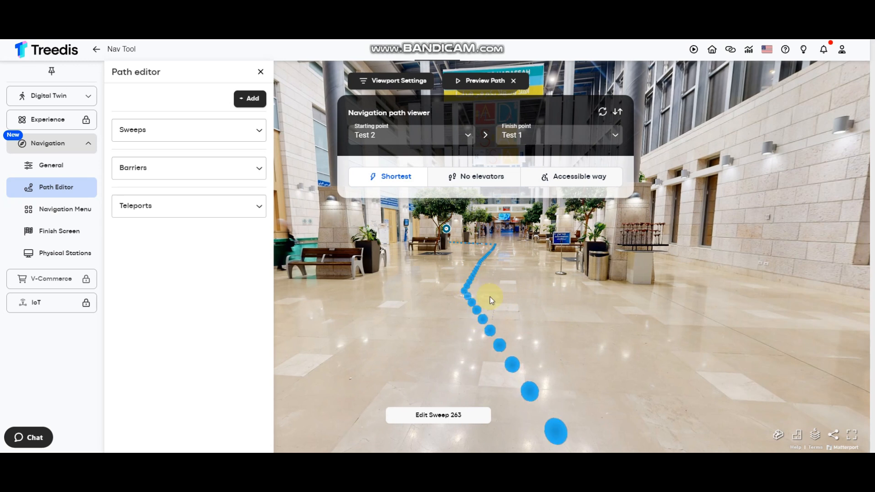
{"action": "mouse_move", "coordinate": [506, 295]}
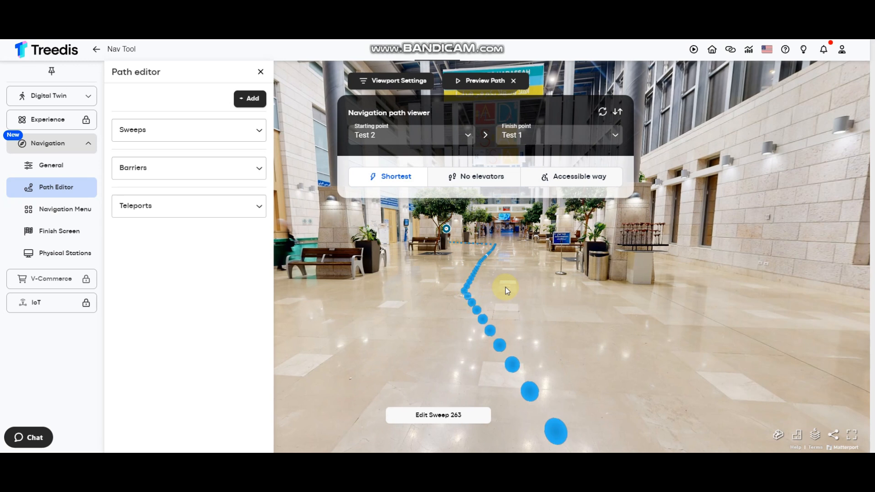
{"action": "mouse_move", "coordinate": [499, 291]}
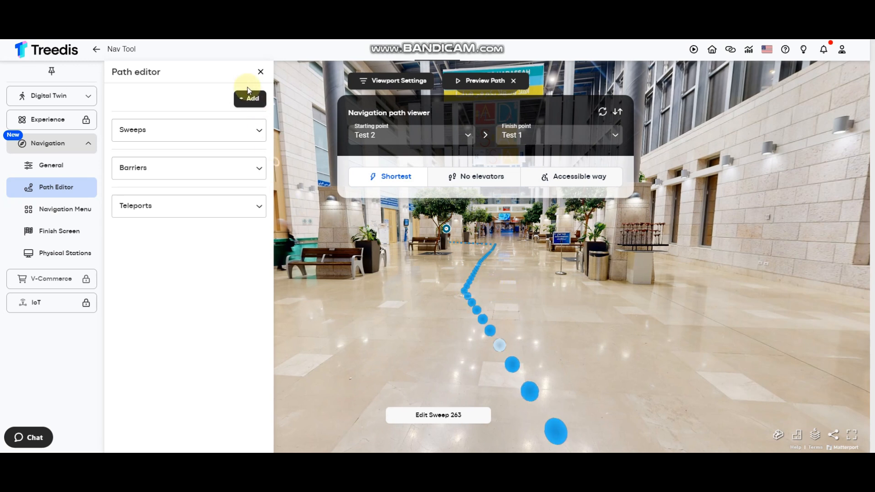
Place a new custom sweep on the floor beside the route and save it
{"action": "left_click", "coordinate": [250, 98]}
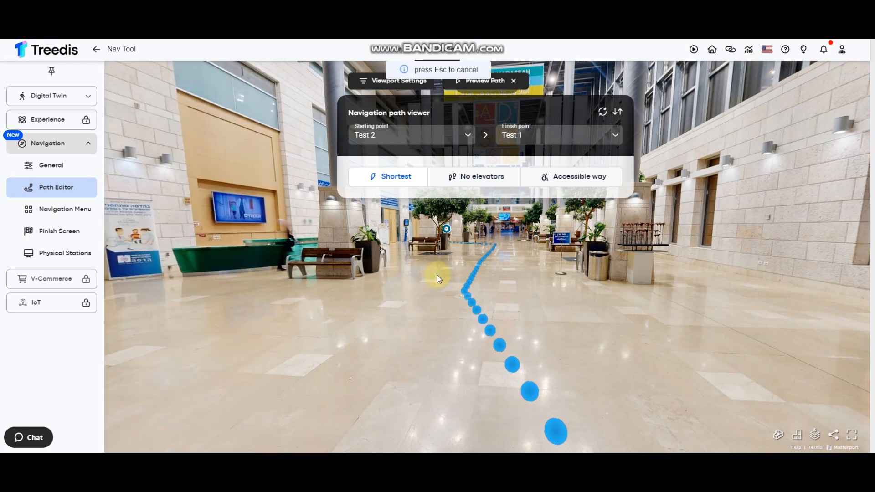
{"action": "left_click", "coordinate": [447, 279]}
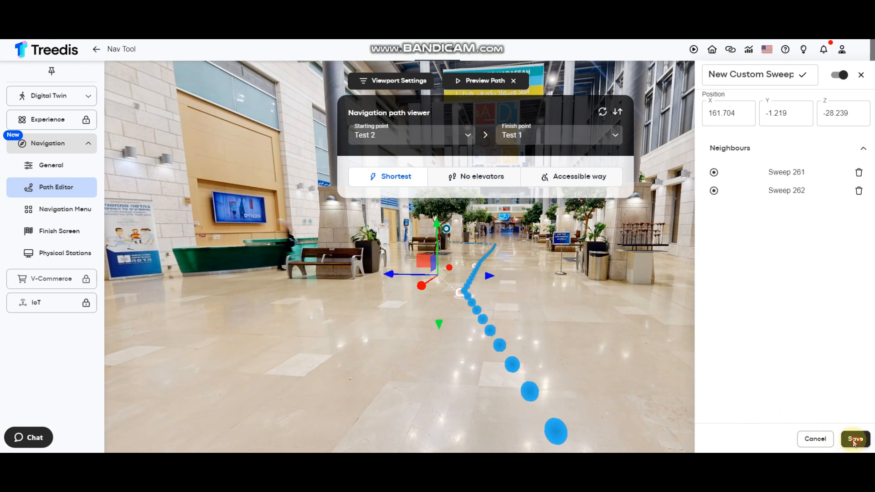
{"action": "left_click", "coordinate": [854, 439]}
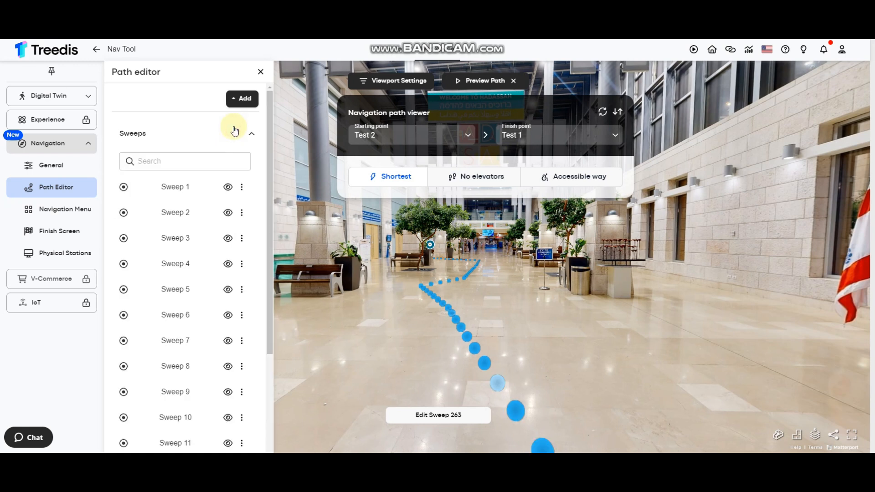
Search the sweeps for 'custom' and open the last custom sweep for editing
{"action": "left_click", "coordinate": [185, 161]}
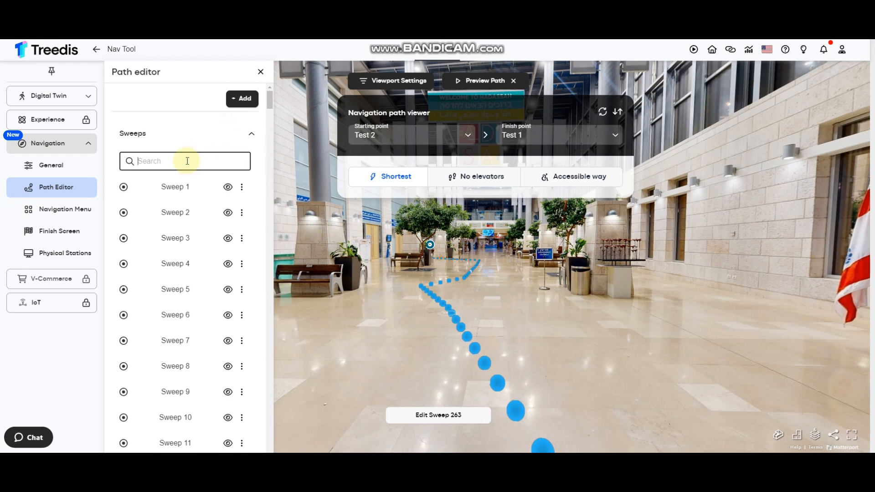
{"action": "type", "text": "cust"}
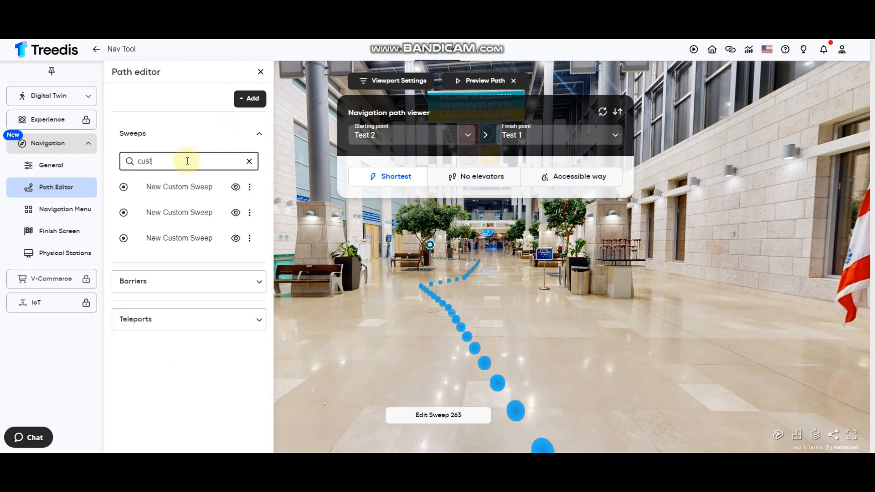
{"action": "type", "text": "om"}
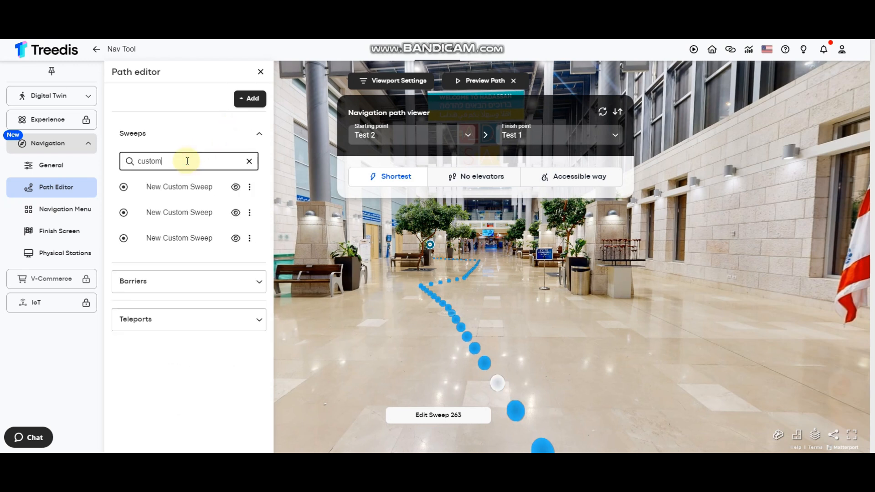
{"action": "left_click", "coordinate": [249, 238]}
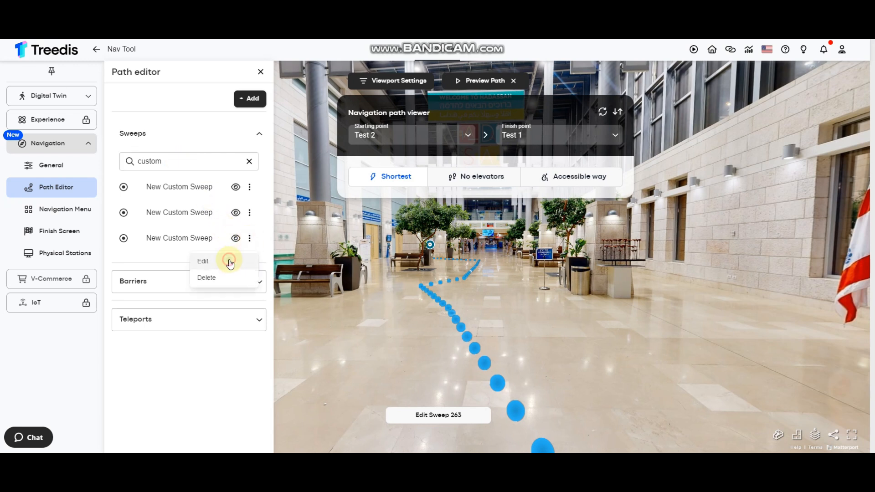
{"action": "left_click", "coordinate": [203, 262]}
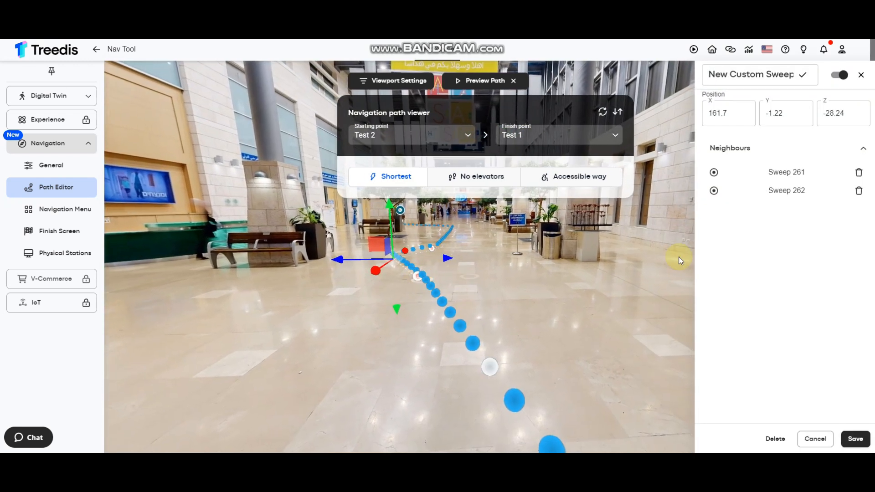
Remove the sweep's links to Sweep 261 and Sweep 262 and save it
{"action": "left_click", "coordinate": [860, 172]}
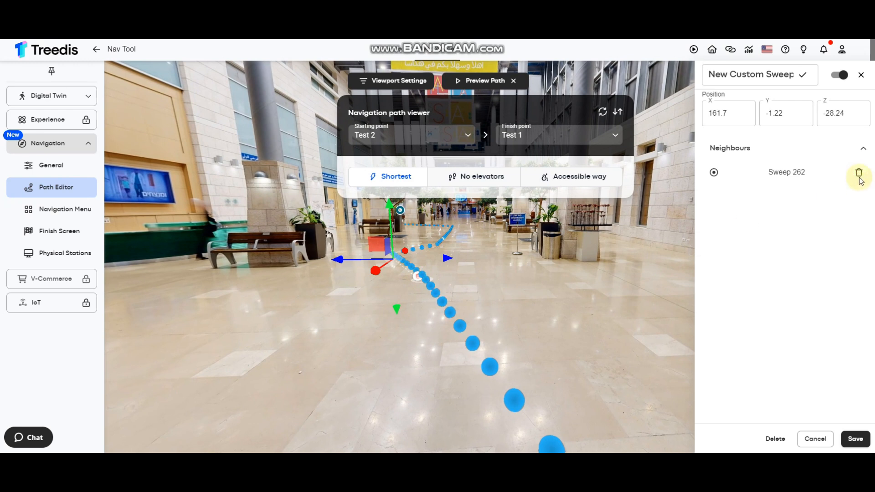
{"action": "left_click", "coordinate": [859, 172]}
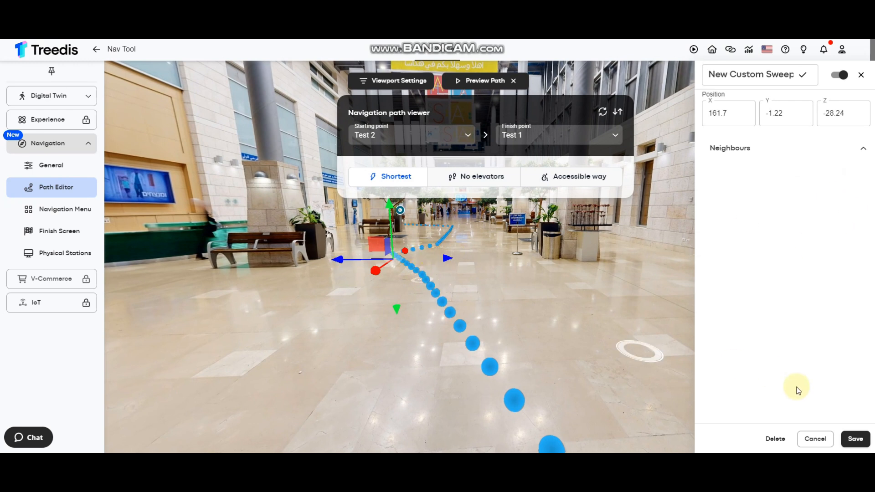
{"action": "left_click", "coordinate": [855, 438]}
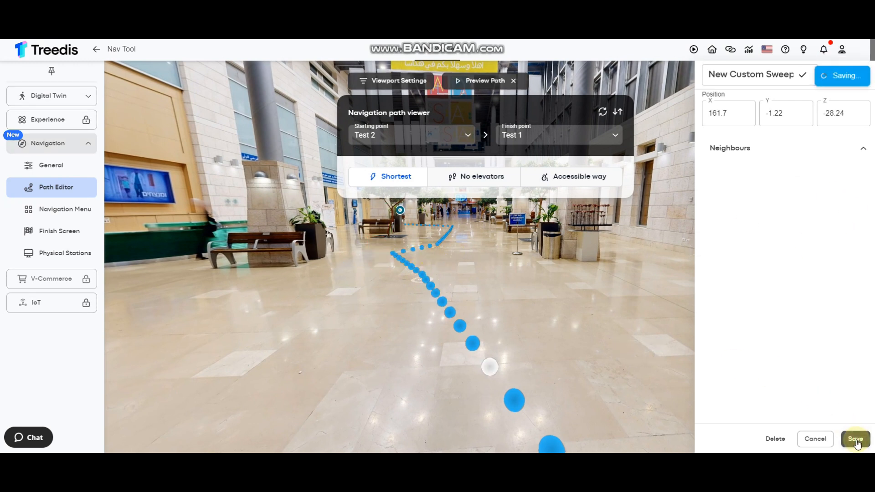
{"action": "left_click", "coordinate": [855, 438]}
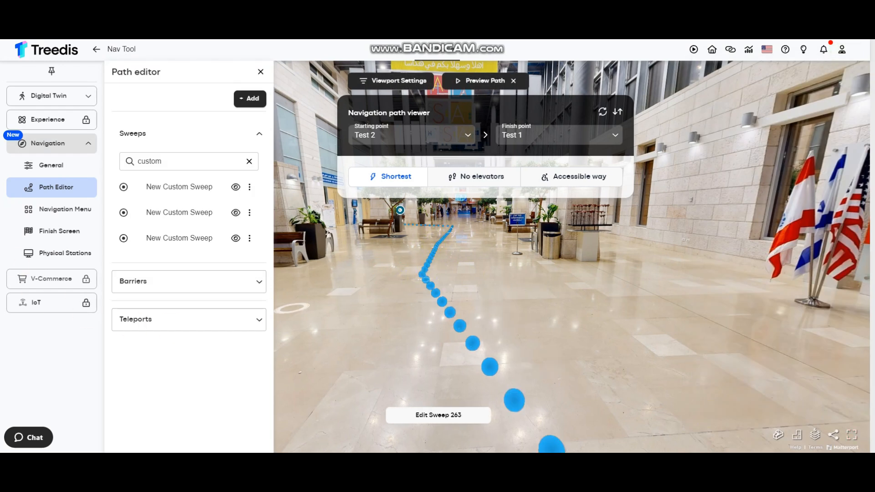
Collapse the filtered sweeps list in the Path Editor
{"action": "left_click", "coordinate": [258, 133]}
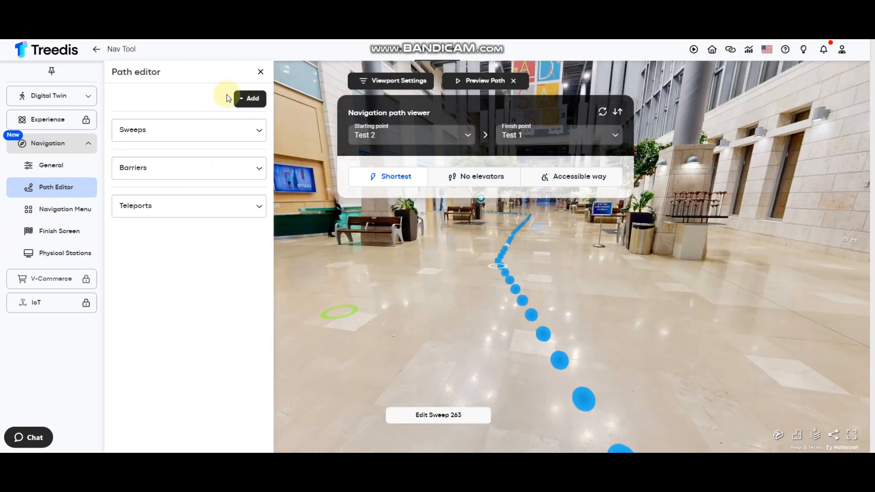
{"action": "mouse_move", "coordinate": [188, 160]}
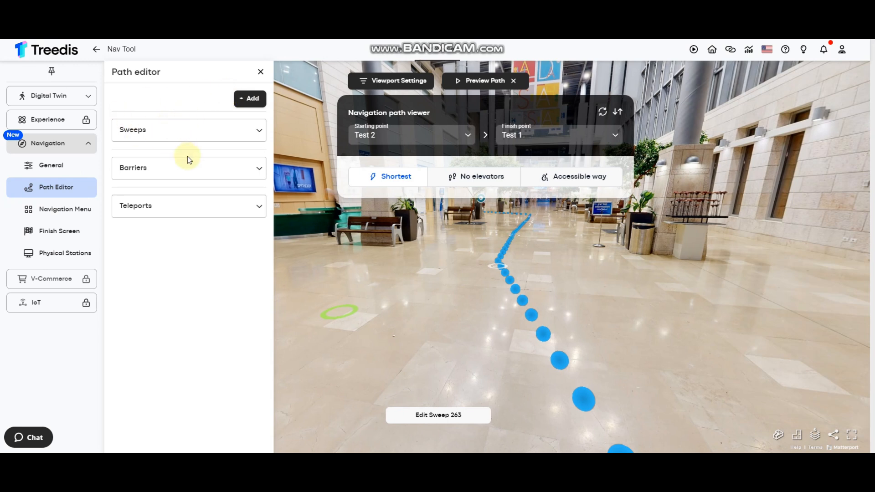
{"action": "mouse_move", "coordinate": [158, 171]}
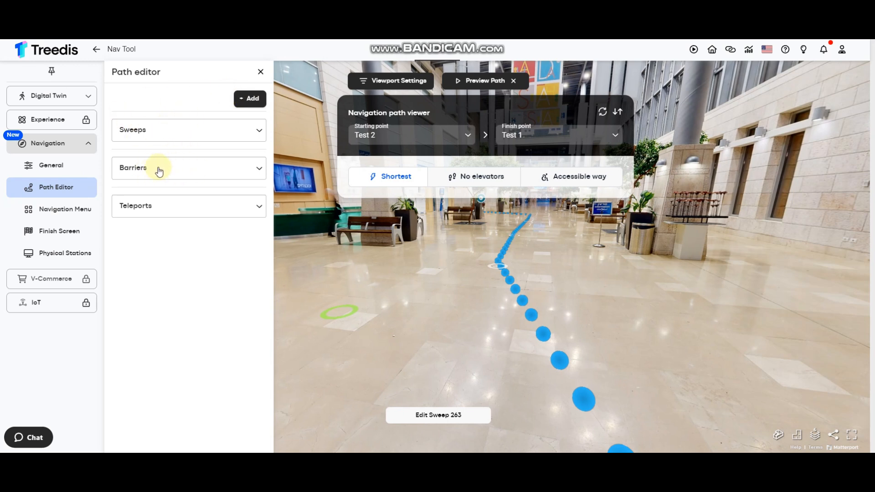
{"action": "mouse_move", "coordinate": [178, 172]}
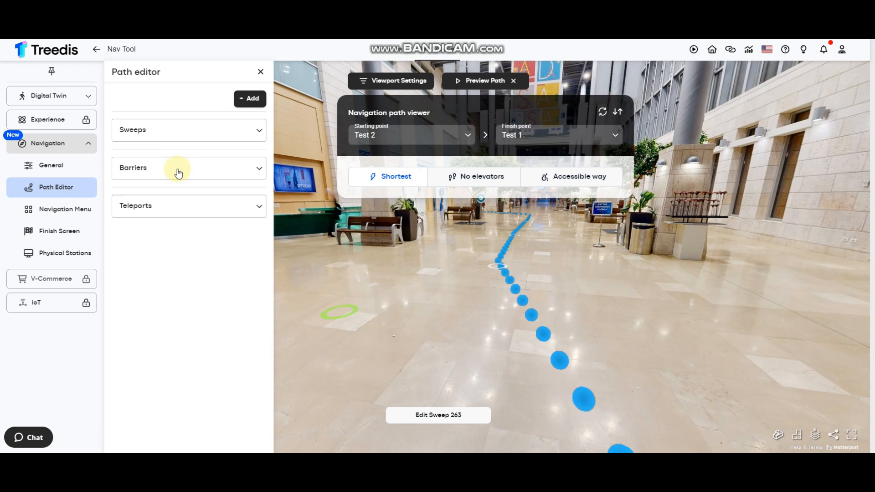
Place a new barrier named 'entrance barrier' across the lobby route and switch its handles to scaling
{"action": "left_click", "coordinate": [250, 99]}
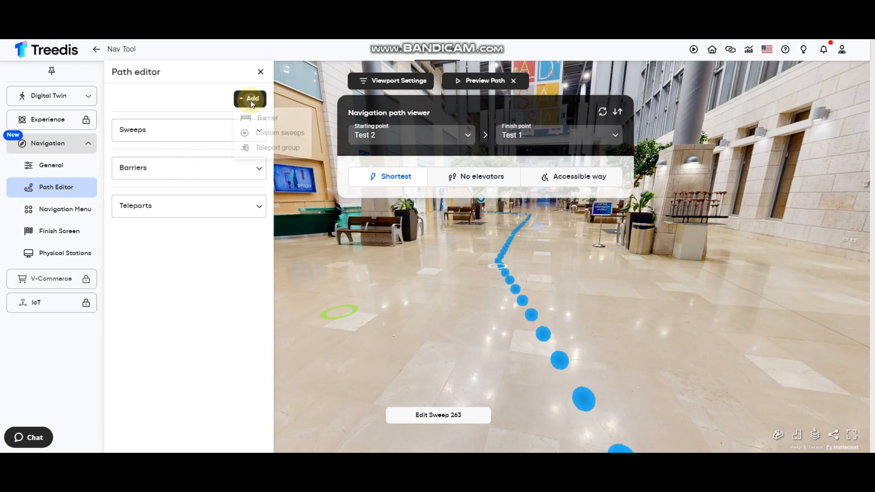
{"action": "left_click", "coordinate": [267, 118]}
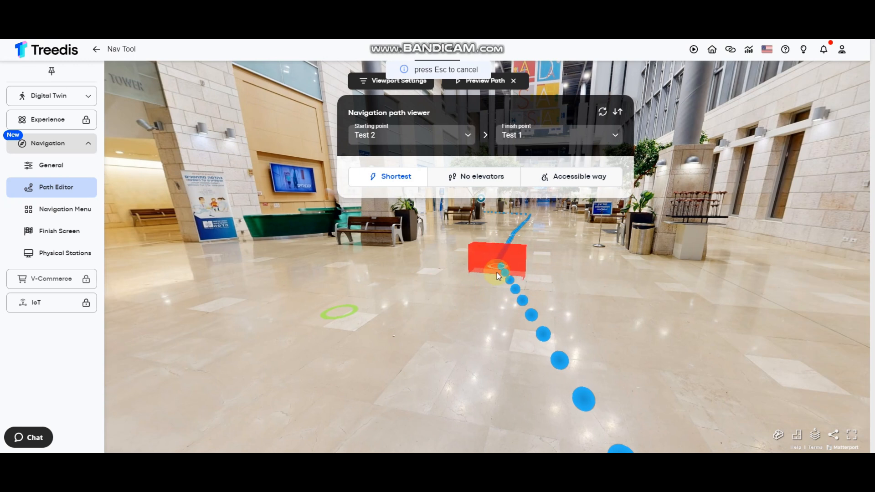
{"action": "left_click", "coordinate": [496, 263]}
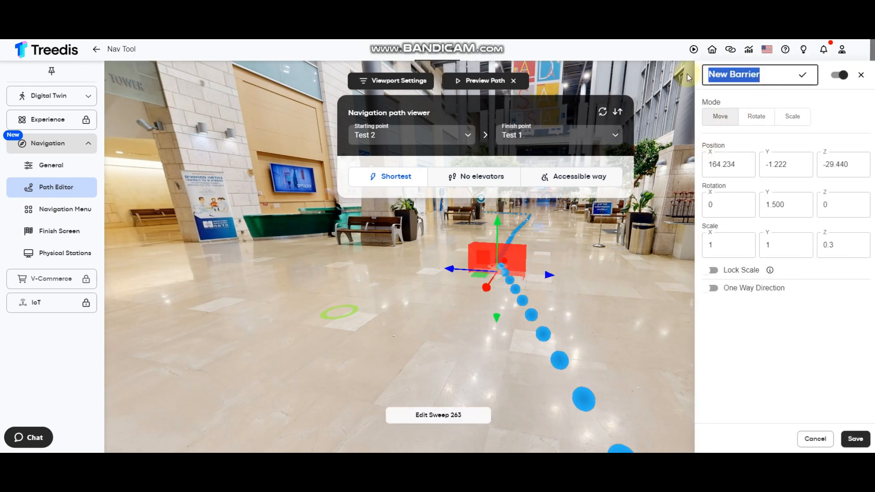
{"action": "type", "text": "entrance bar"}
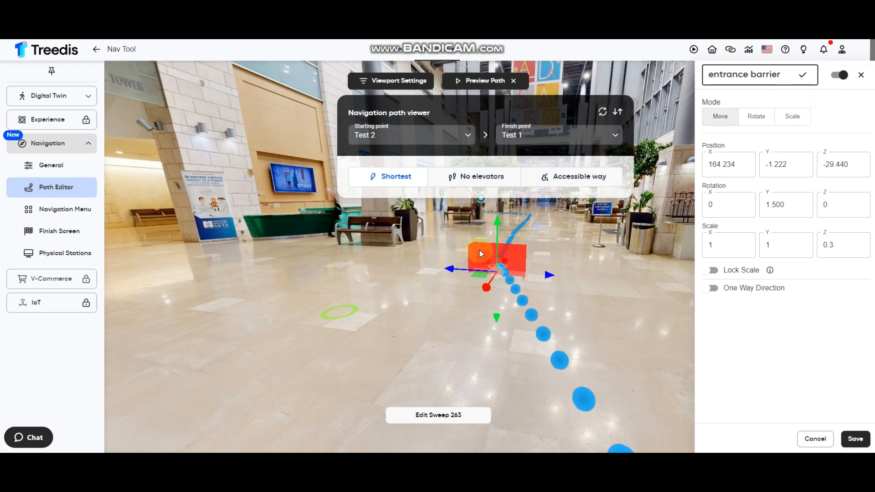
{"action": "left_click", "coordinate": [791, 116]}
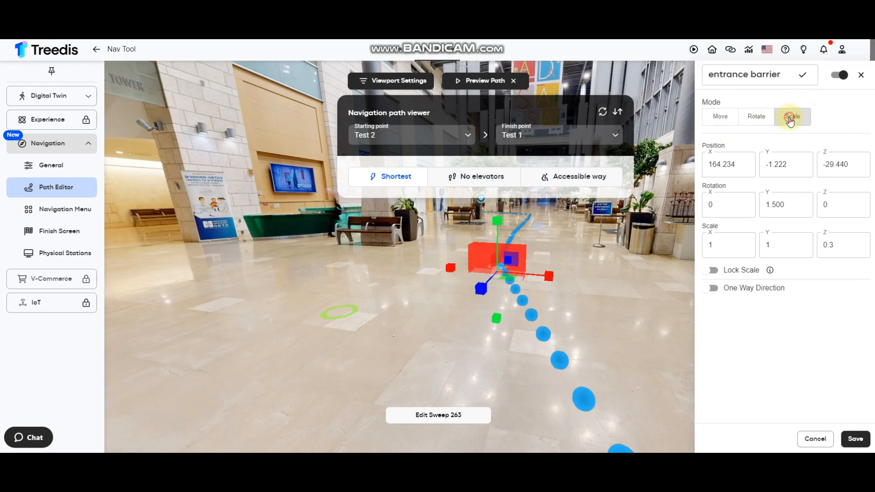
{"action": "left_click", "coordinate": [793, 115]}
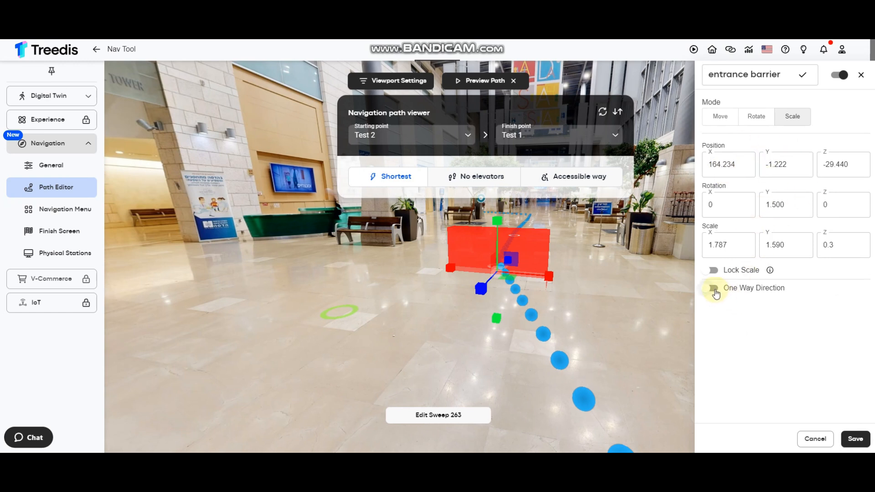
{"action": "mouse_move", "coordinate": [738, 291]}
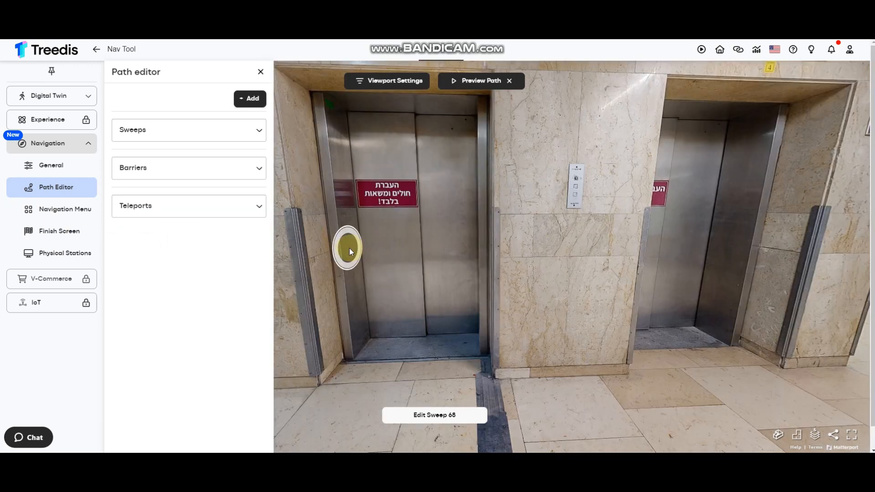
{"action": "mouse_move", "coordinate": [407, 151]}
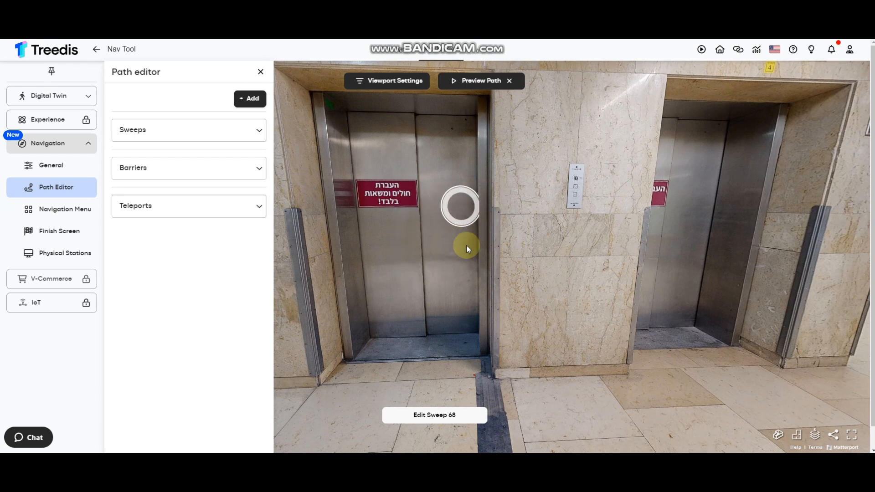
{"action": "mouse_move", "coordinate": [424, 201]}
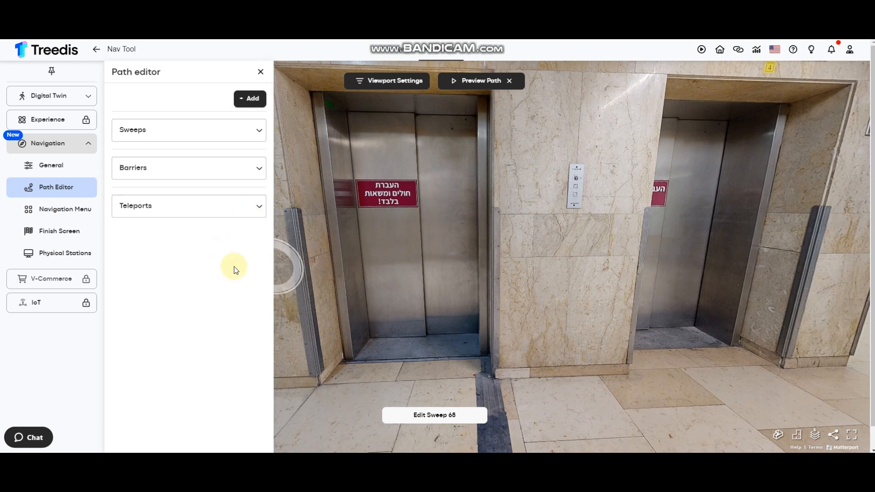
Create a new teleport group and rename it 'Teleport test'
{"action": "left_click", "coordinate": [250, 99]}
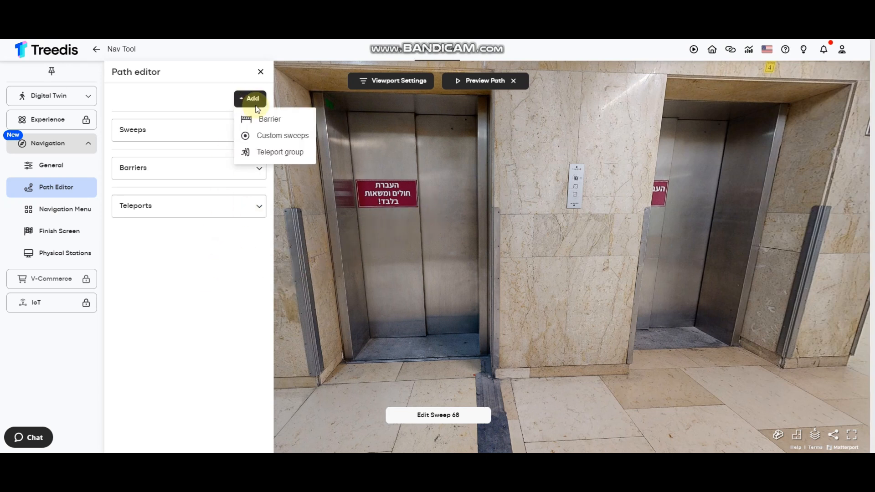
{"action": "left_click", "coordinate": [280, 152]}
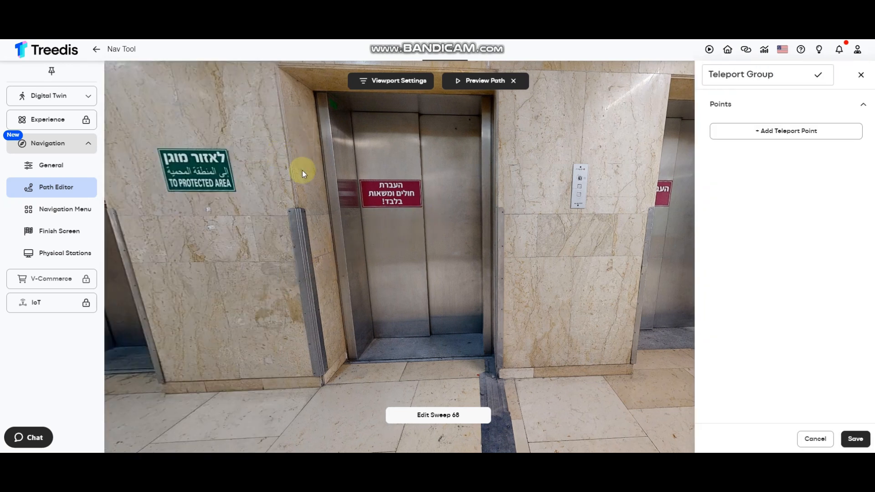
{"action": "left_click", "coordinate": [768, 74]}
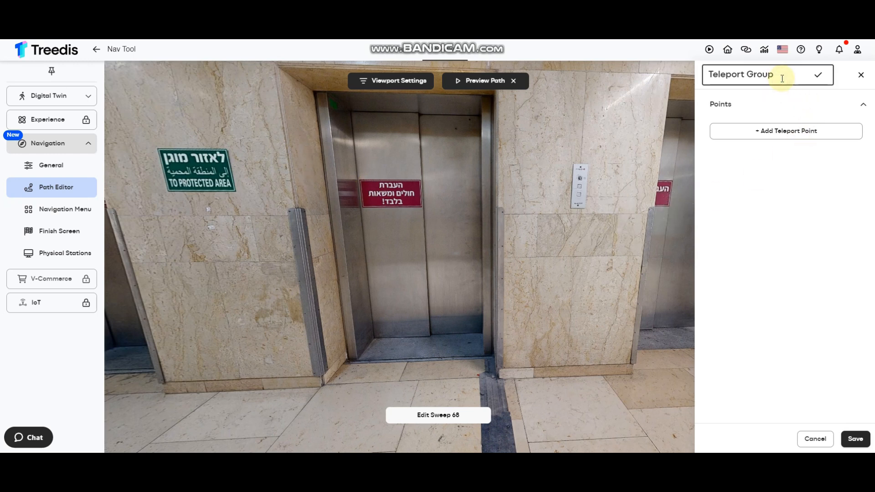
{"action": "key", "text": "Backspace"}
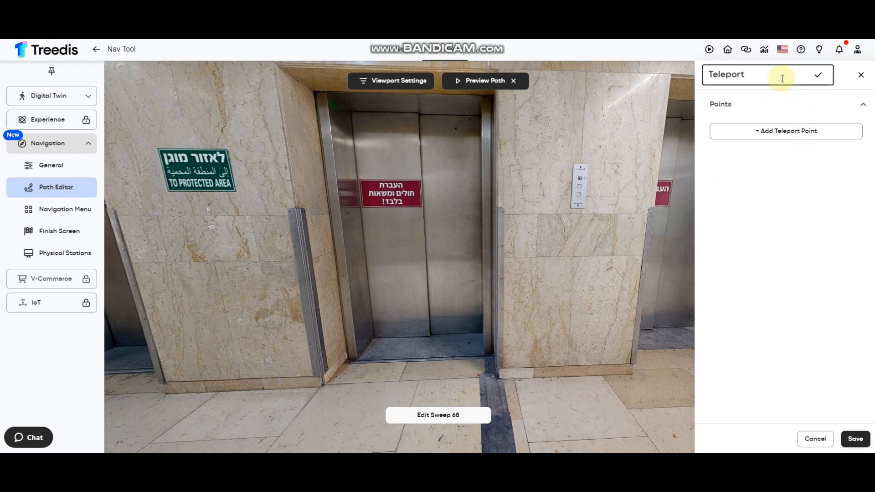
{"action": "type", "text": "test"}
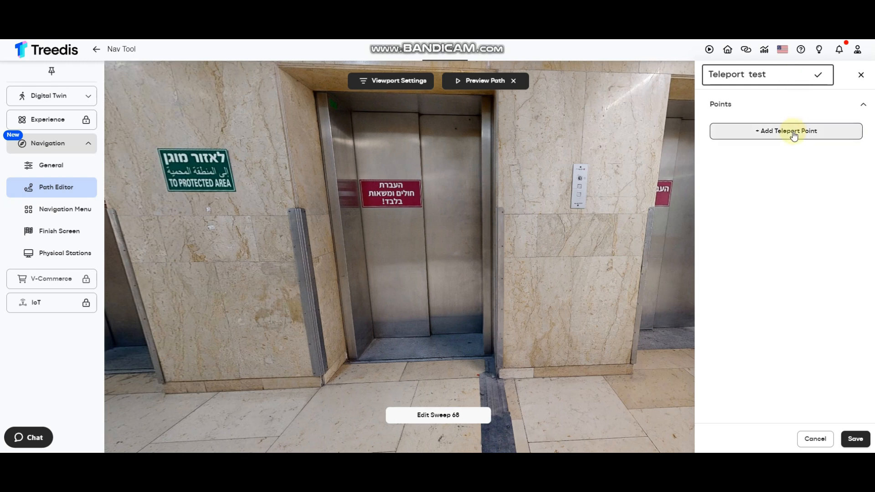
Add a teleport point on the elevator door and name it 'First Floor'
{"action": "left_click", "coordinate": [786, 130]}
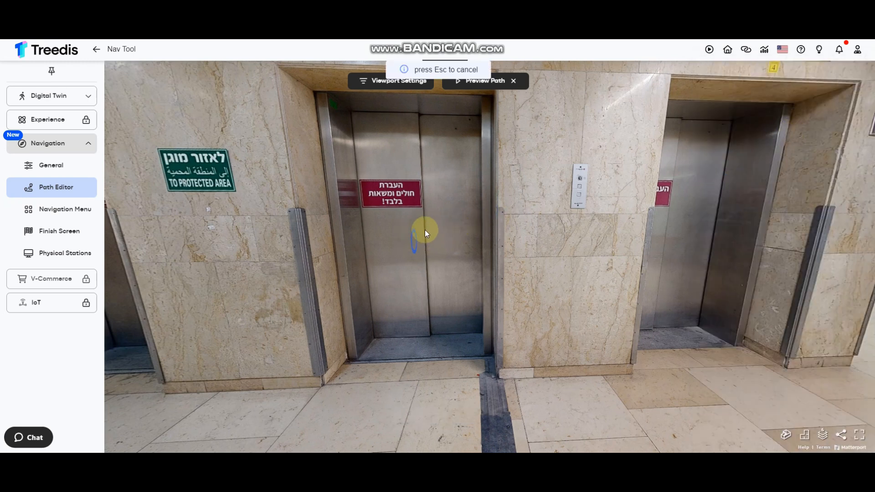
{"action": "mouse_move", "coordinate": [567, 218]}
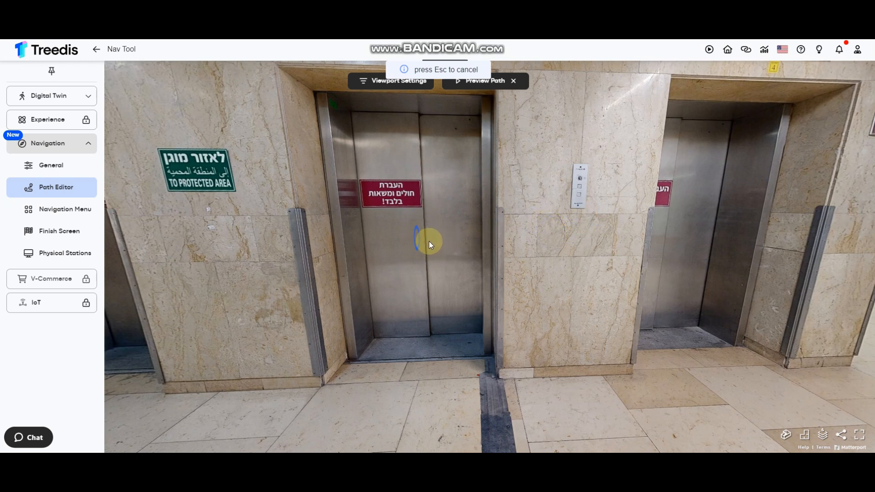
{"action": "left_click", "coordinate": [430, 243]}
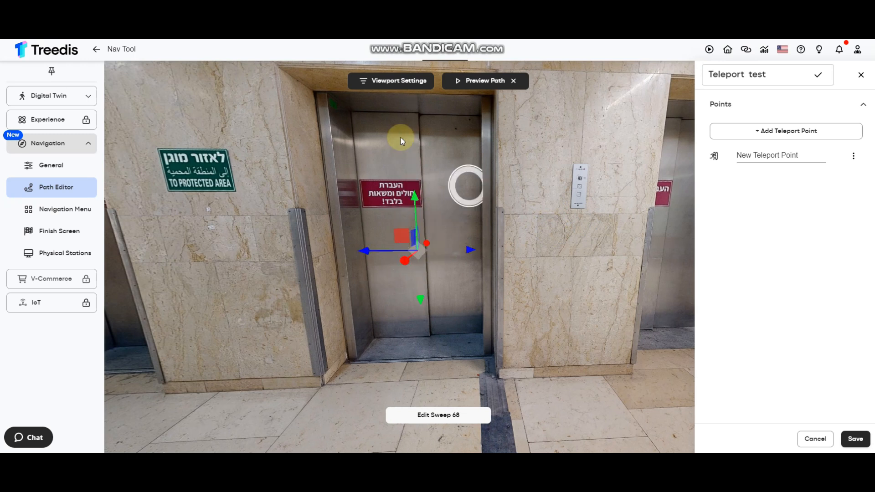
{"action": "left_click", "coordinate": [425, 250]}
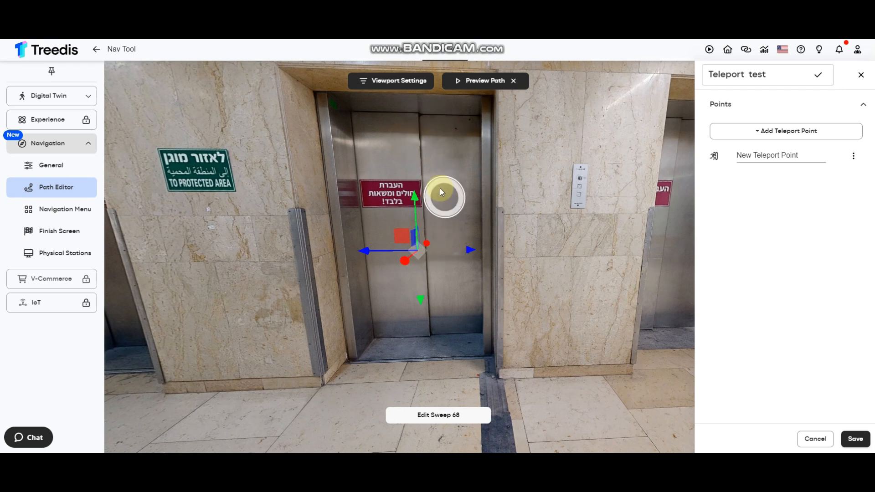
{"action": "left_click", "coordinate": [419, 251]}
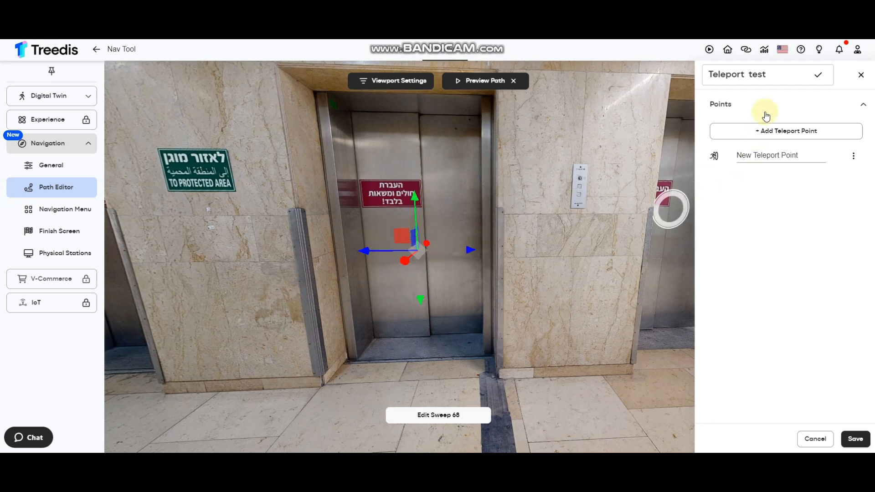
{"action": "left_click", "coordinate": [781, 155]}
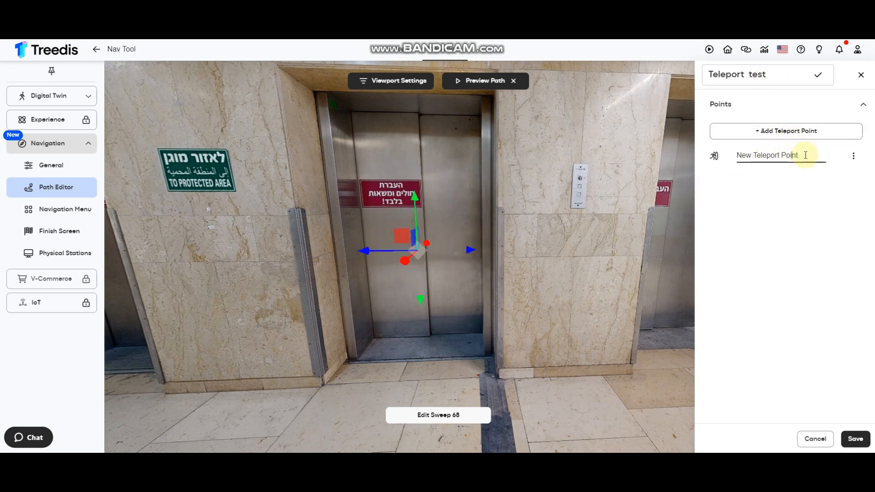
{"action": "type", "text": "Firs"}
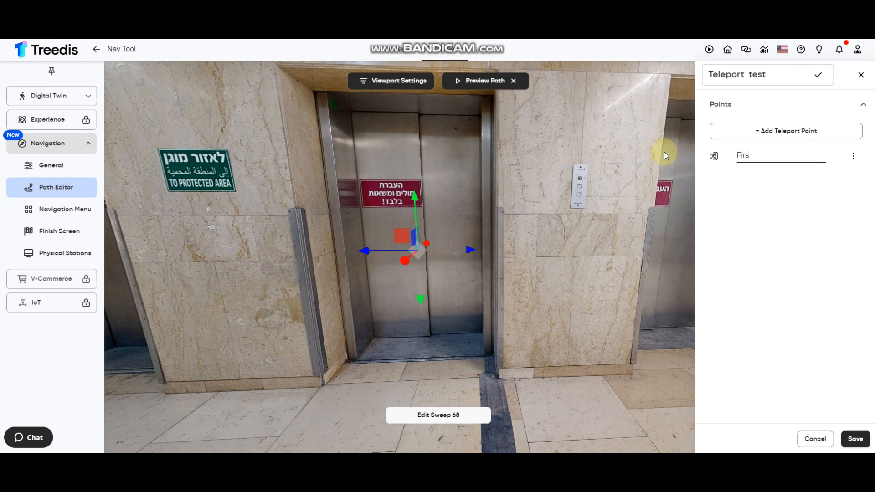
{"action": "type", "text": "t Floor"}
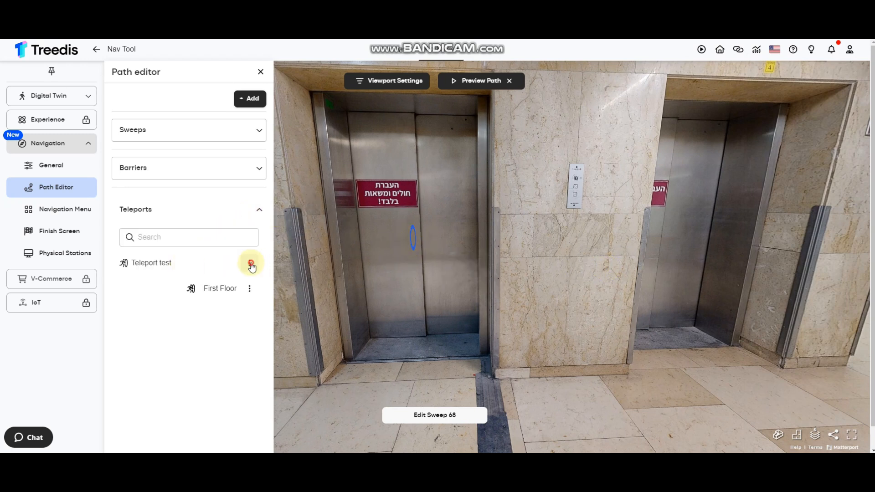
Reopen the Teleport test group and add a point named 'Second Floor'
{"action": "left_click", "coordinate": [251, 263]}
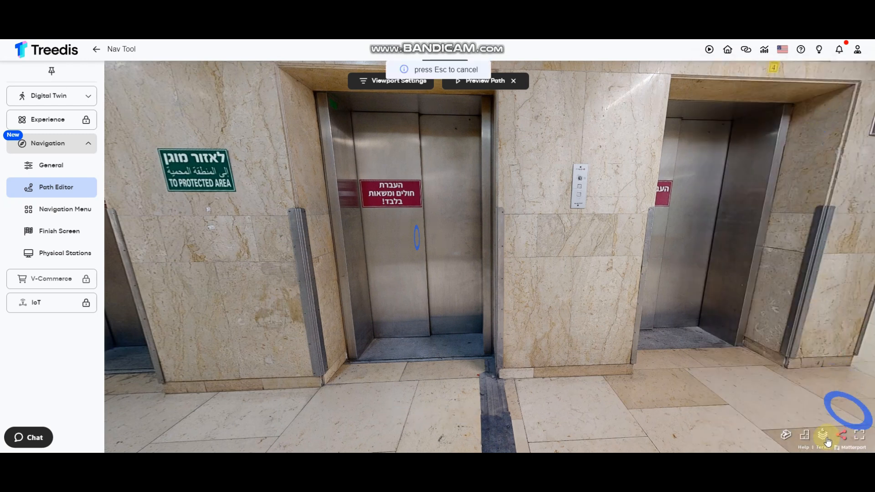
{"action": "mouse_move", "coordinate": [823, 290]}
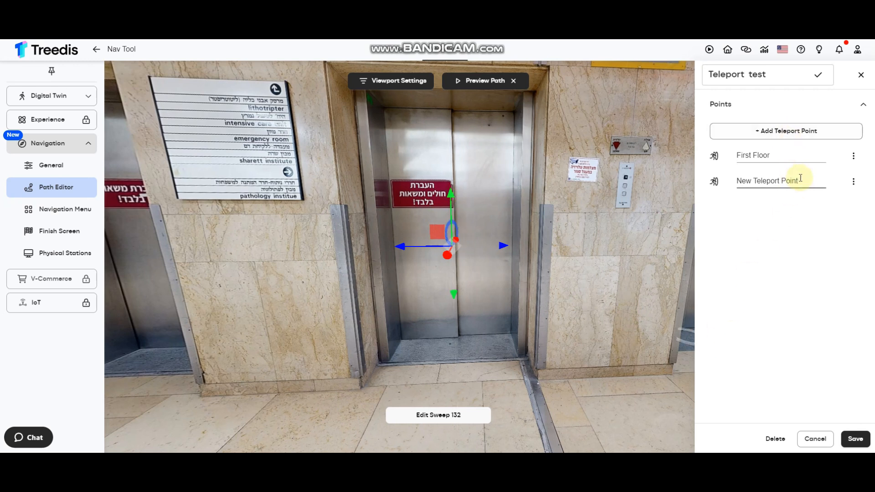
{"action": "type", "text": "Secon"}
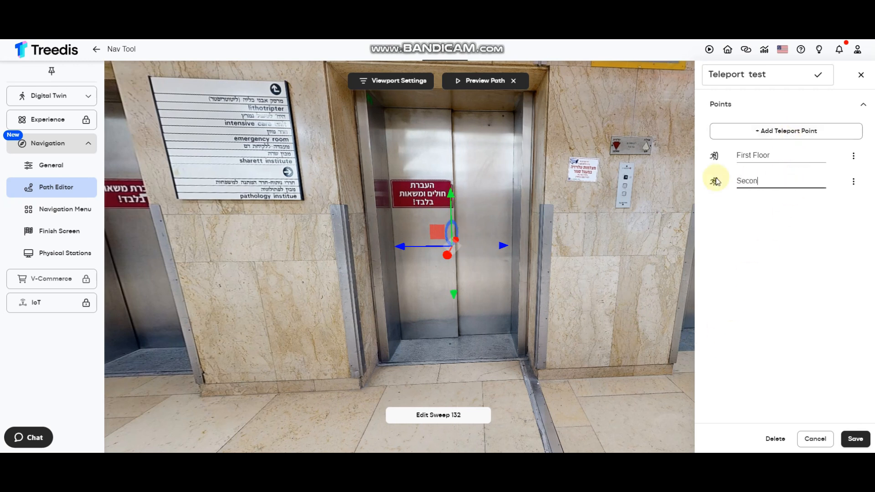
{"action": "type", "text": "d Floor"}
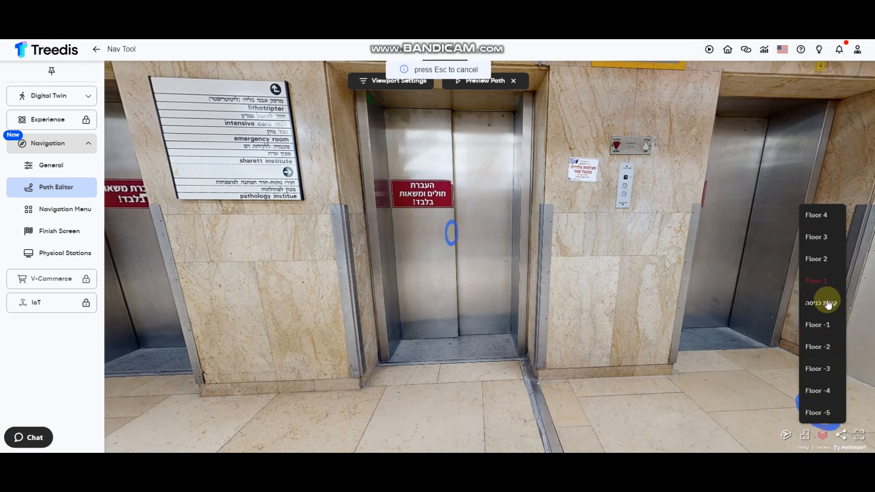
Switch floors and place a 'Third Floor' teleport point at the elevator
{"action": "left_click", "coordinate": [820, 302]}
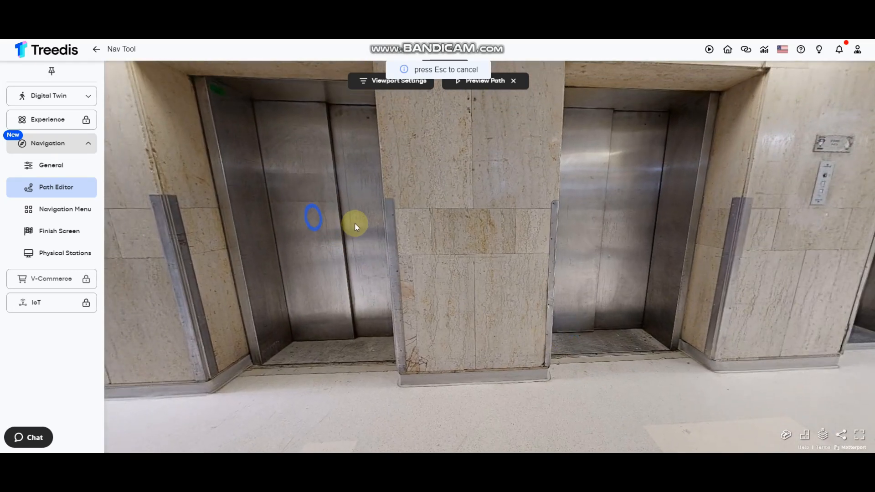
{"action": "left_click", "coordinate": [313, 217]}
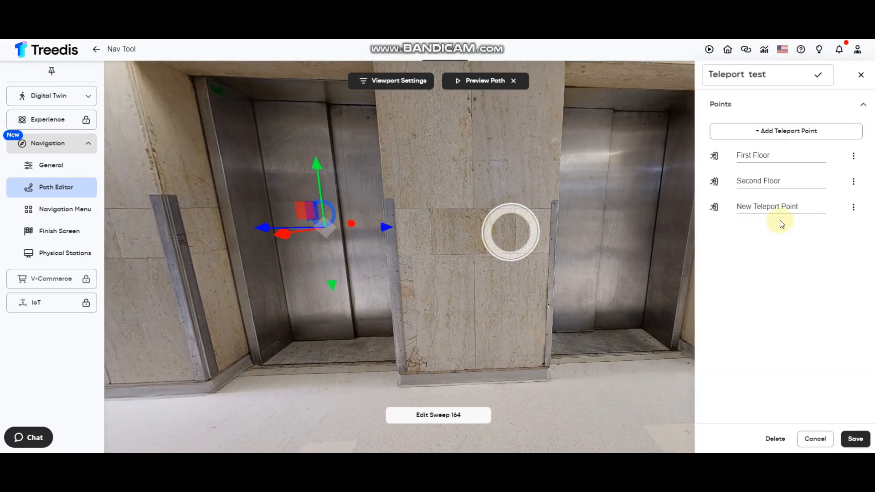
{"action": "type", "text": "Thi"}
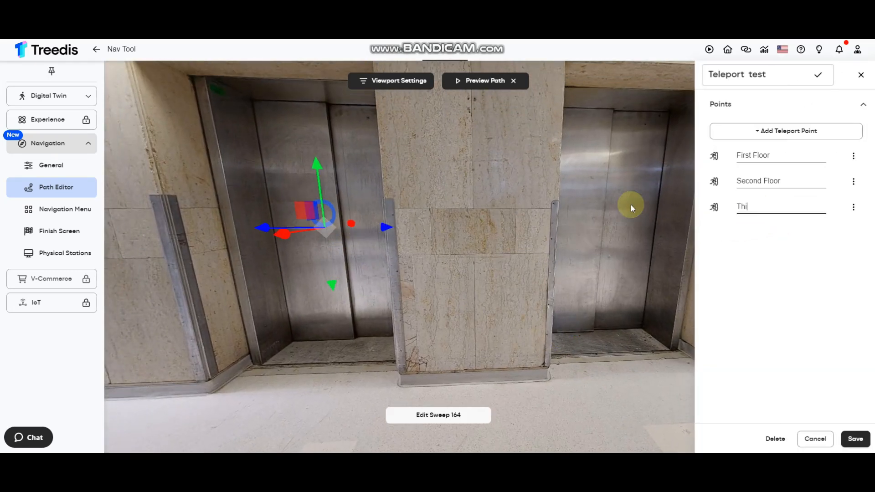
{"action": "type", "text": "rd Floor"}
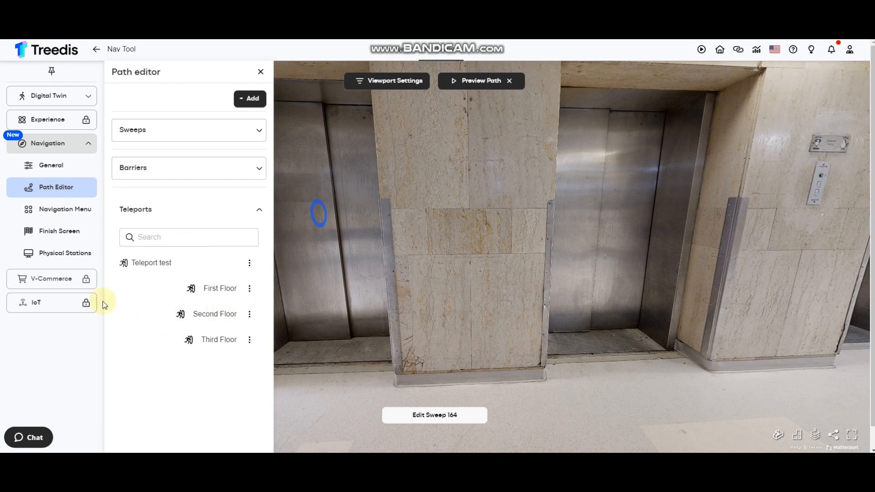
Bring up the Navigation Menu settings page
{"action": "left_click", "coordinate": [63, 209]}
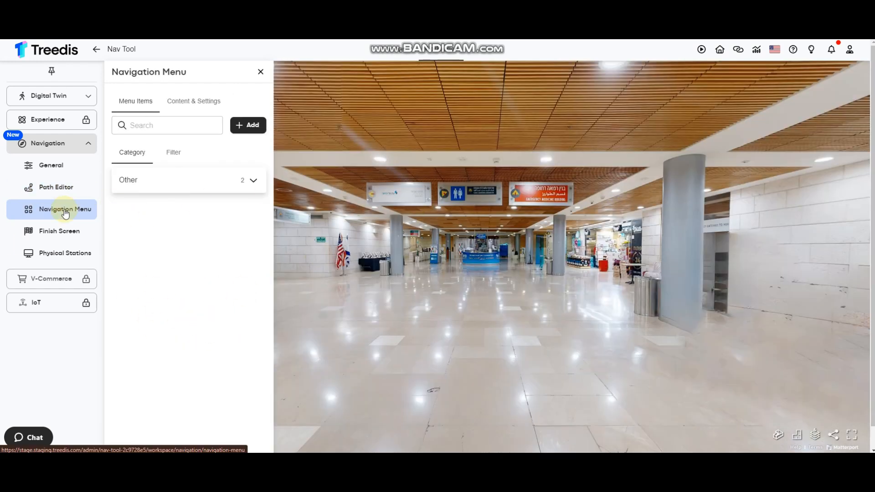
{"action": "mouse_move", "coordinate": [198, 226]}
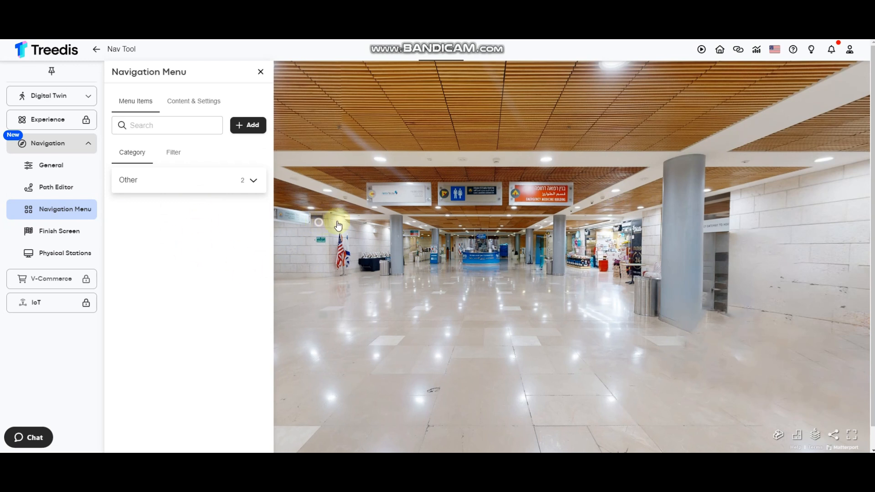
{"action": "mouse_move", "coordinate": [446, 245]}
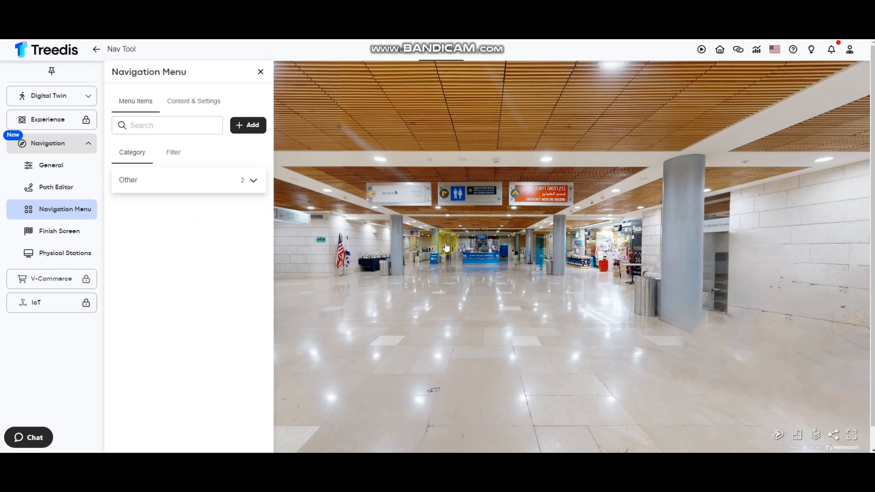
{"action": "mouse_move", "coordinate": [179, 211]}
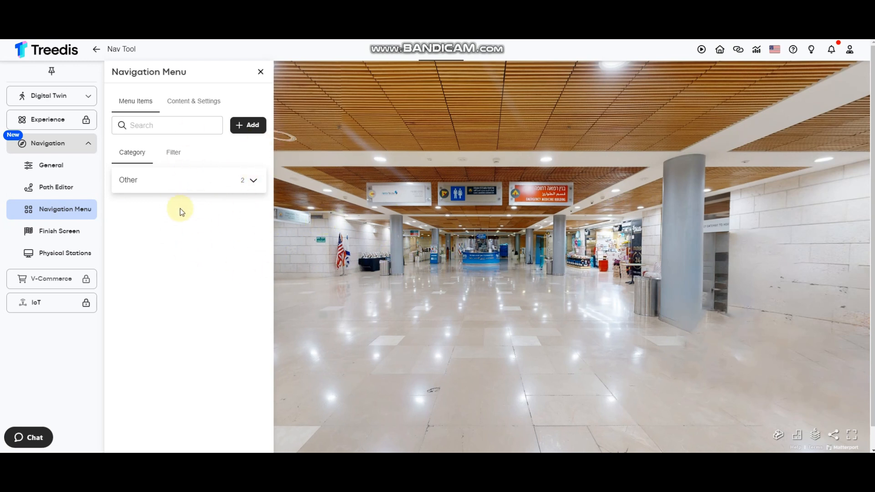
{"action": "mouse_move", "coordinate": [223, 192]}
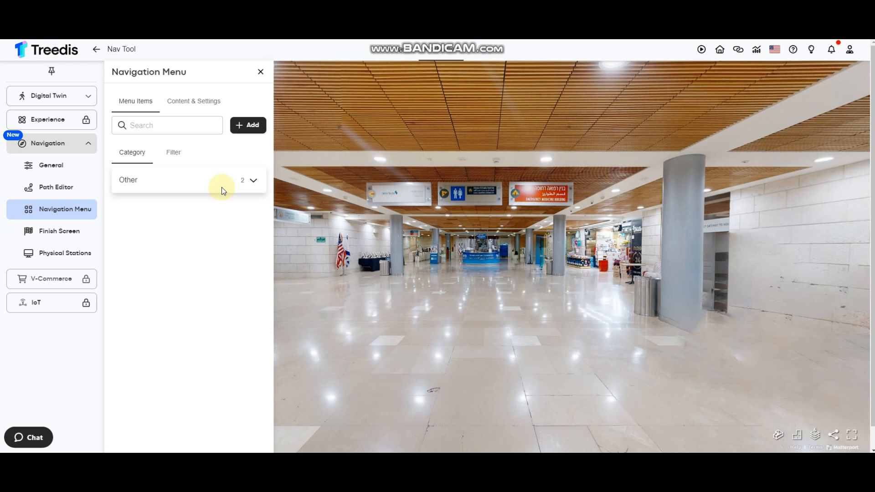
{"action": "mouse_move", "coordinate": [470, 324]}
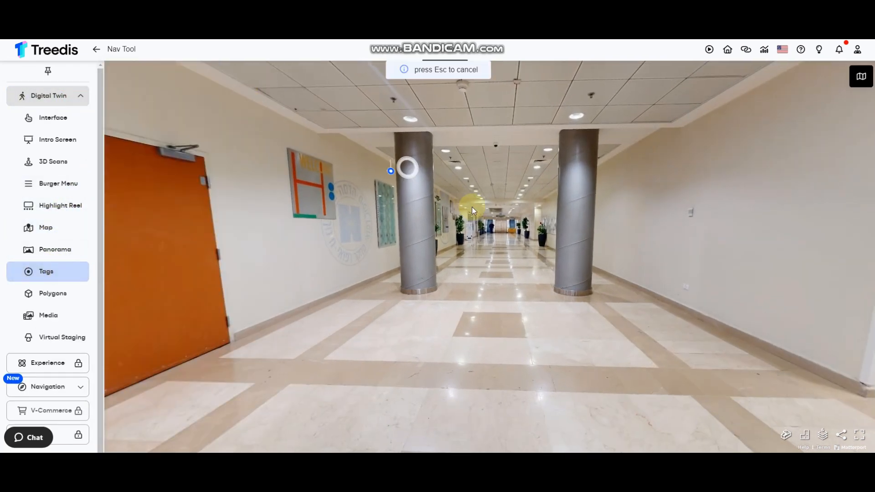
Place a tag on the hallway floor named 'Hallway First Floor' with navigation enabled and adjusted stem length
{"action": "left_click", "coordinate": [473, 208]}
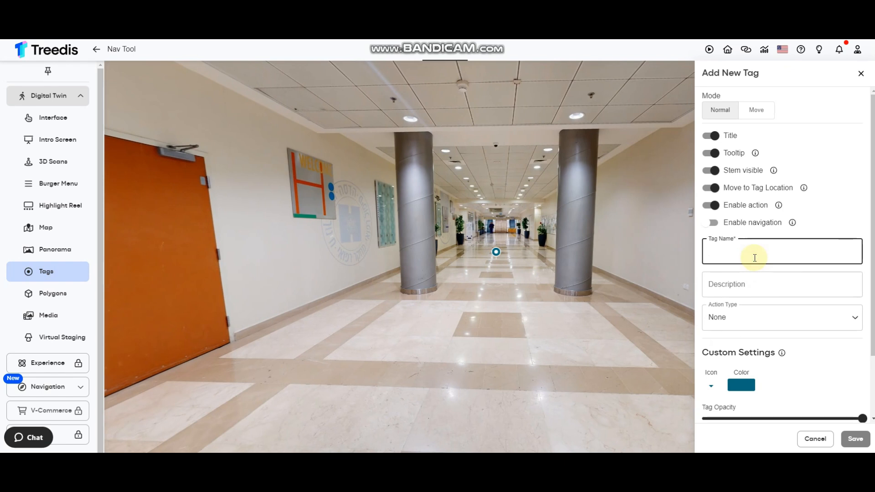
{"action": "type", "text": "Hallway Fl"}
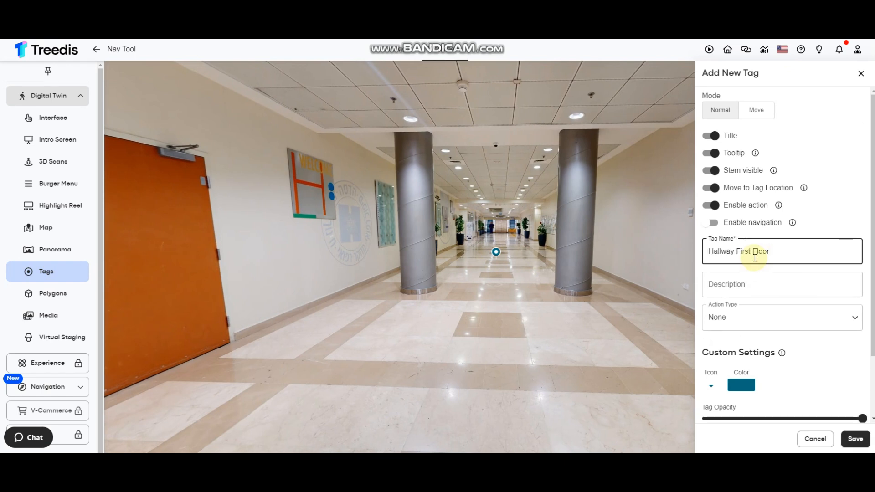
{"action": "left_click", "coordinate": [711, 223]}
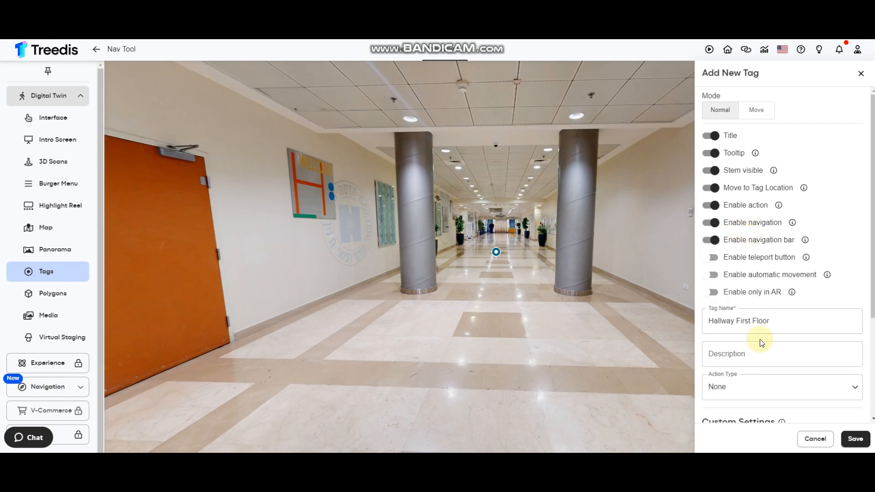
{"action": "scroll", "scroll_direction": "down", "scroll_amount": 3}
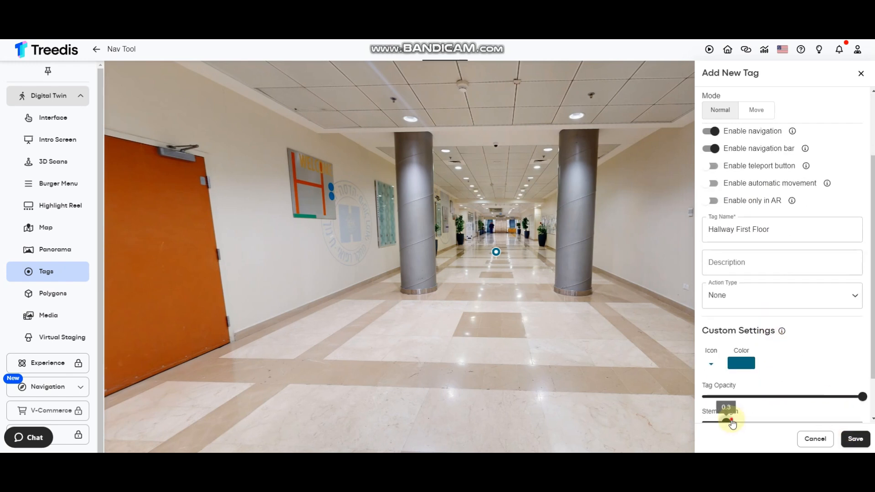
{"action": "left_click", "coordinate": [855, 438]}
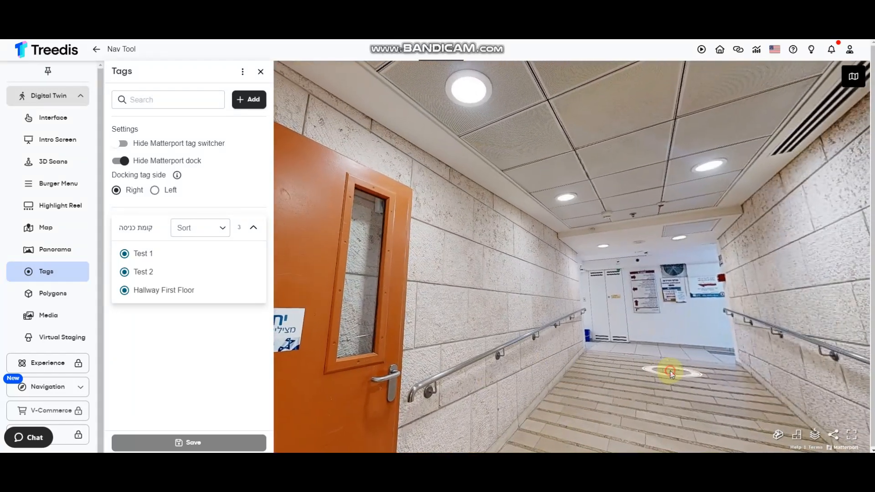
Add a tag 'Test 3' further along the corridor with navigation enabled and adjusted stem length
{"action": "left_click", "coordinate": [672, 373]}
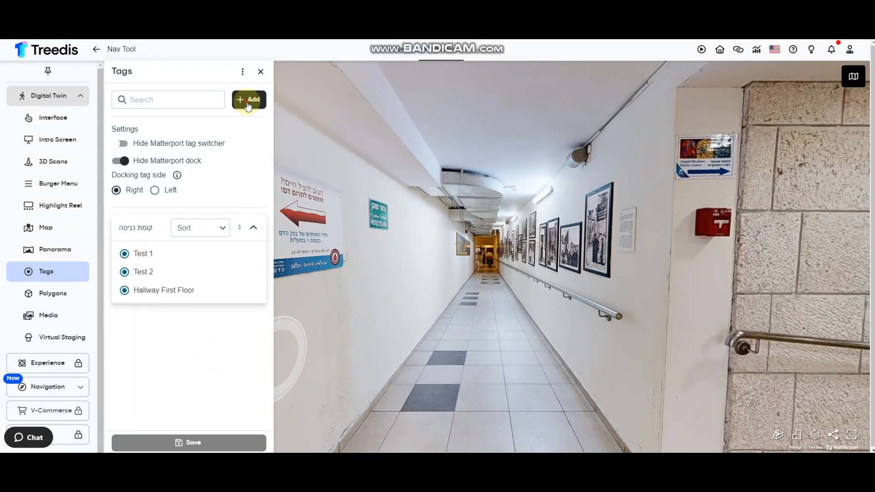
{"action": "left_click", "coordinate": [248, 99]}
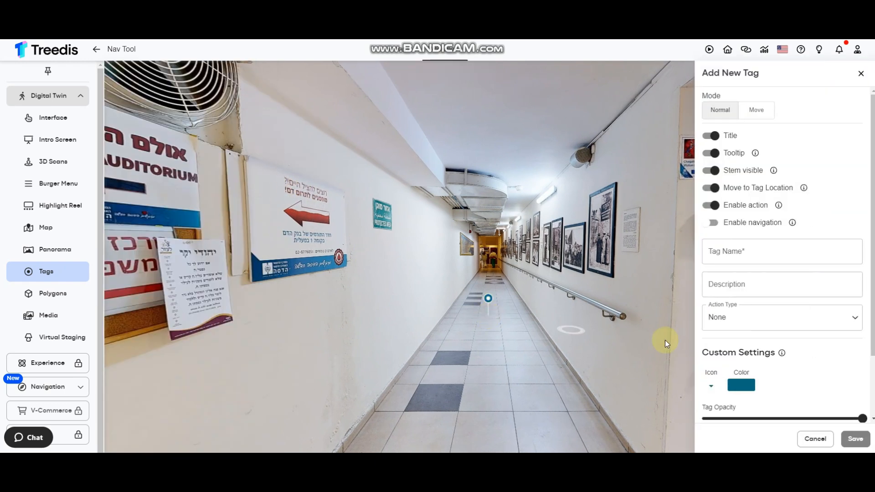
{"action": "left_click", "coordinate": [781, 252]}
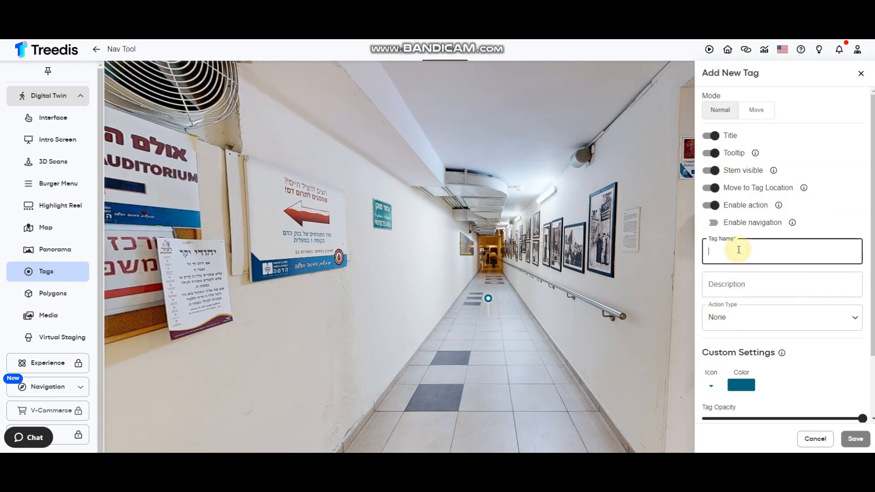
{"action": "type", "text": "Test 3"}
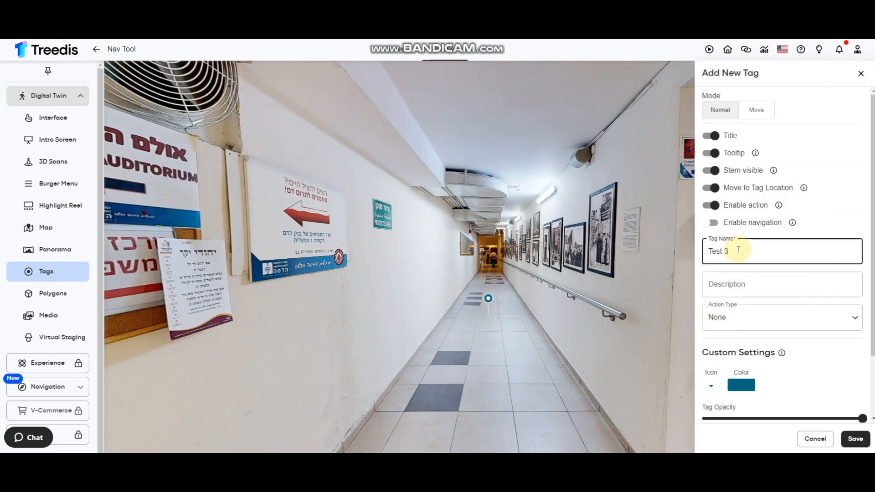
{"action": "left_click", "coordinate": [711, 223]}
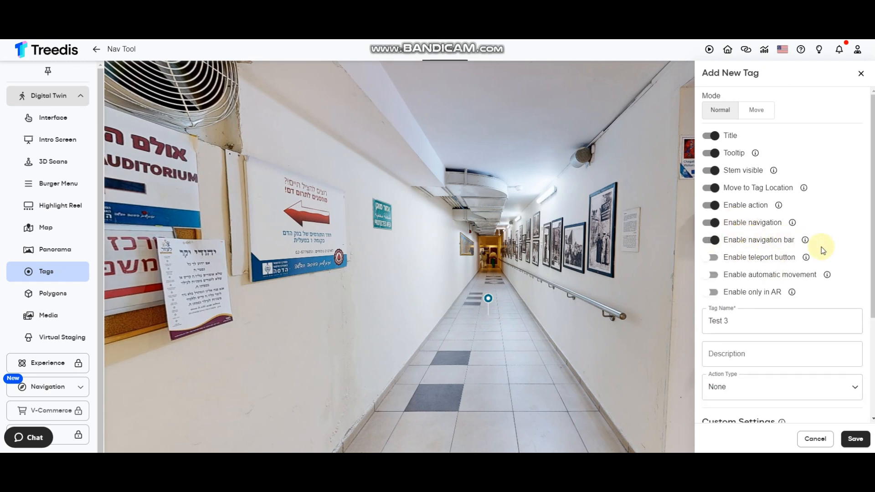
{"action": "scroll", "scroll_direction": "down", "scroll_amount": 3}
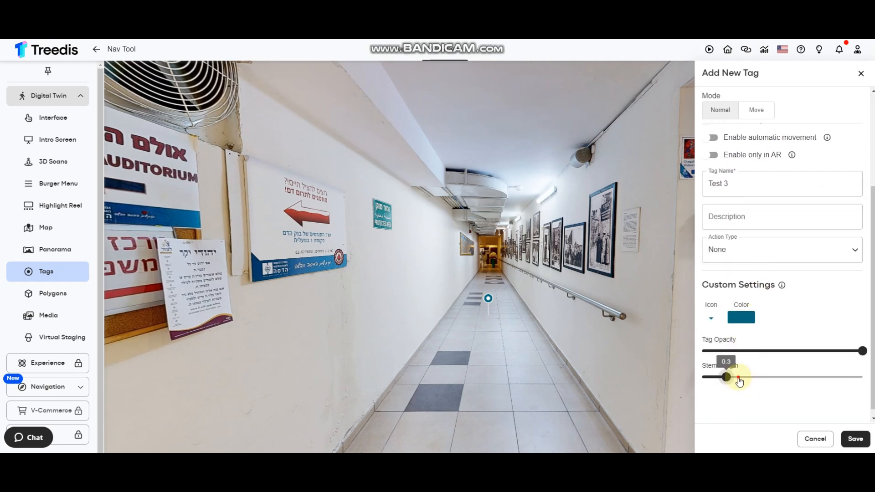
{"action": "left_click", "coordinate": [854, 439]}
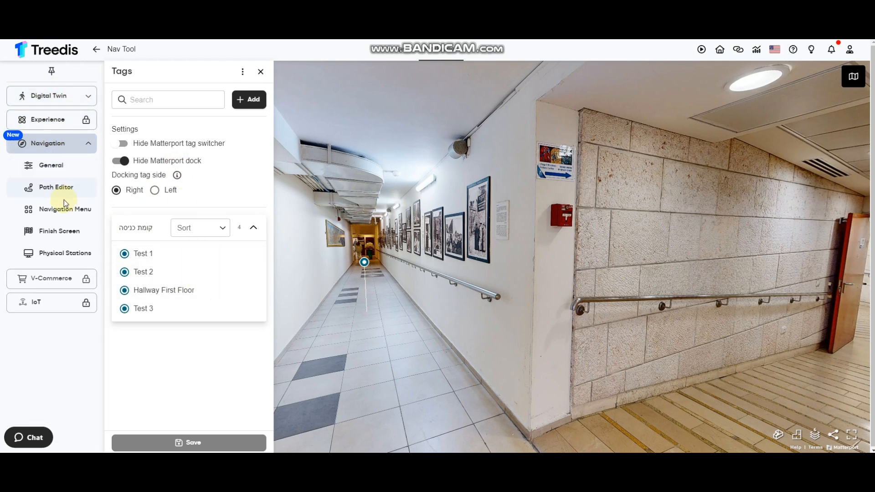
Show the navigation menu items listing all four tags under Other
{"action": "left_click", "coordinate": [65, 209]}
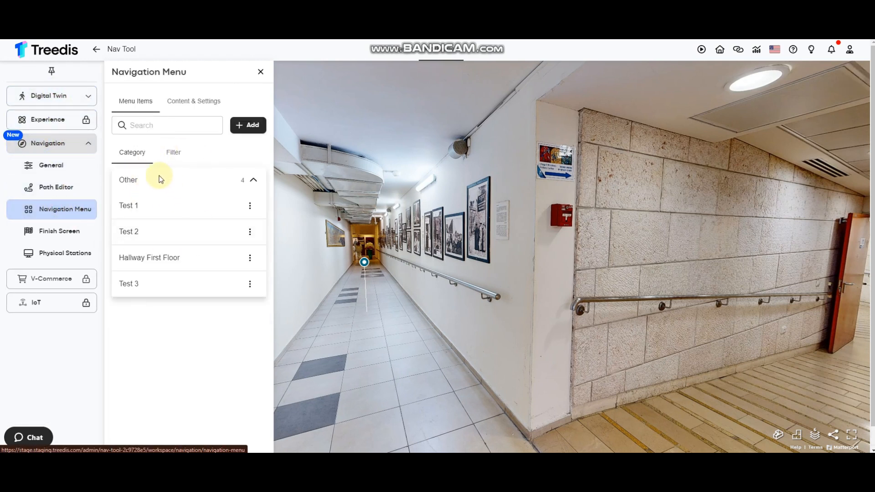
{"action": "mouse_move", "coordinate": [183, 207]}
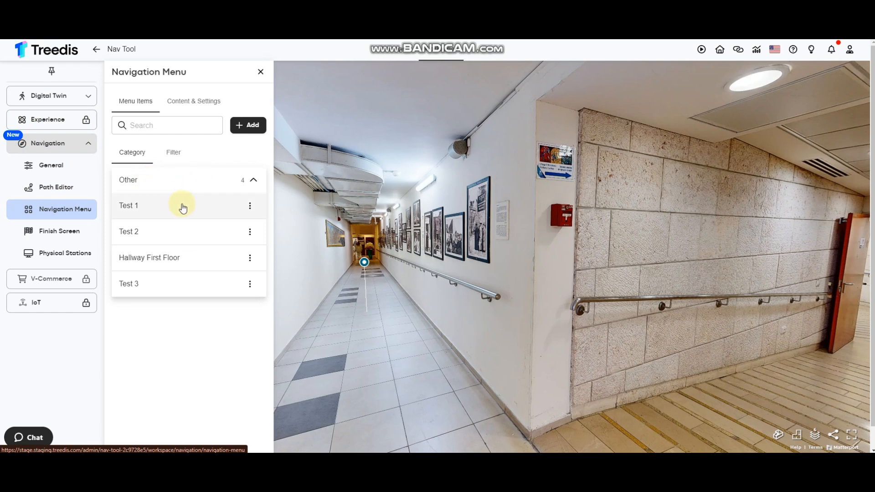
{"action": "mouse_move", "coordinate": [144, 193]}
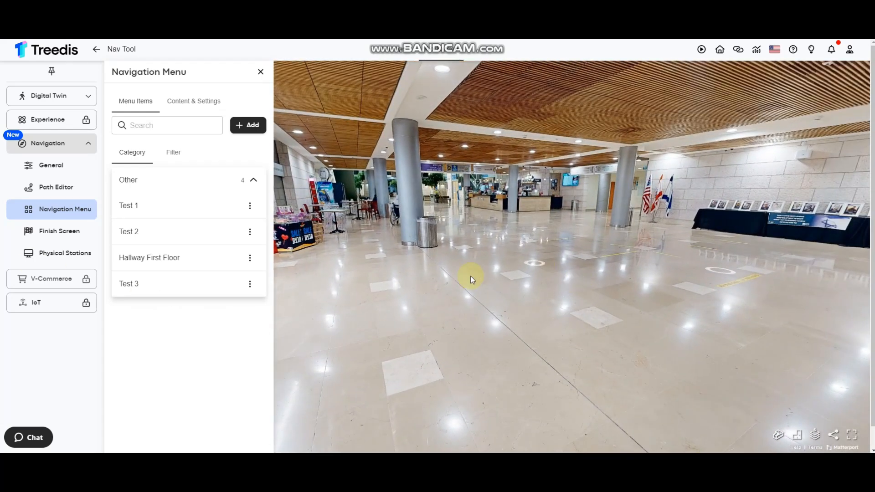
{"action": "mouse_move", "coordinate": [210, 158]}
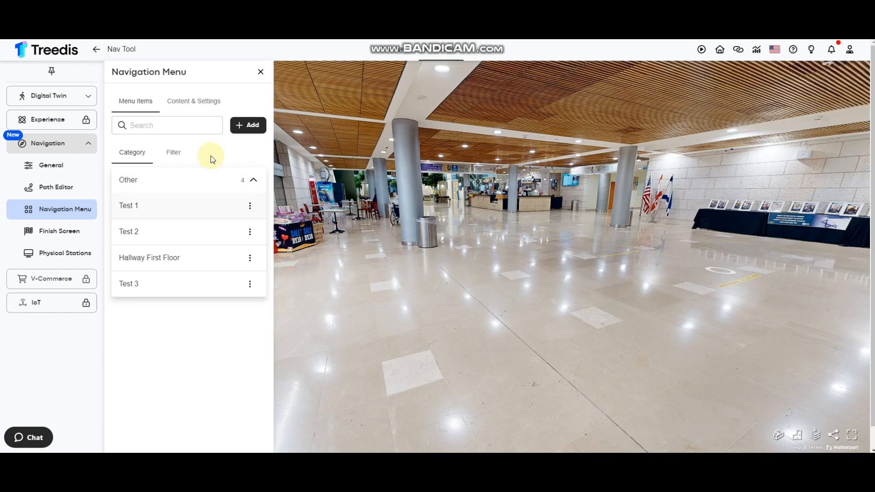
Create a new menu category named 'First Floor' with a blue icon
{"action": "left_click", "coordinate": [248, 125]}
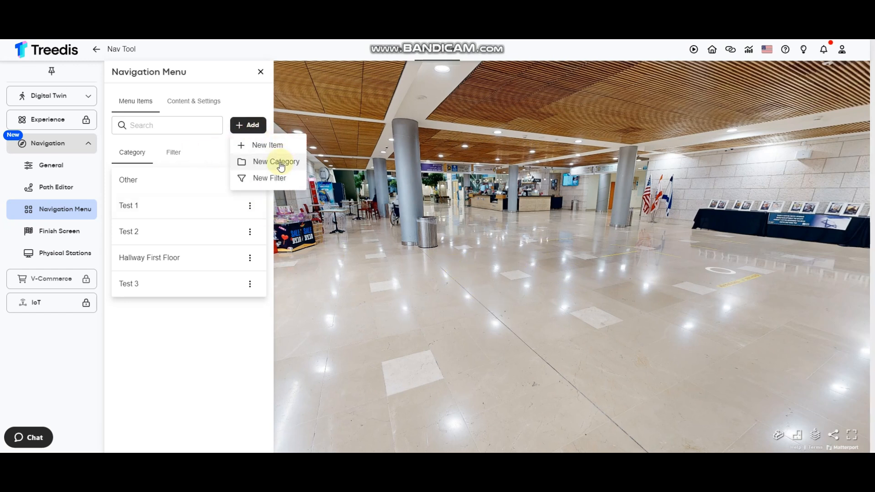
{"action": "left_click", "coordinate": [275, 161]}
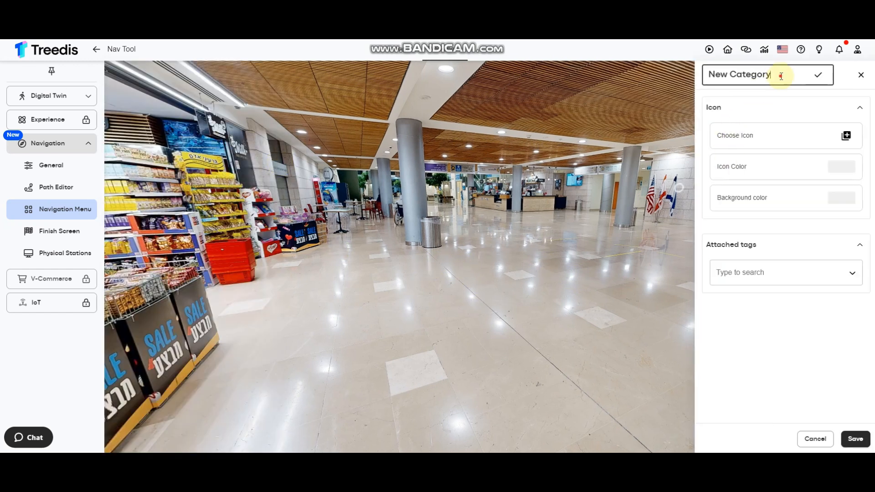
{"action": "type", "text": "First Floor"}
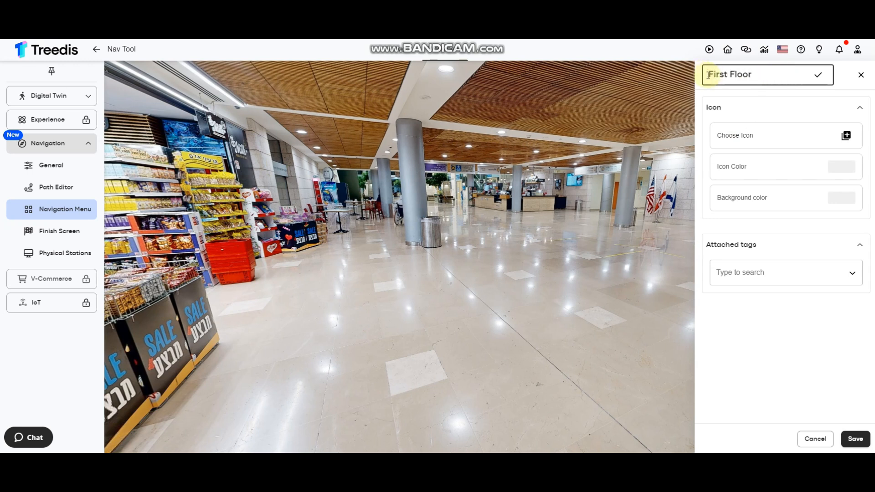
{"action": "left_click", "coordinate": [847, 135]}
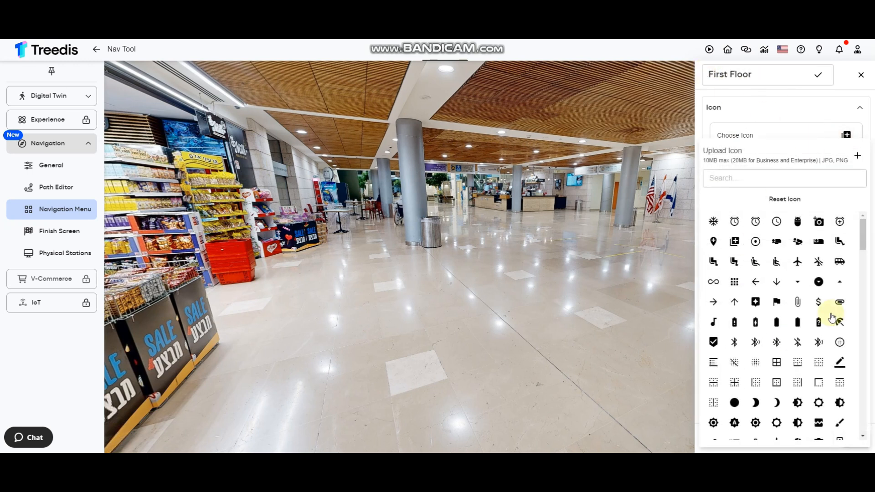
{"action": "mouse_move", "coordinate": [755, 302]}
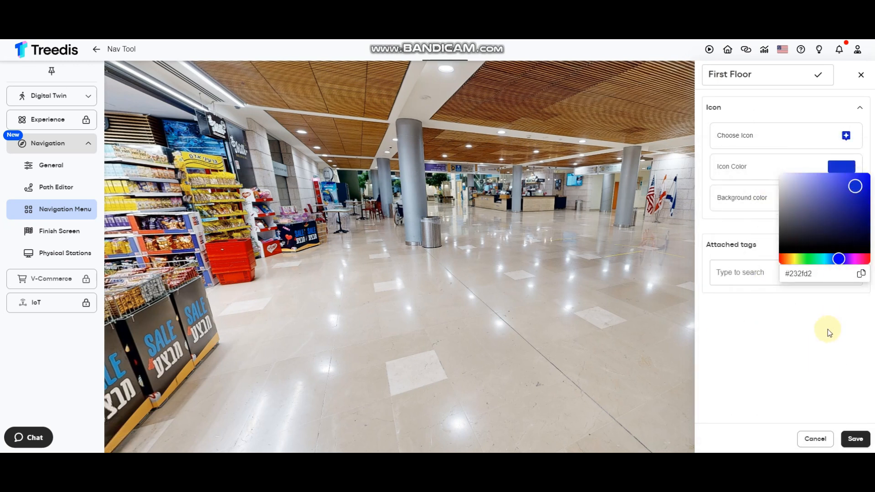
{"action": "left_click", "coordinate": [765, 258]}
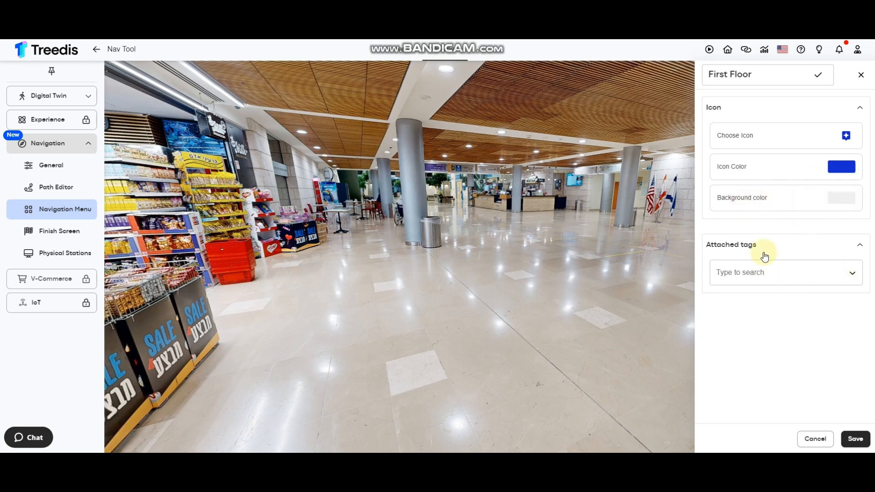
Attach the tags, including Test 2 and Test 3, to the First Floor category
{"action": "left_click", "coordinate": [781, 273]}
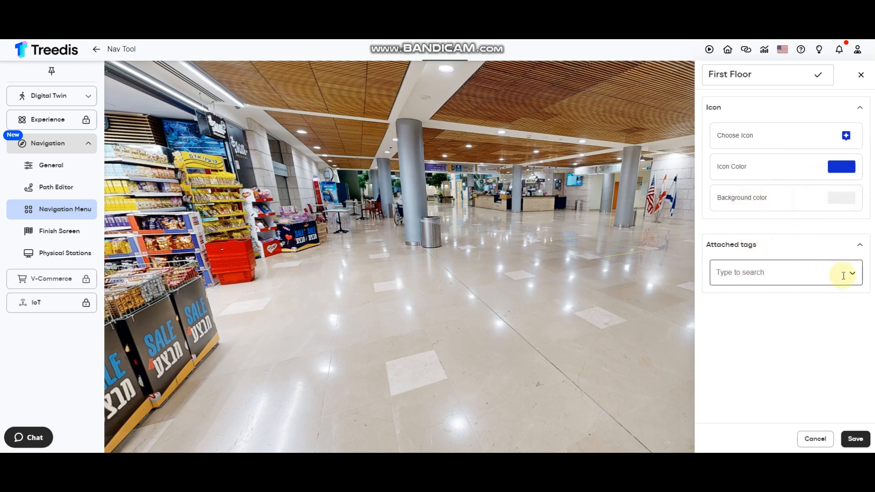
{"action": "left_click", "coordinate": [786, 273]}
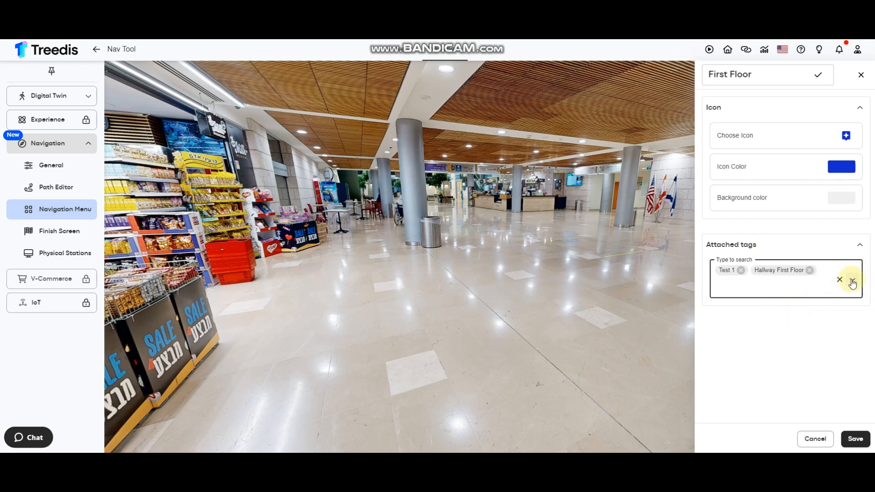
{"action": "left_click", "coordinate": [852, 279]}
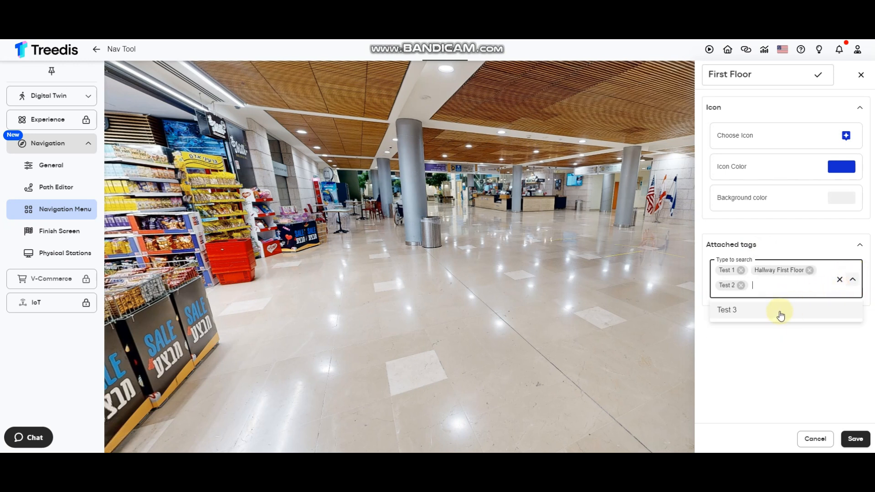
{"action": "left_click", "coordinate": [854, 439]}
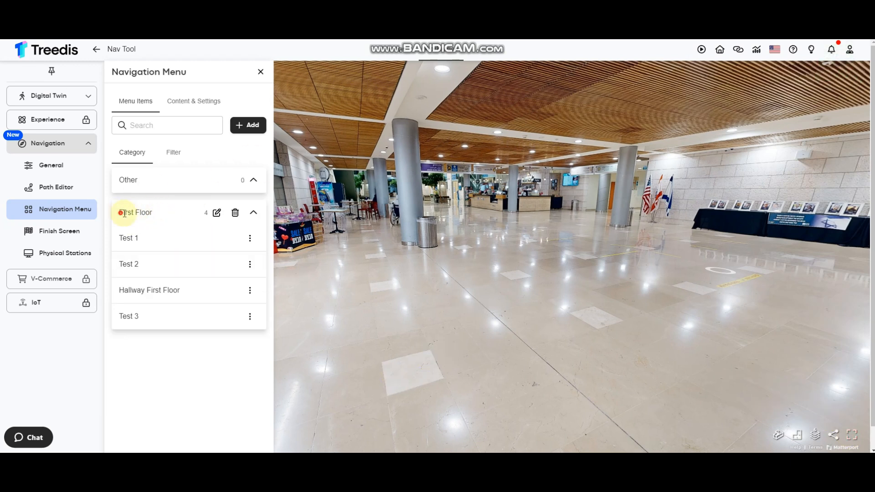
Expand the First Floor category to list its four destinations
{"action": "double_click", "coordinate": [135, 212]}
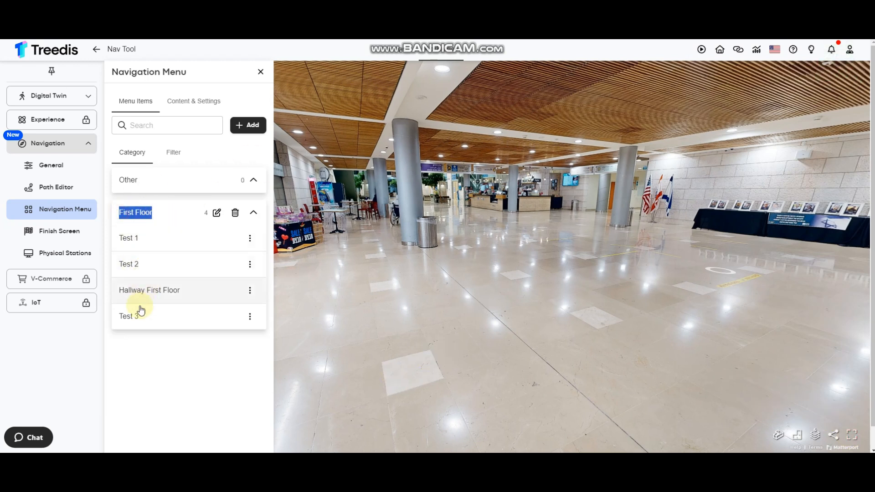
{"action": "mouse_move", "coordinate": [141, 290]}
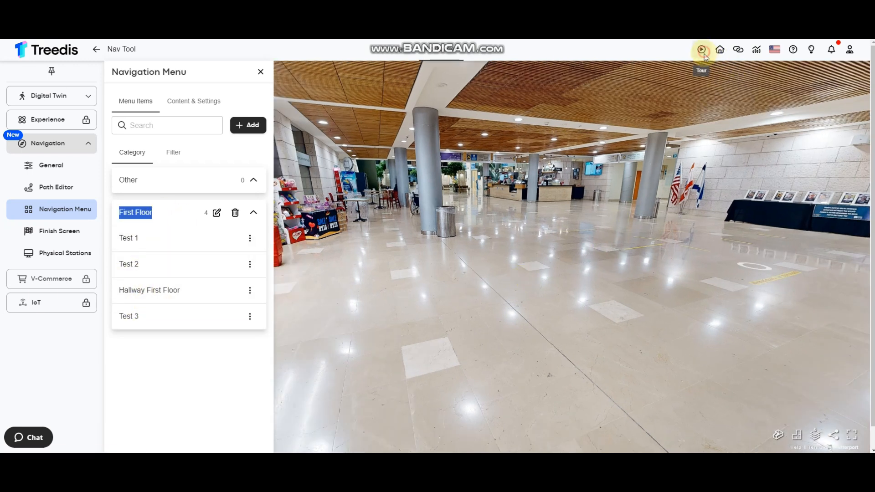
{"action": "left_click", "coordinate": [701, 50]}
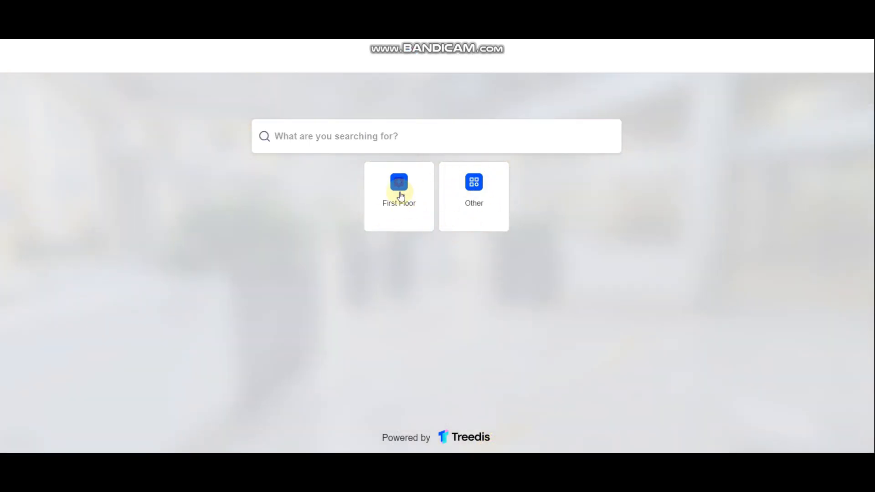
{"action": "left_click", "coordinate": [398, 195]}
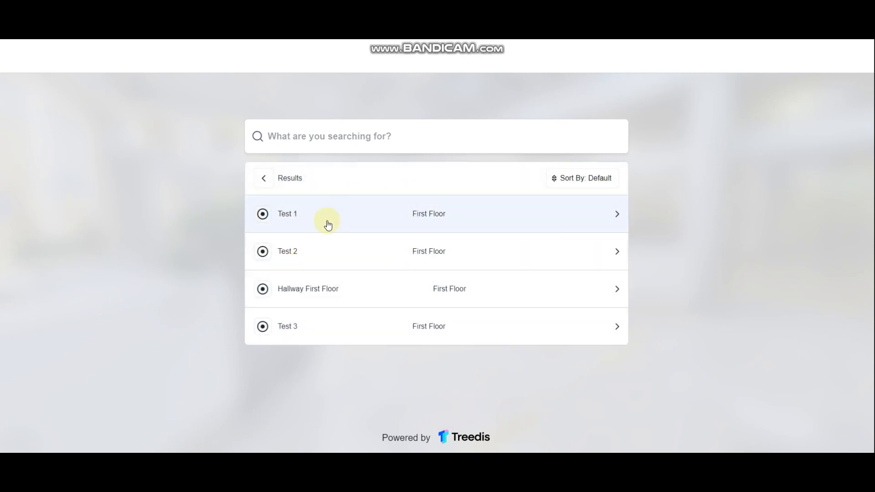
{"action": "mouse_move", "coordinate": [304, 228]}
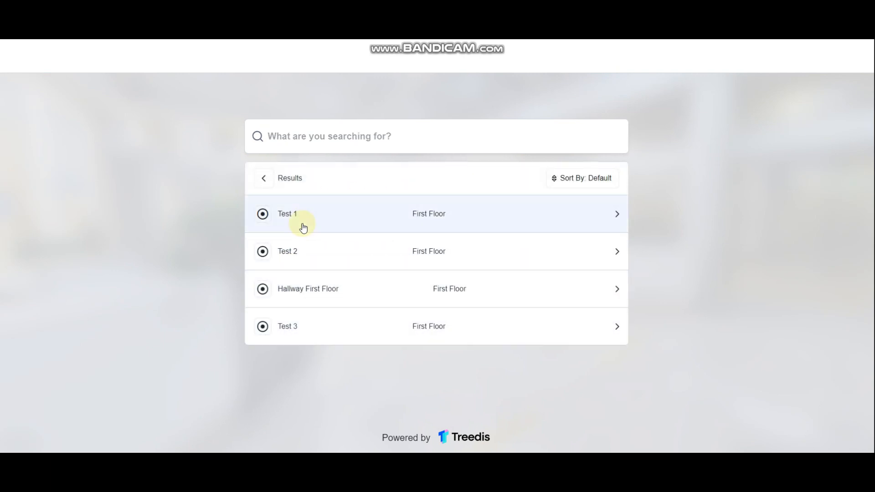
{"action": "mouse_move", "coordinate": [330, 244]}
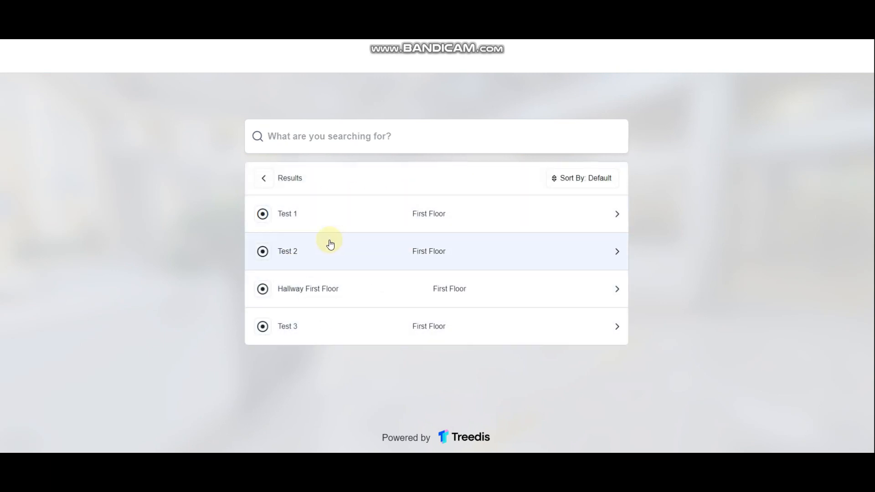
{"action": "mouse_move", "coordinate": [406, 177]}
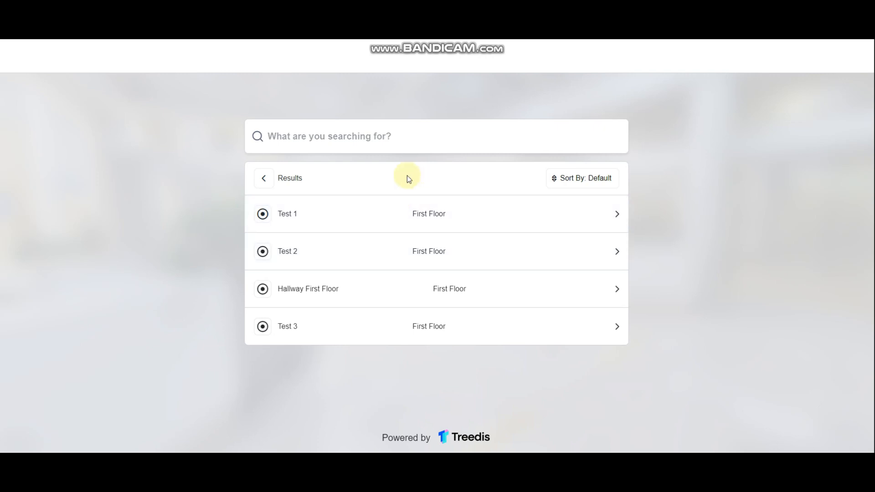
{"action": "mouse_move", "coordinate": [391, 190]}
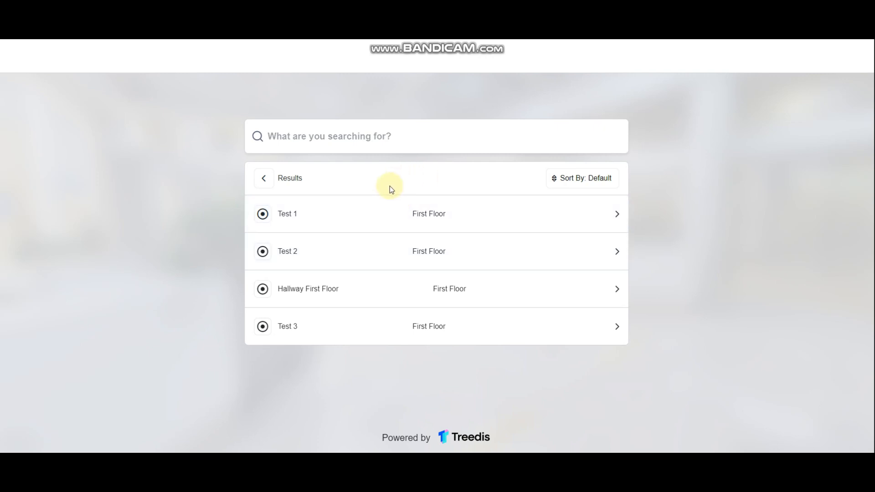
{"action": "left_click", "coordinate": [263, 177]}
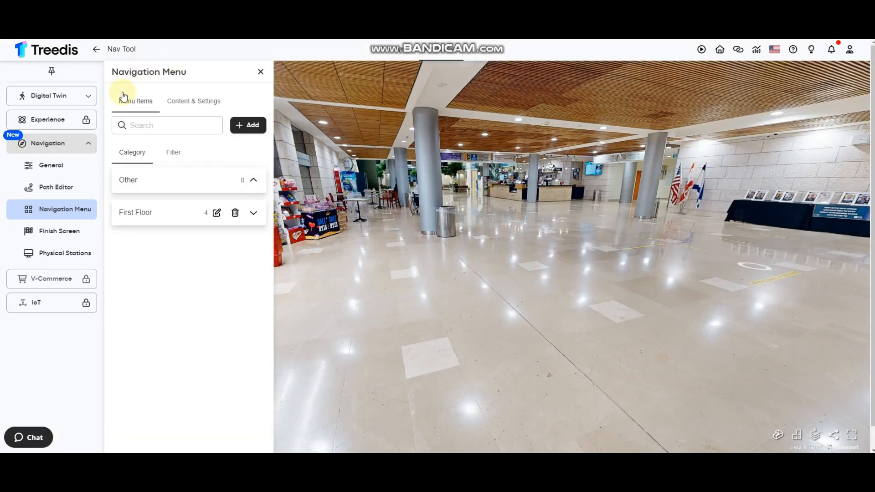
In Content & Settings, turn on display of the title 'Navigation Tool Test'
{"action": "left_click", "coordinate": [194, 101]}
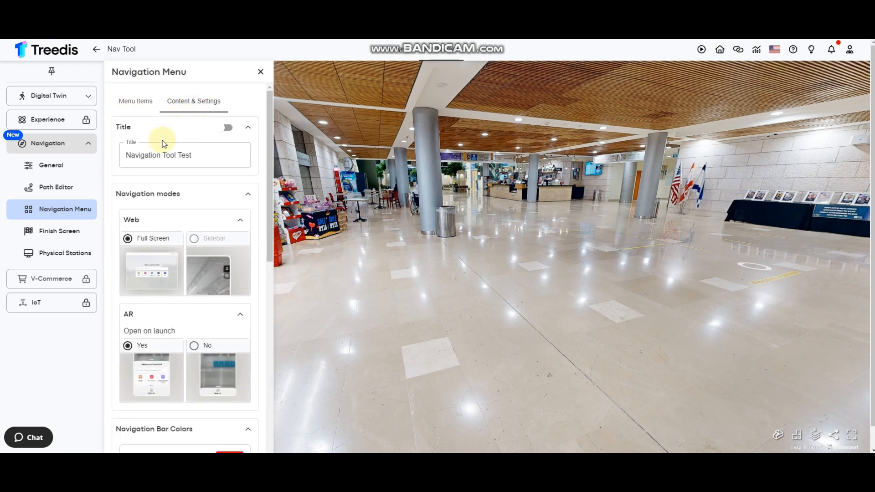
{"action": "scroll", "scroll_direction": "down", "scroll_amount": 3}
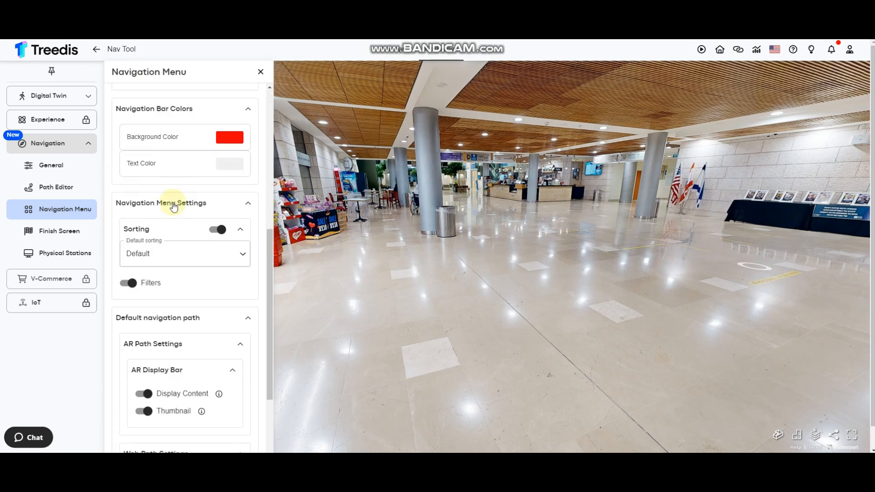
{"action": "scroll", "scroll_direction": "up", "scroll_amount": 3}
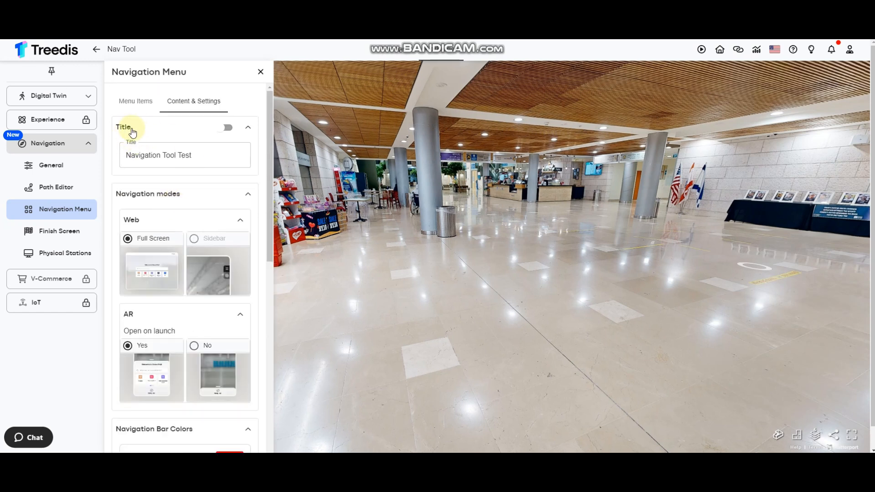
{"action": "left_click", "coordinate": [184, 155]}
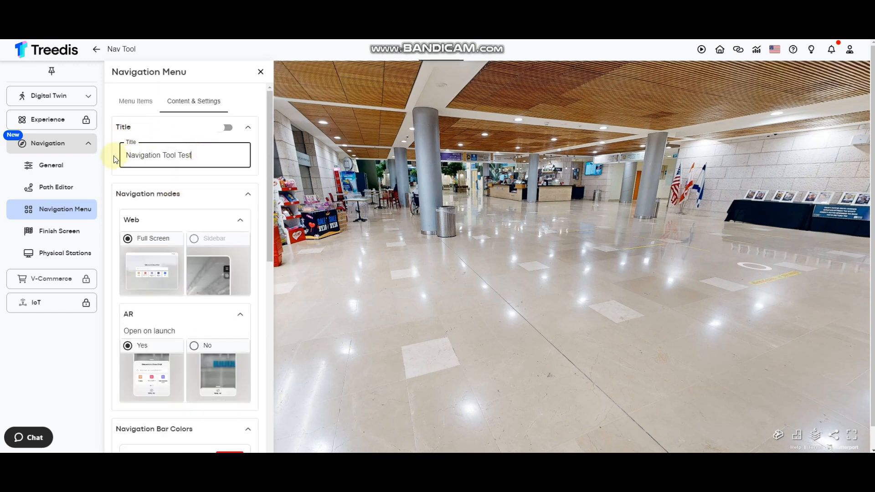
{"action": "left_click", "coordinate": [225, 128]}
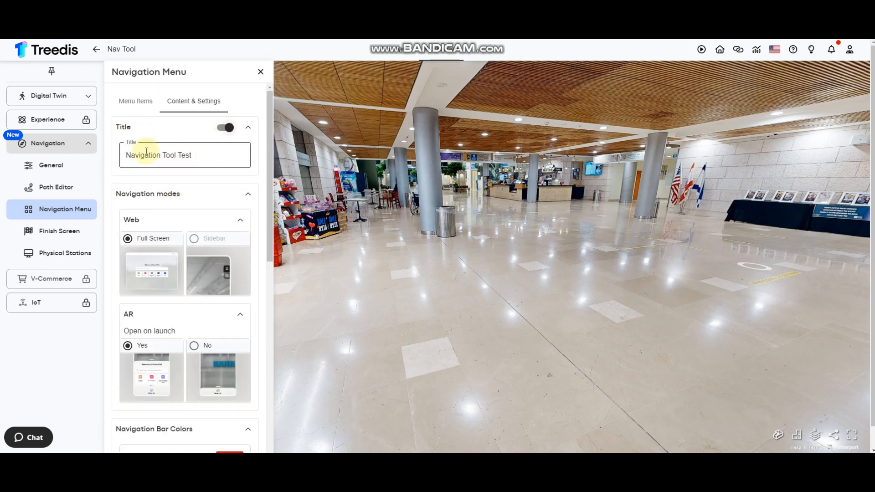
{"action": "scroll", "scroll_direction": "down", "scroll_amount": 3}
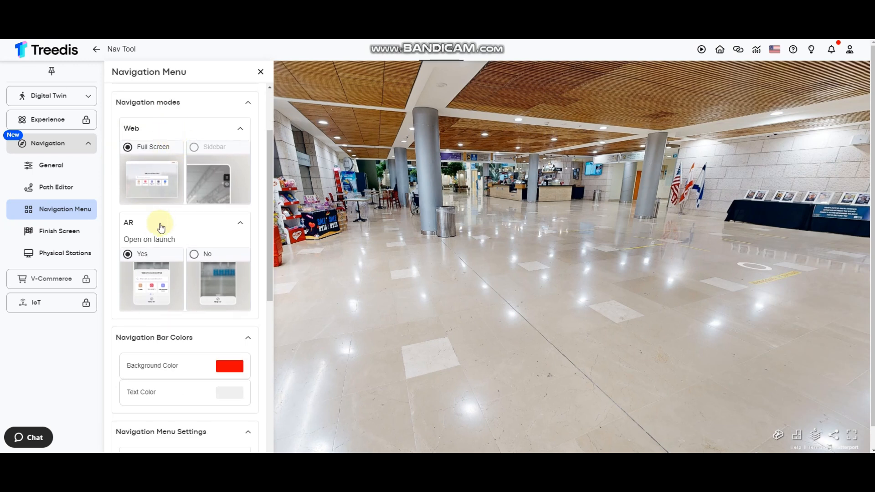
{"action": "mouse_move", "coordinate": [156, 230]}
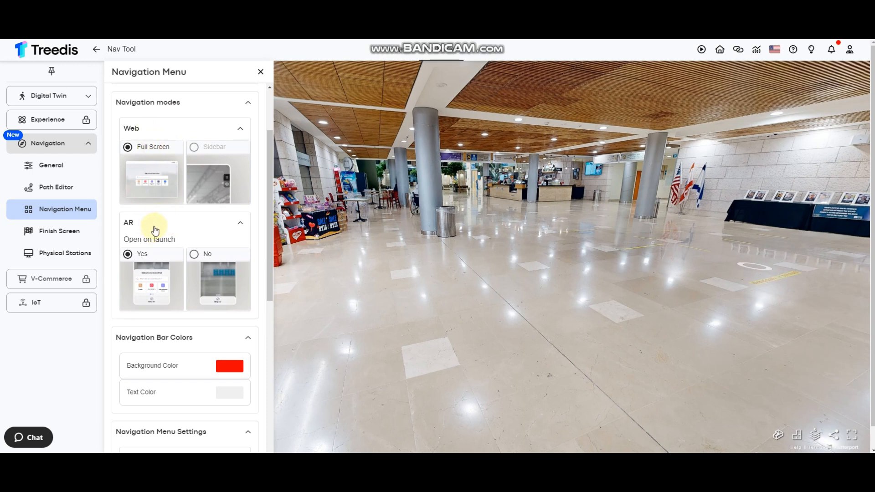
{"action": "mouse_move", "coordinate": [148, 170]}
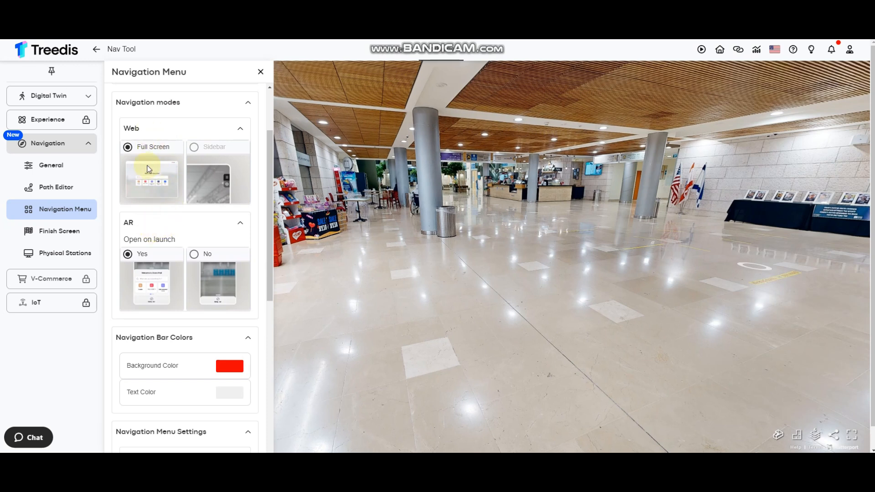
{"action": "mouse_move", "coordinate": [197, 168]}
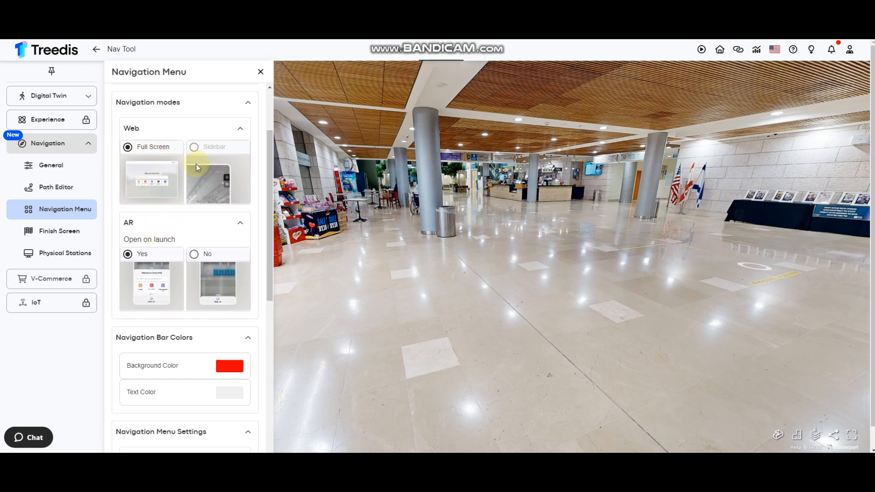
Review the Default sorting dropdown under Navigation Menu Settings and keep the default
{"action": "scroll", "scroll_direction": "down", "scroll_amount": 3}
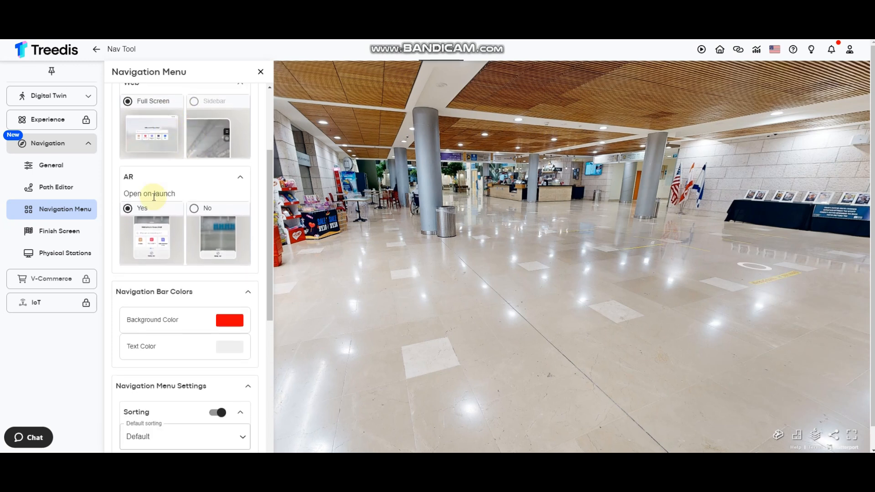
{"action": "mouse_move", "coordinate": [142, 223]}
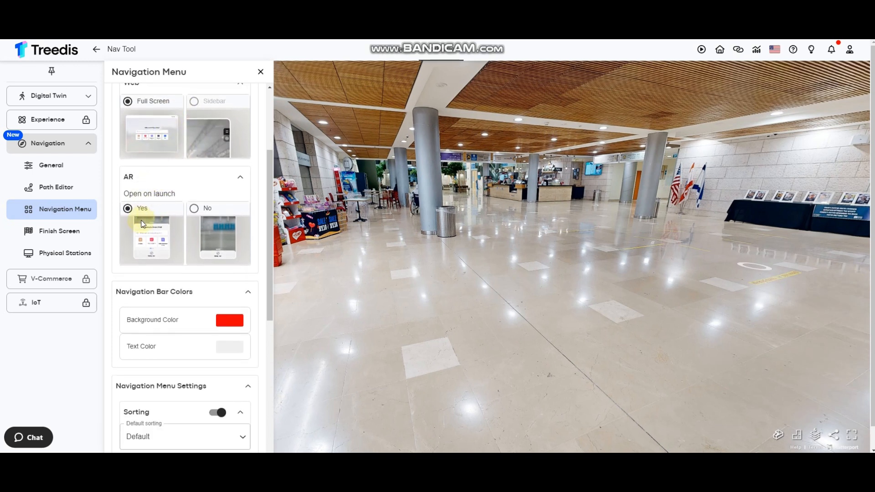
{"action": "mouse_move", "coordinate": [217, 257]}
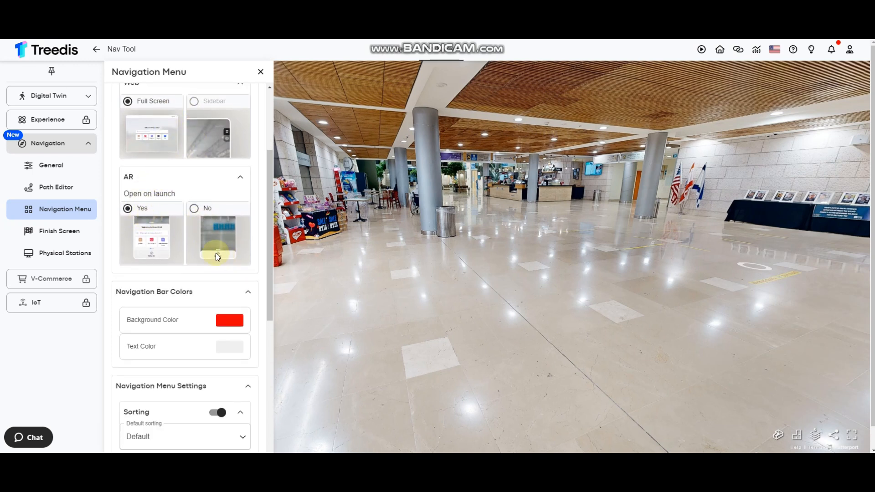
{"action": "scroll", "scroll_direction": "down", "scroll_amount": 3}
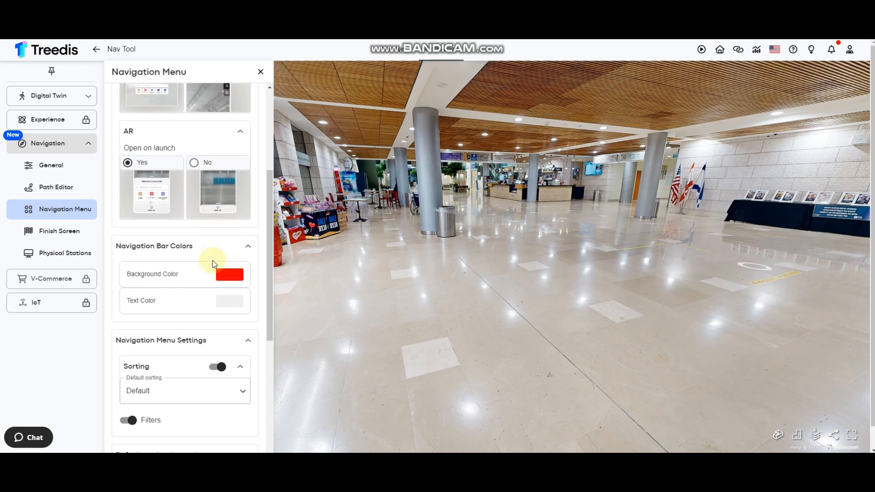
{"action": "scroll", "scroll_direction": "down", "scroll_amount": 3}
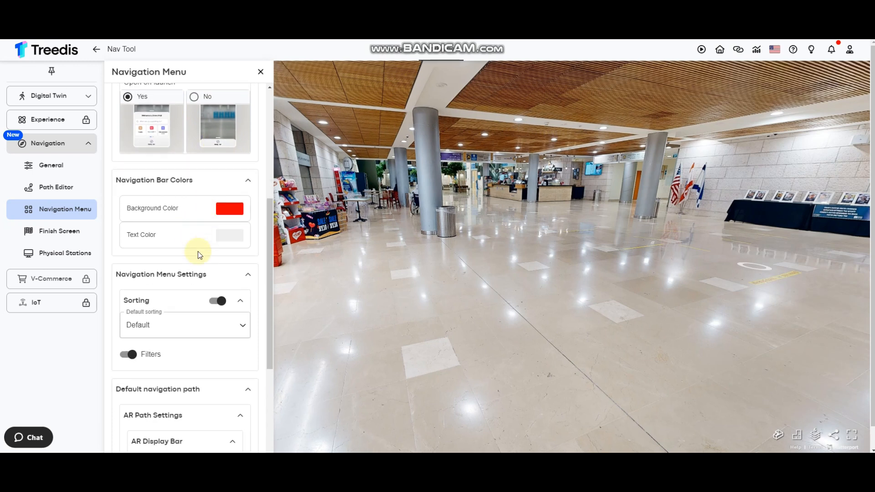
{"action": "scroll", "scroll_direction": "down", "scroll_amount": 3}
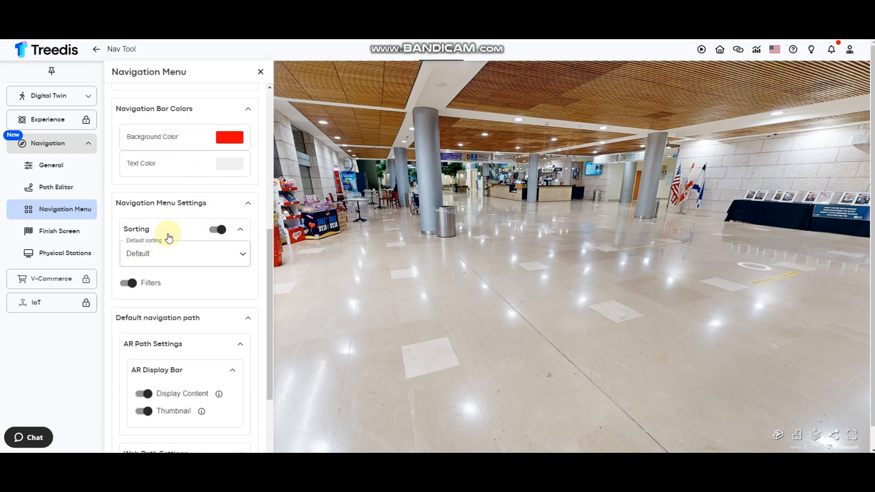
{"action": "scroll", "scroll_direction": "down", "scroll_amount": 3}
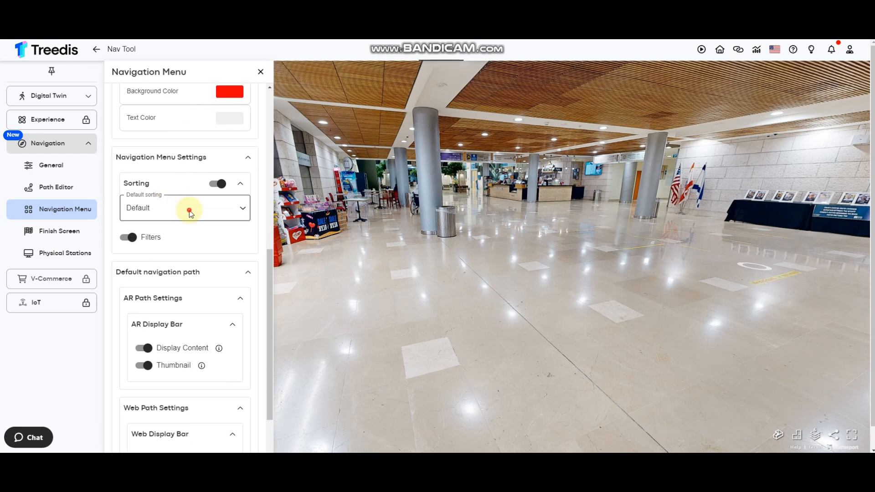
{"action": "left_click", "coordinate": [184, 208]}
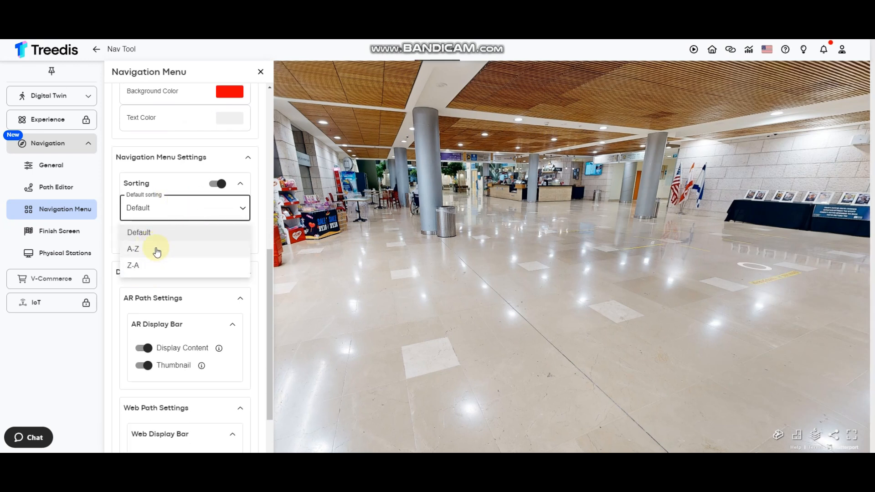
{"action": "left_click", "coordinate": [218, 183]}
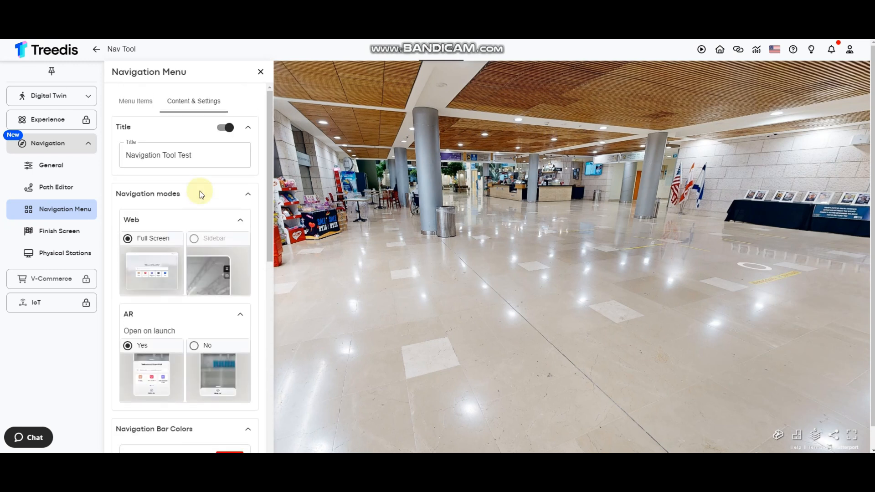
Leave the menu options and bring up the Finish Screen settings
{"action": "scroll", "scroll_direction": "down", "scroll_amount": 3}
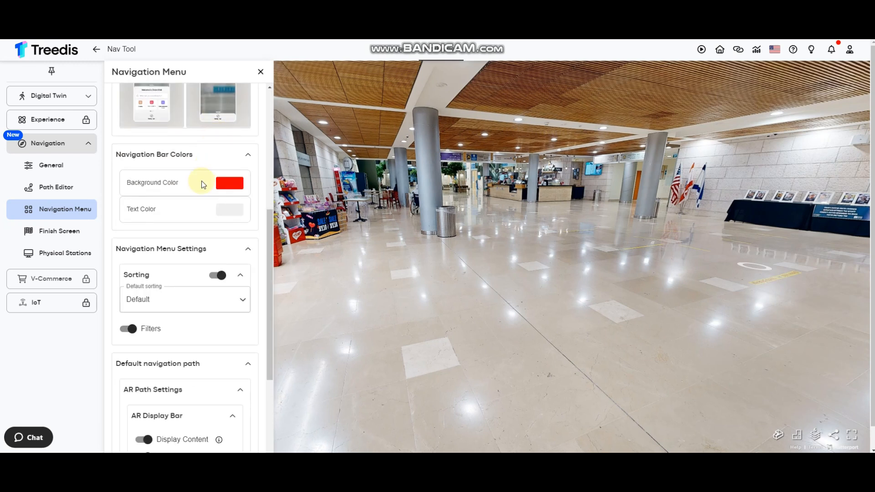
{"action": "scroll", "scroll_direction": "down", "scroll_amount": 3}
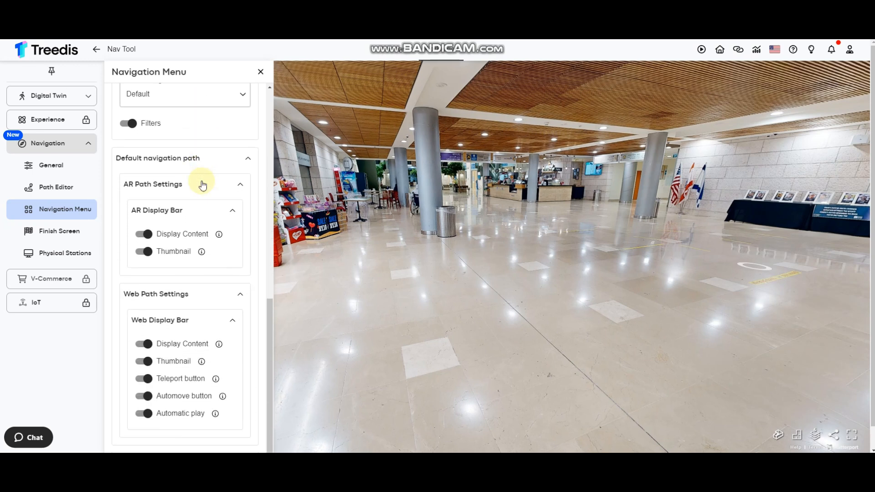
{"action": "mouse_move", "coordinate": [134, 193]}
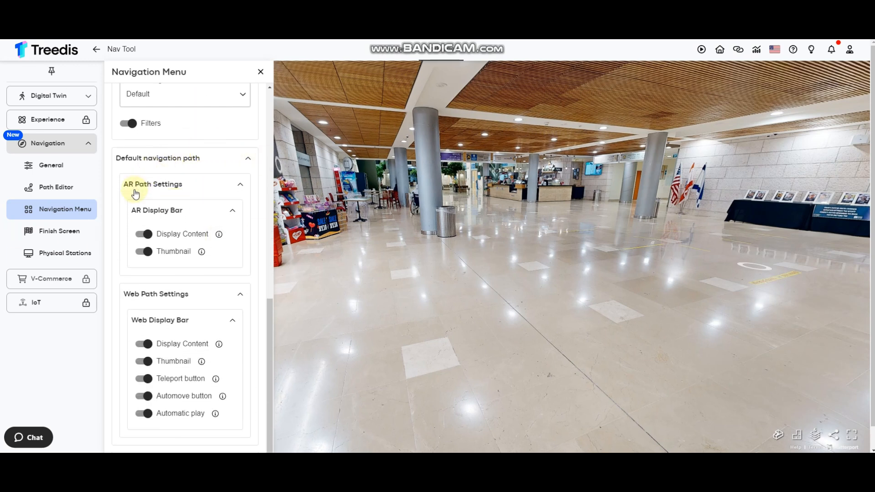
{"action": "mouse_move", "coordinate": [189, 169]}
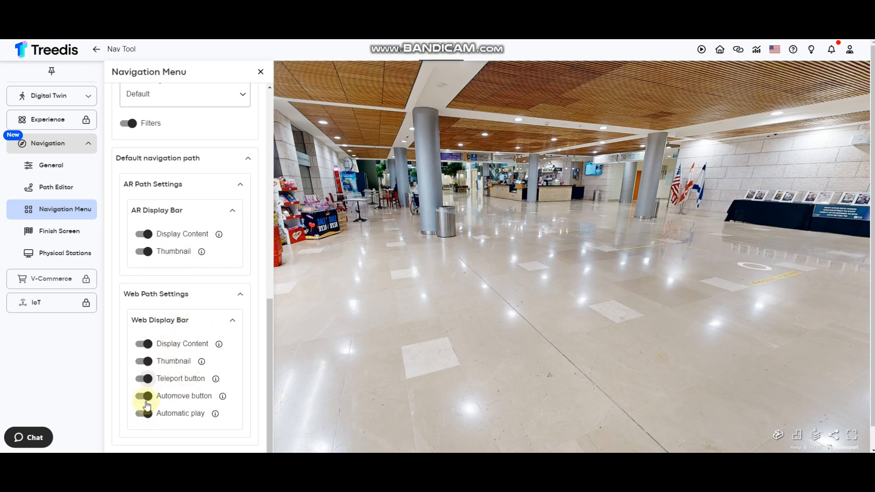
{"action": "left_click", "coordinate": [144, 396]}
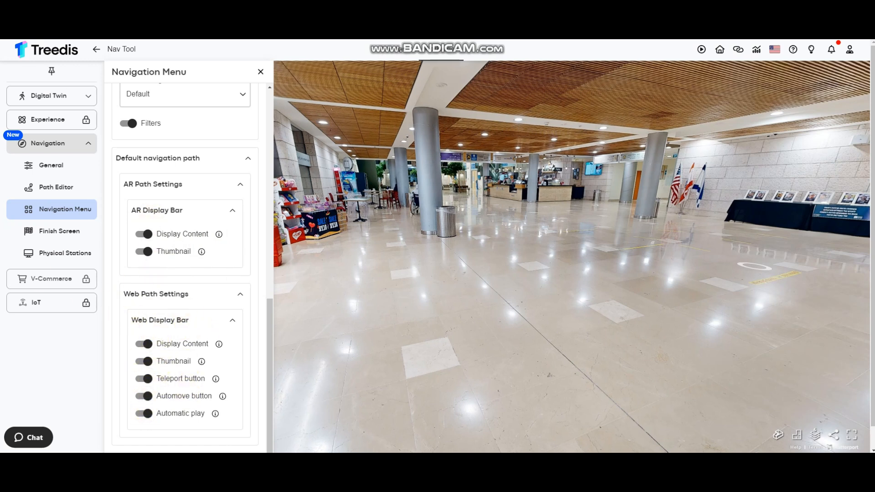
{"action": "left_click", "coordinate": [58, 231]}
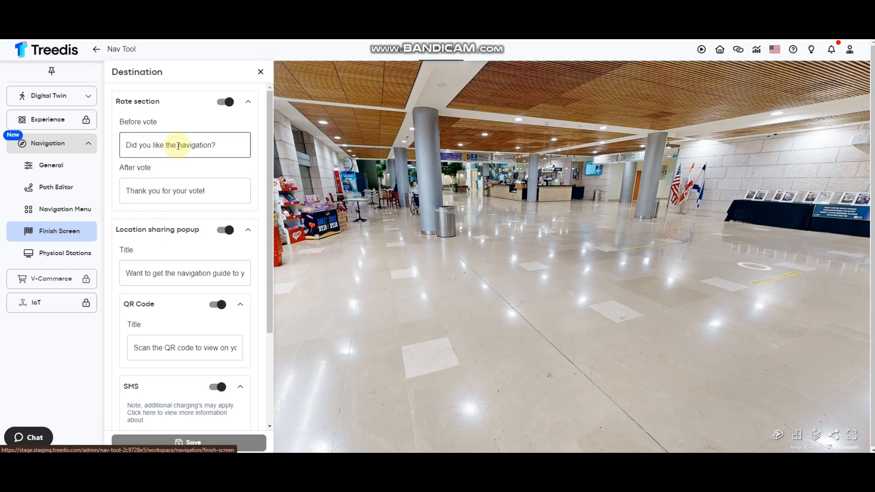
{"action": "mouse_move", "coordinate": [167, 120]}
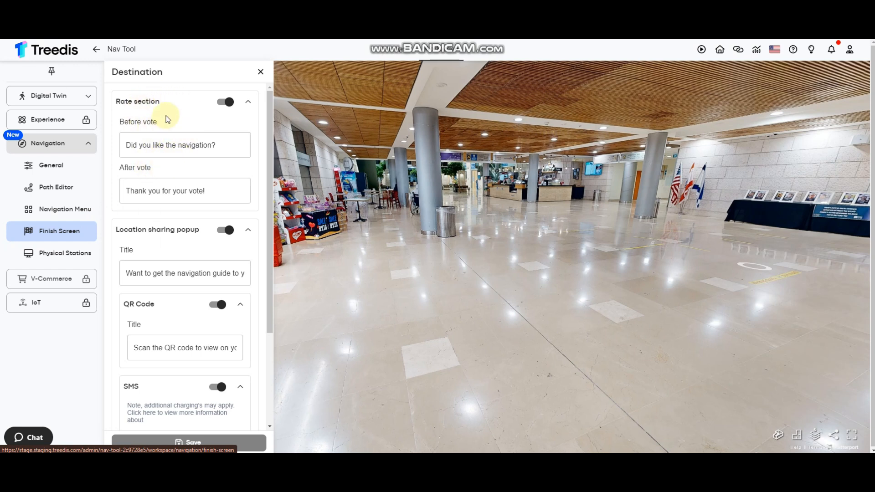
{"action": "mouse_move", "coordinate": [172, 249]}
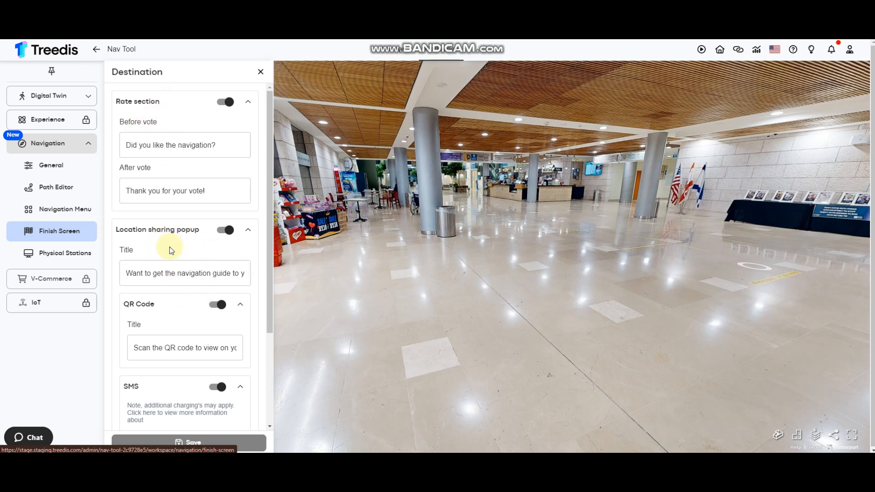
{"action": "mouse_move", "coordinate": [186, 223]}
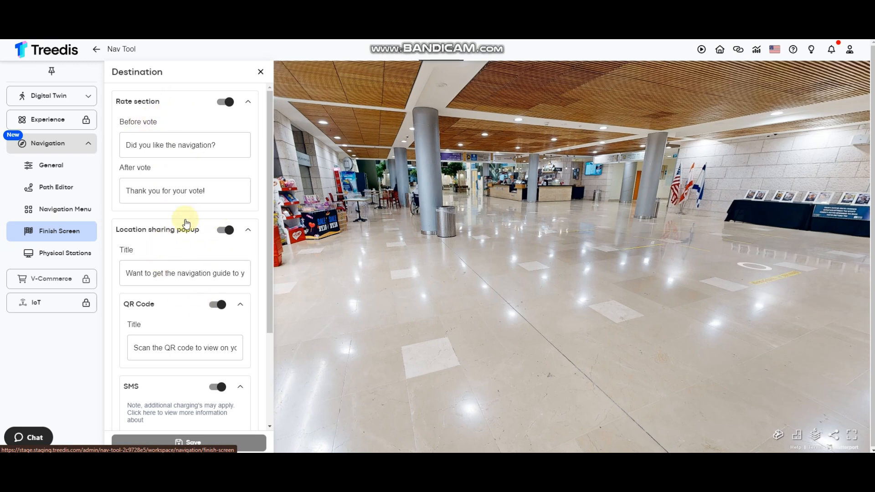
{"action": "mouse_move", "coordinate": [139, 126]}
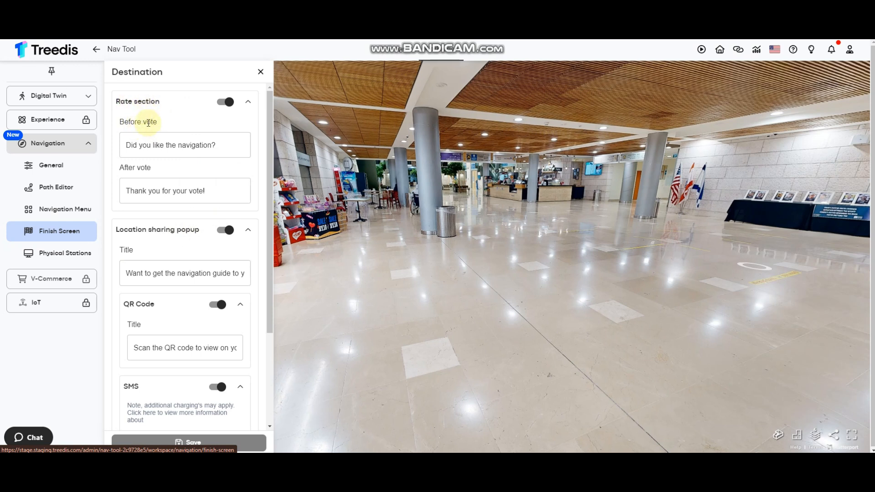
{"action": "left_click", "coordinate": [184, 145]}
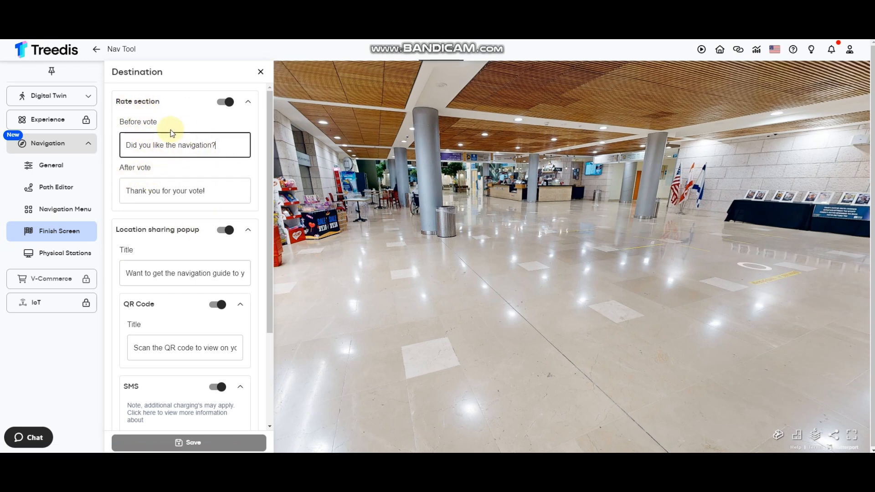
{"action": "left_click", "coordinate": [184, 191]}
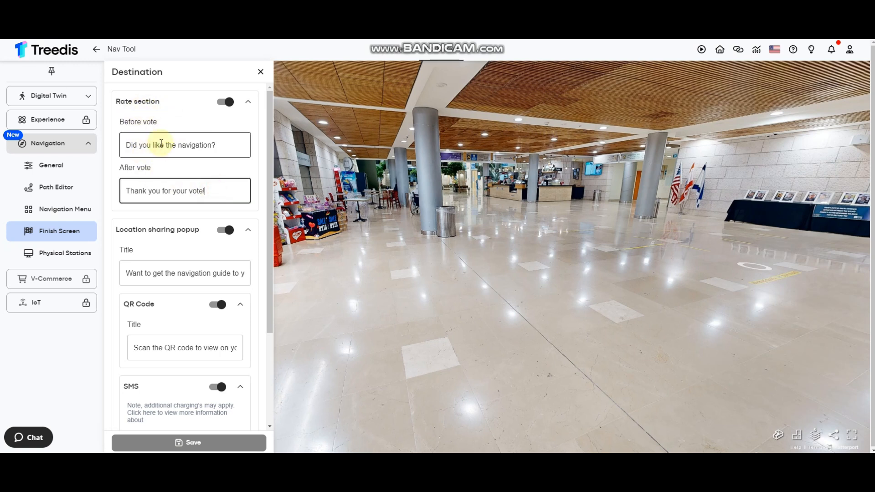
{"action": "scroll", "scroll_direction": "down", "scroll_amount": 3}
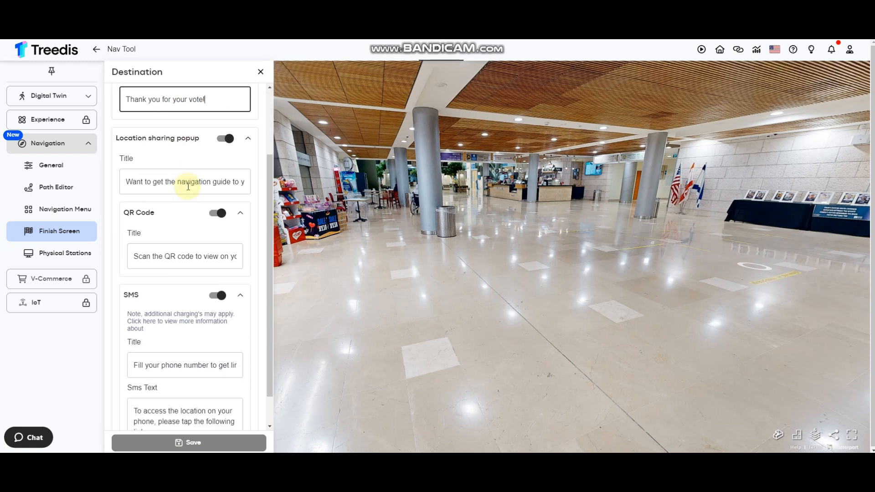
{"action": "mouse_move", "coordinate": [156, 148]}
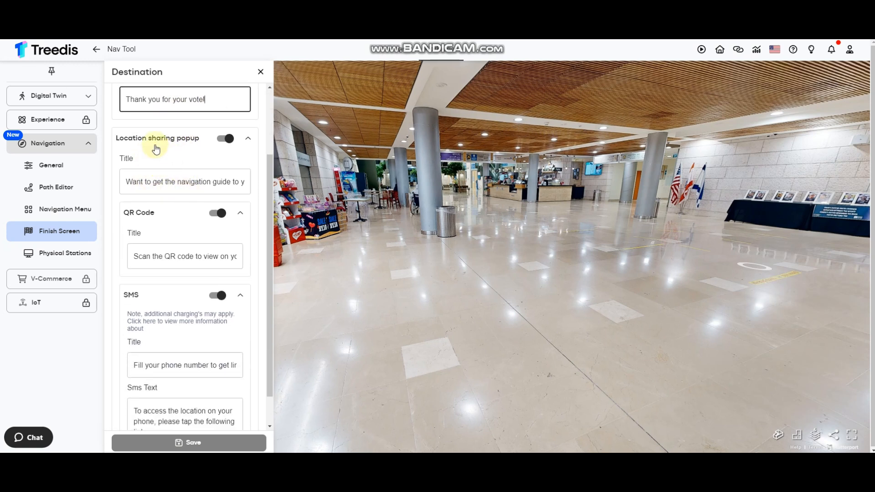
{"action": "scroll", "scroll_direction": "down", "scroll_amount": 3}
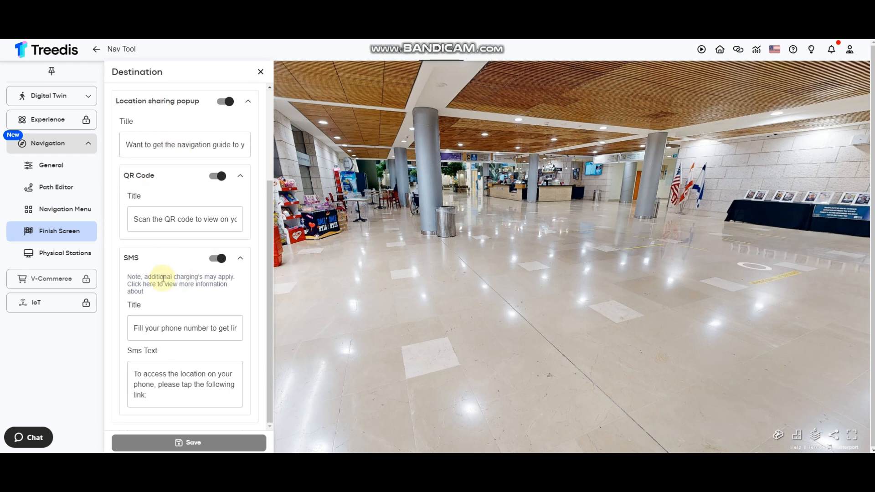
{"action": "mouse_move", "coordinate": [176, 284]}
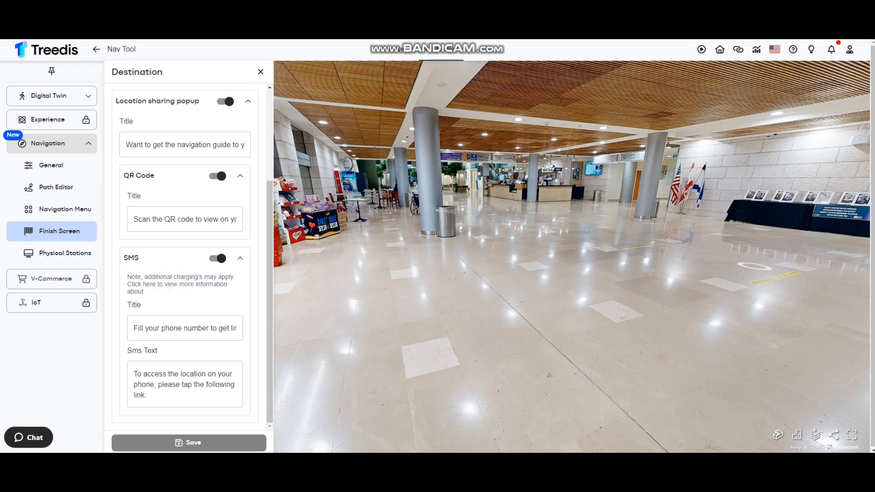
{"action": "mouse_move", "coordinate": [185, 179]}
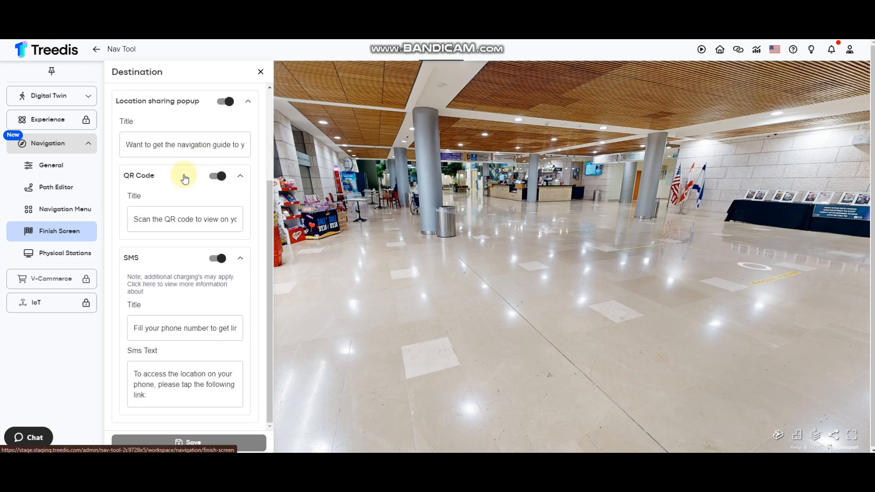
{"action": "mouse_move", "coordinate": [178, 122]}
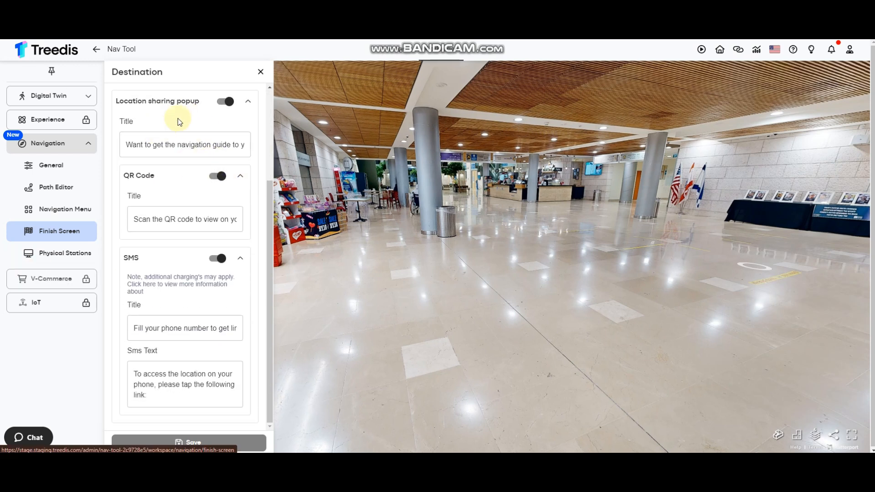
{"action": "left_click", "coordinate": [184, 144]}
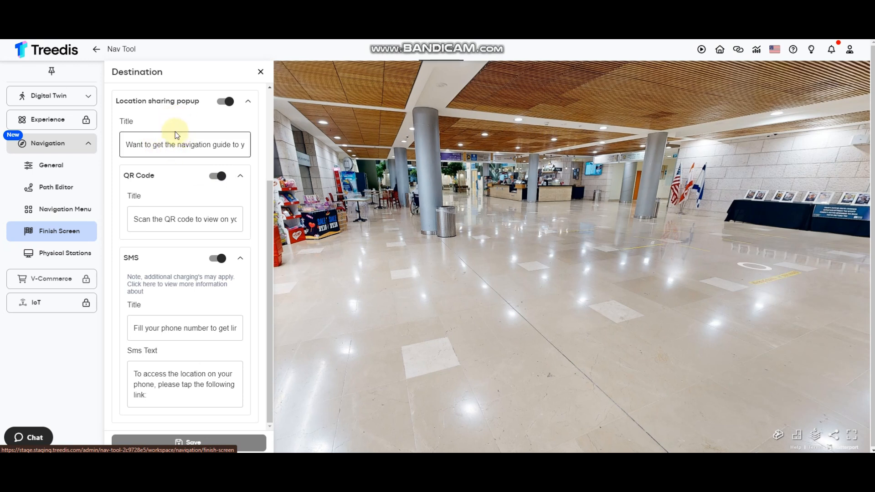
{"action": "mouse_move", "coordinate": [173, 131]}
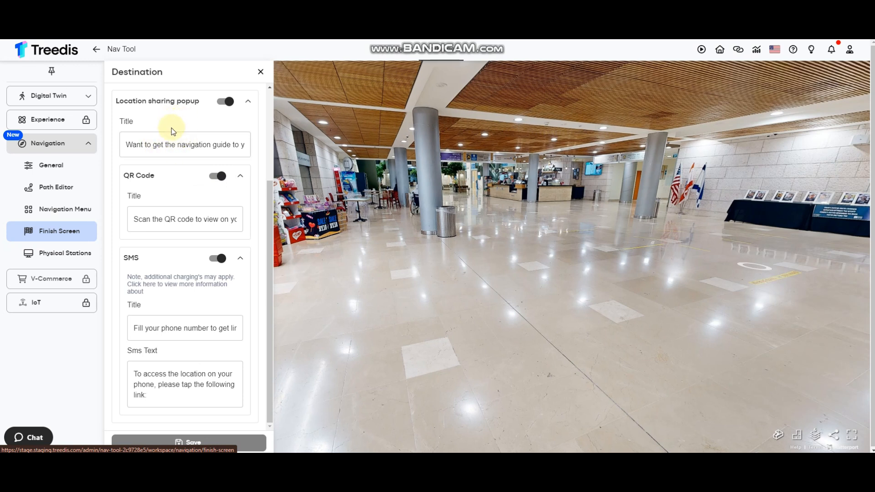
Show the Physical Stations page, currently listing no stations
{"action": "left_click", "coordinate": [65, 253]}
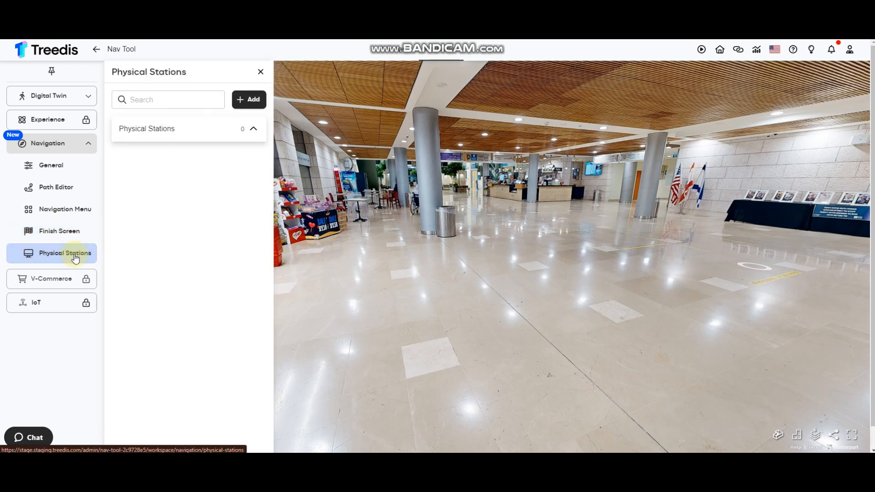
{"action": "mouse_move", "coordinate": [171, 263]}
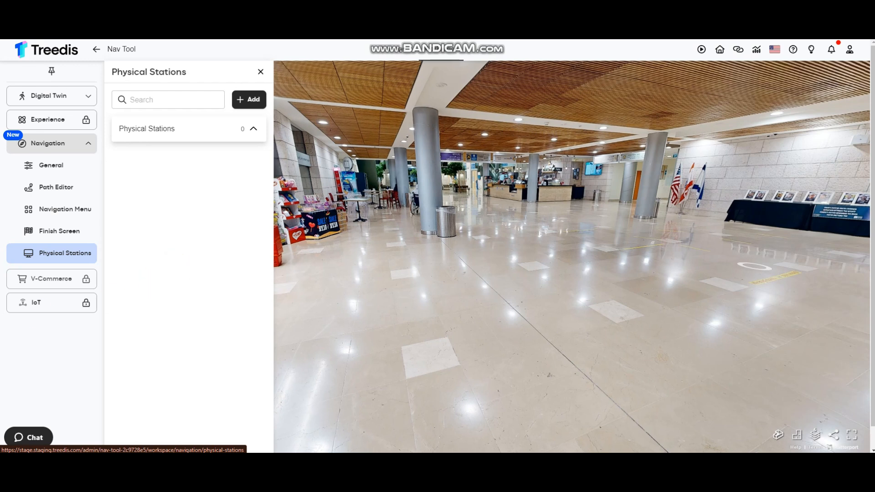
{"action": "mouse_move", "coordinate": [205, 183]}
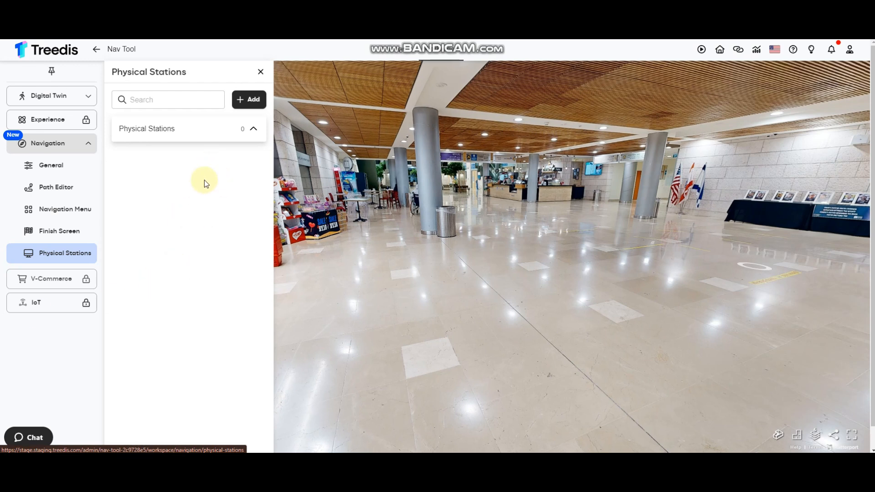
Add a station 'First Kiosk' linked to the current tour location and save it
{"action": "left_click", "coordinate": [248, 100]}
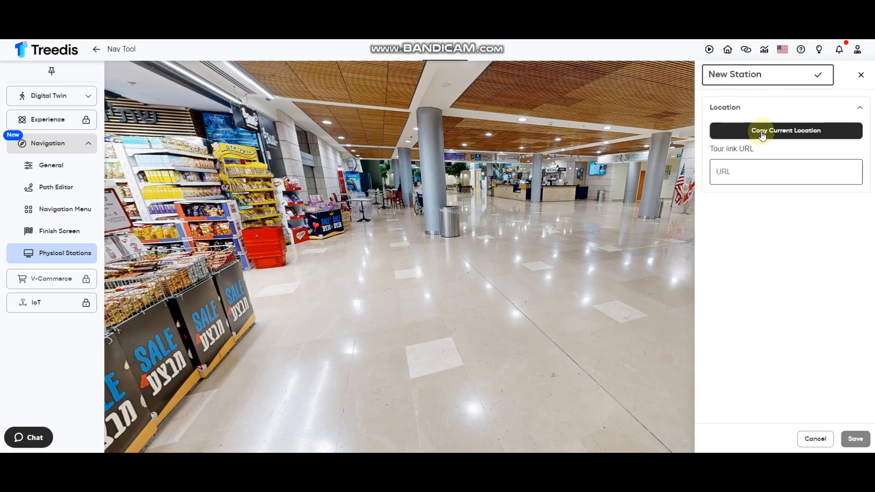
{"action": "left_click", "coordinate": [760, 74]}
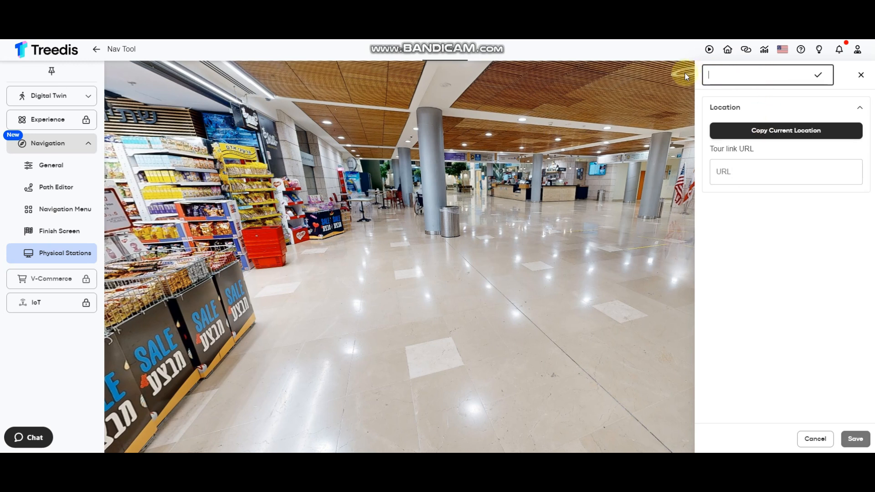
{"action": "type", "text": "First K"}
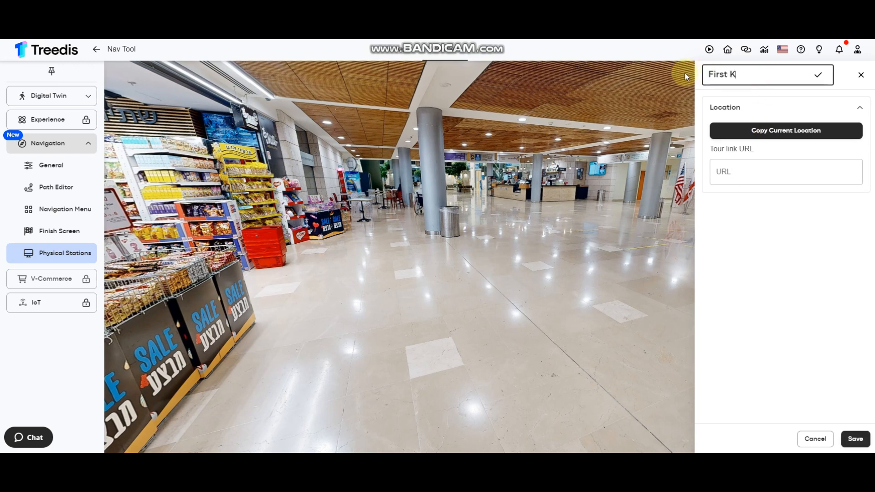
{"action": "type", "text": "iosk"}
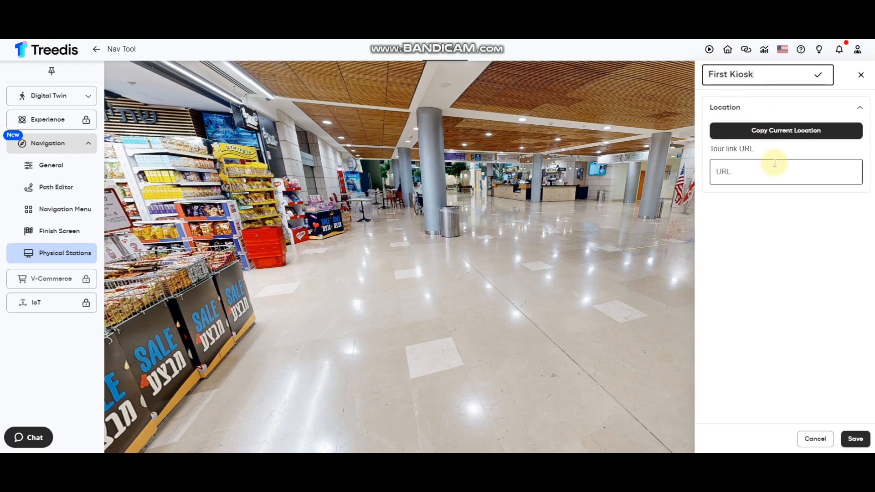
{"action": "mouse_move", "coordinate": [754, 175]}
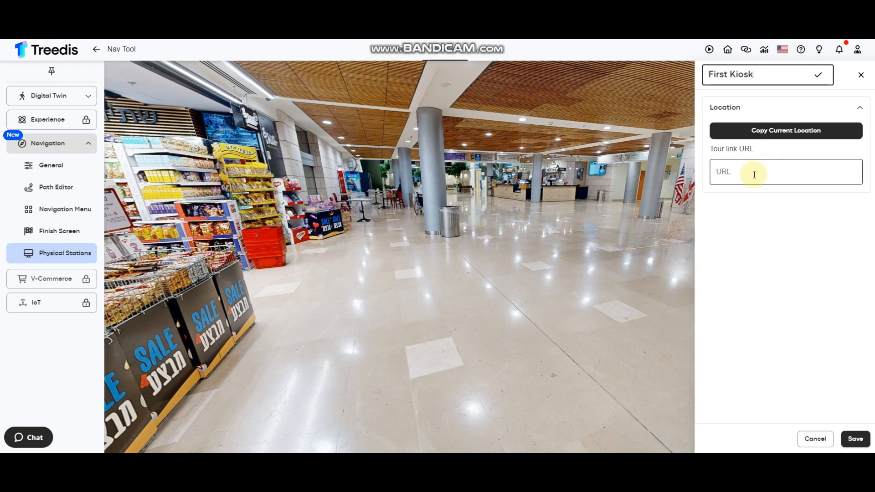
{"action": "mouse_move", "coordinate": [667, 176]}
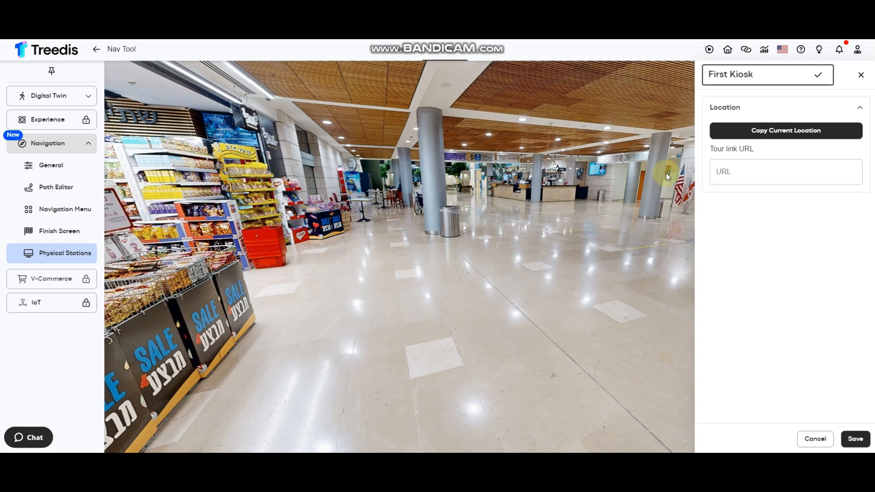
{"action": "left_click", "coordinate": [785, 130]}
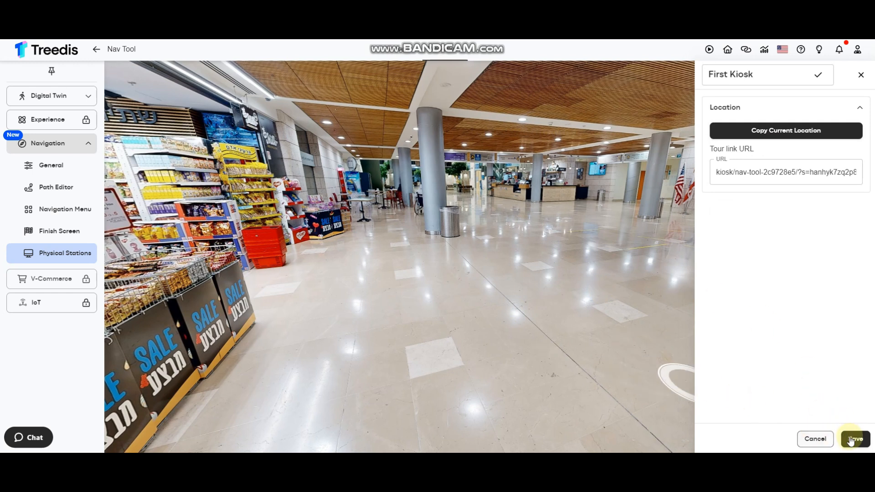
{"action": "left_click", "coordinate": [854, 439]}
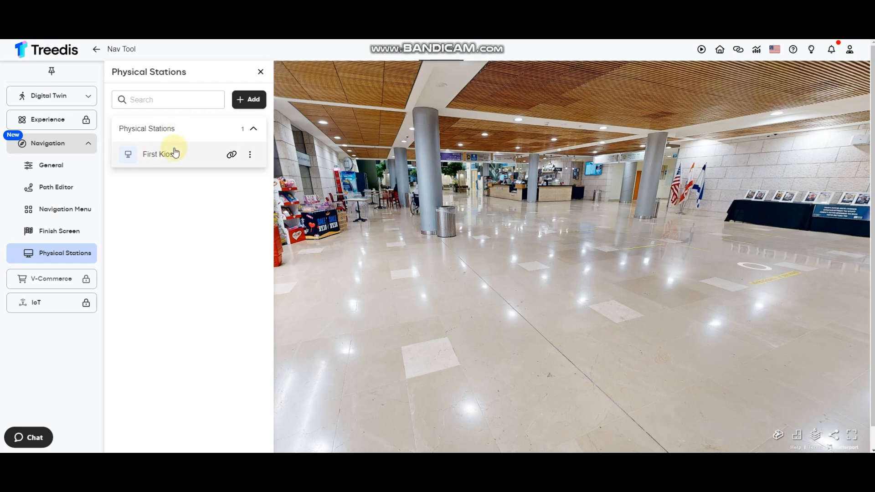
{"action": "mouse_move", "coordinate": [255, 203]}
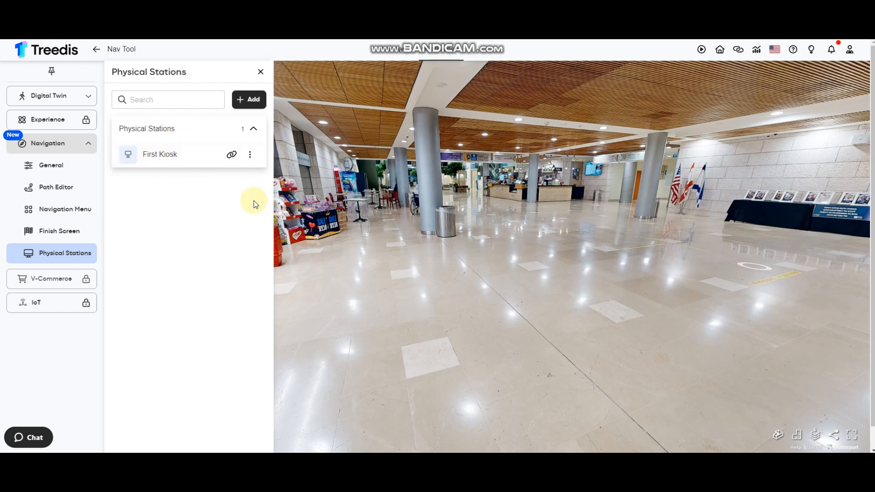
{"action": "mouse_move", "coordinate": [193, 158]}
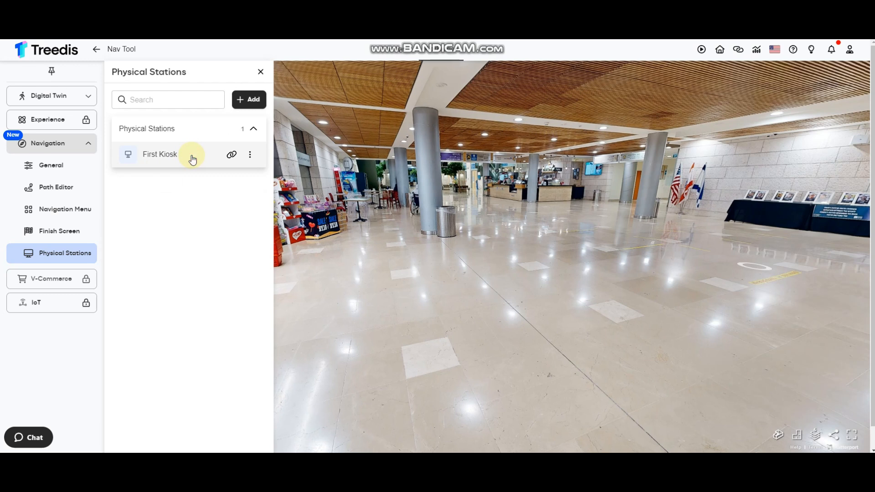
{"action": "mouse_move", "coordinate": [517, 217]}
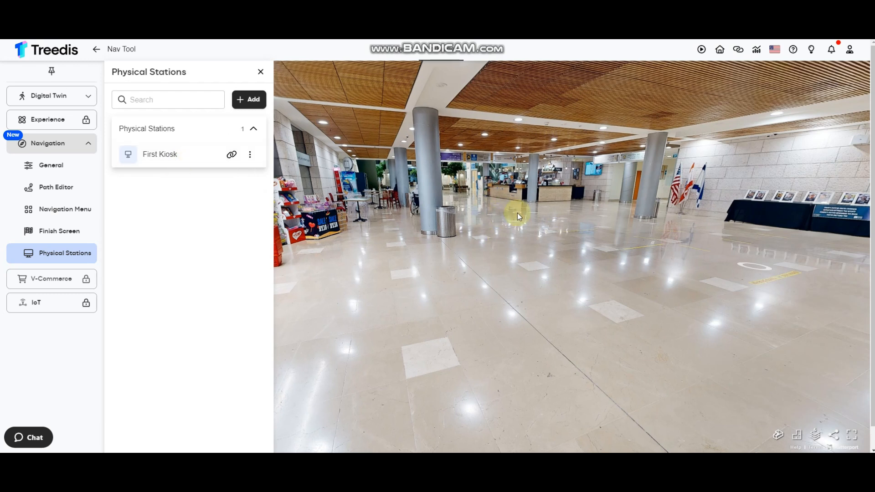
{"action": "mouse_move", "coordinate": [497, 202]}
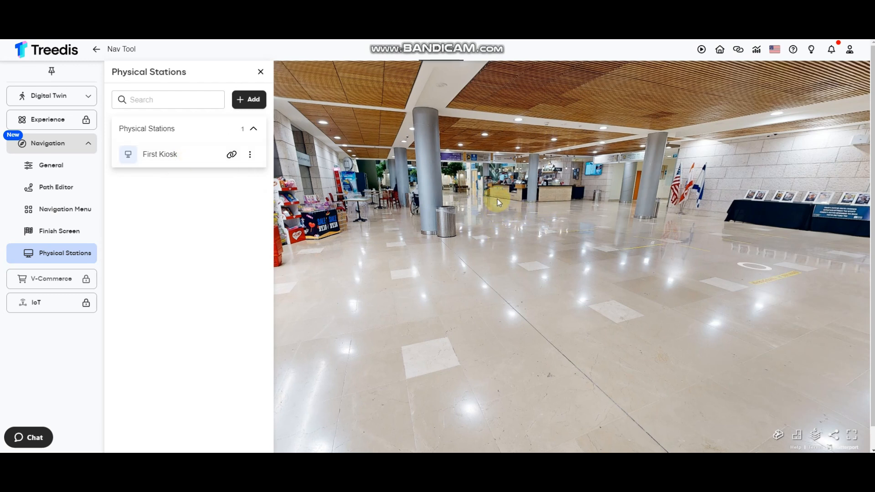
{"action": "mouse_move", "coordinate": [475, 218]}
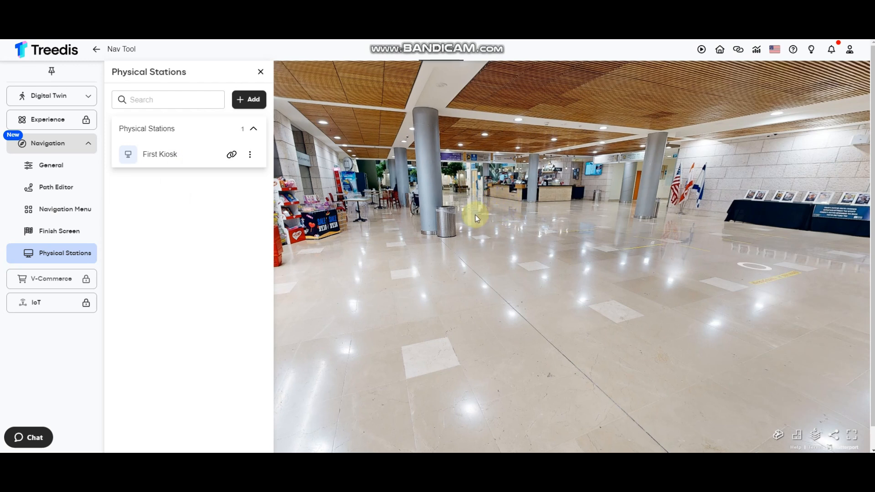
{"action": "mouse_move", "coordinate": [181, 162]}
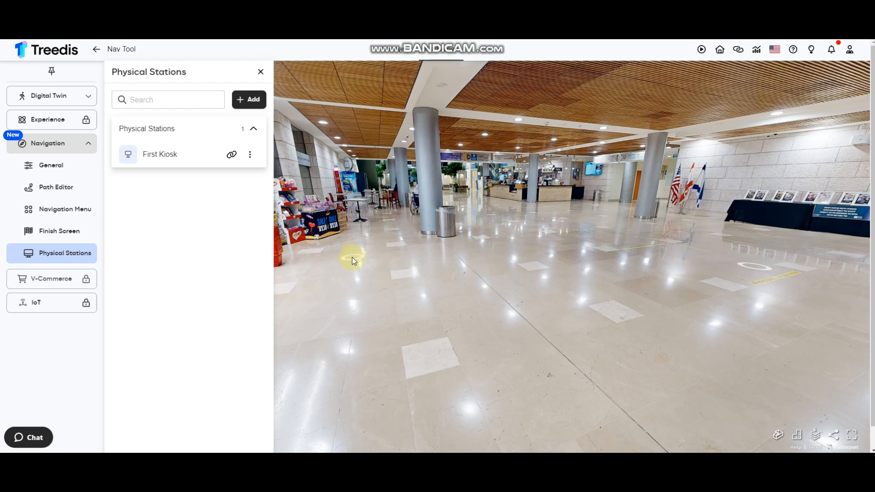
{"action": "mouse_move", "coordinate": [234, 257]}
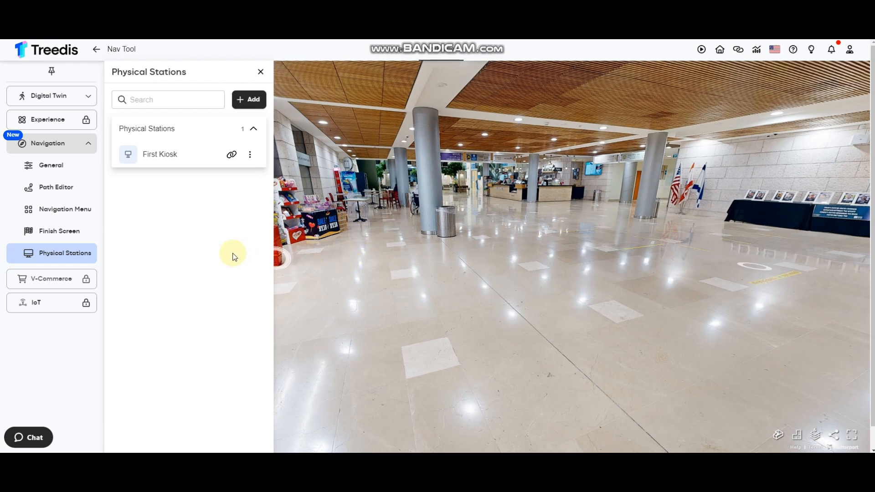
{"action": "mouse_move", "coordinate": [226, 255]}
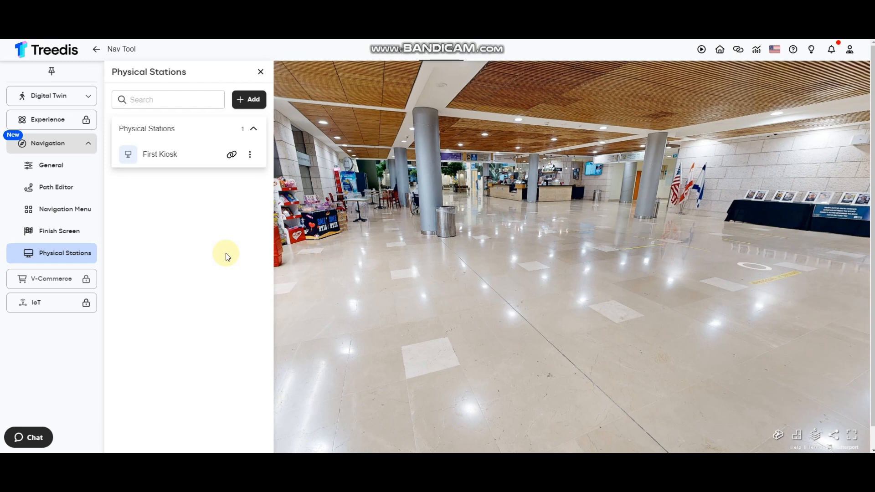
{"action": "mouse_move", "coordinate": [273, 248]}
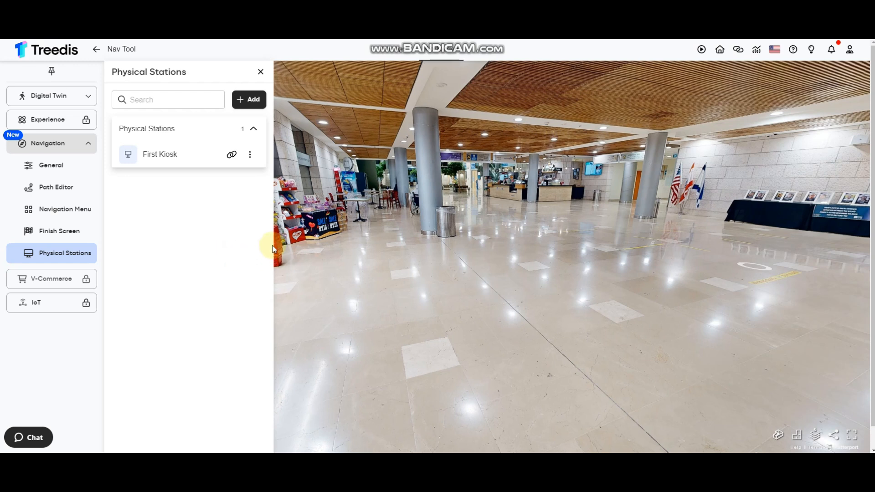
Open the Path Editor from the Navigation section of the sidebar
{"action": "left_click", "coordinate": [55, 186]}
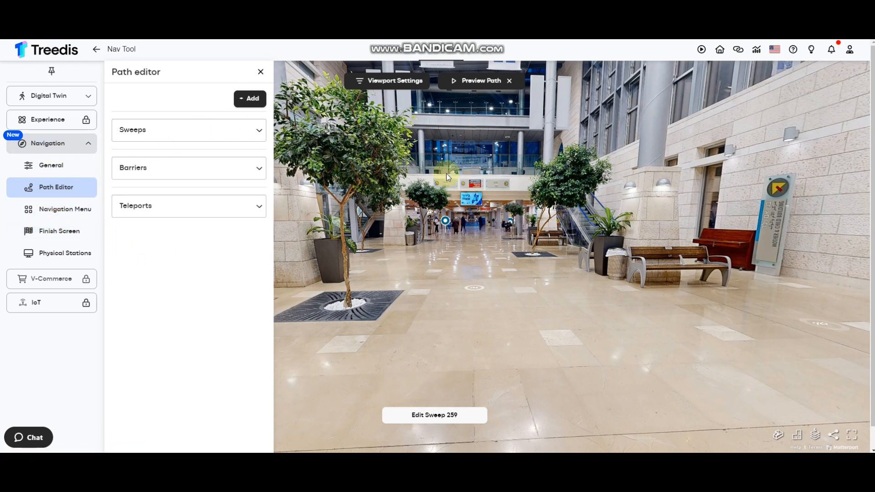
{"action": "mouse_move", "coordinate": [465, 236]}
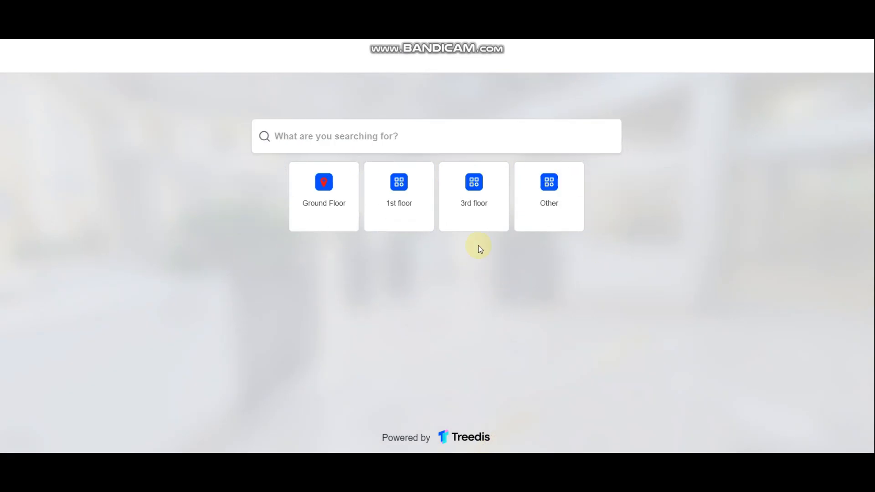
Request directions to the 3rd-floor Women's Health Center, keeping the Shortest Way route
{"action": "left_click", "coordinate": [474, 197]}
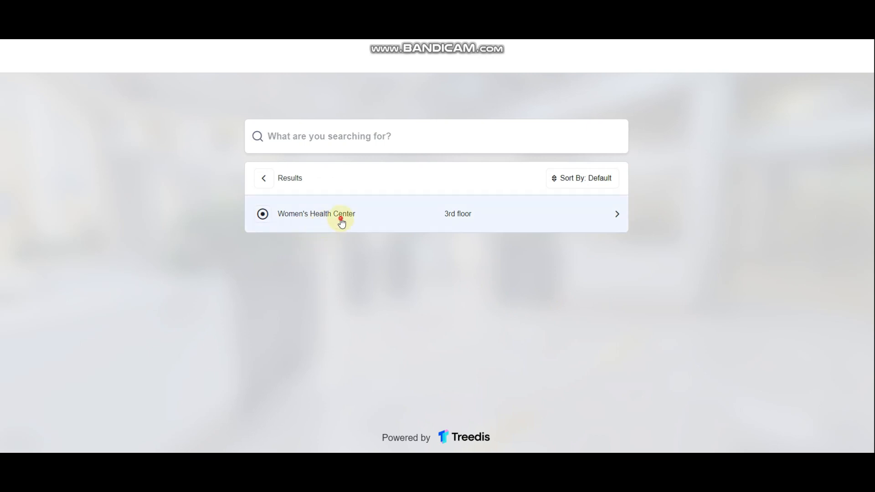
{"action": "left_click", "coordinate": [317, 213]}
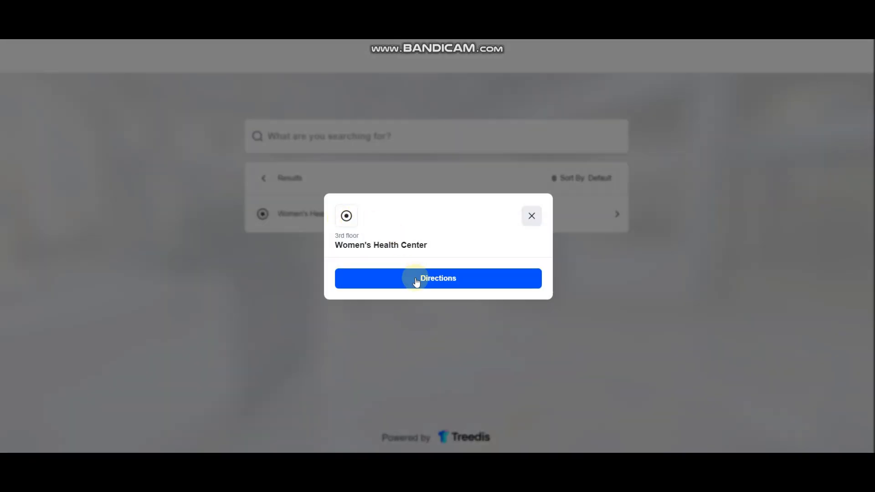
{"action": "left_click", "coordinate": [439, 279]}
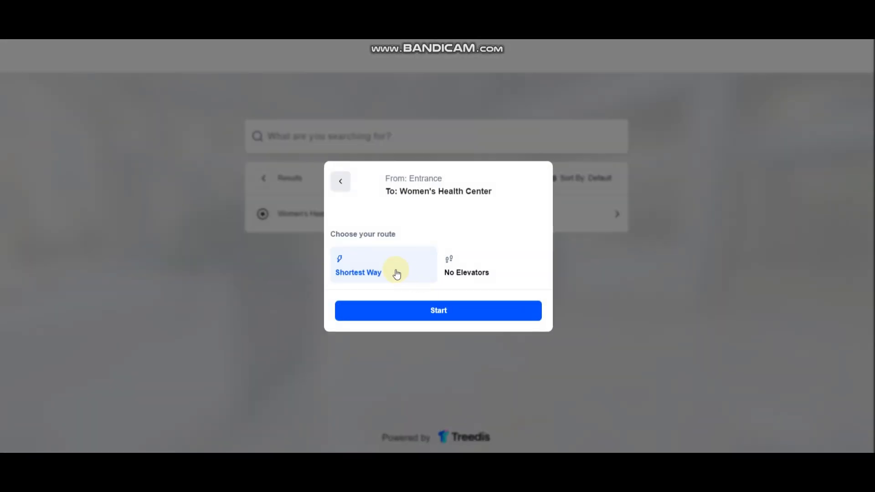
{"action": "mouse_move", "coordinate": [436, 311]}
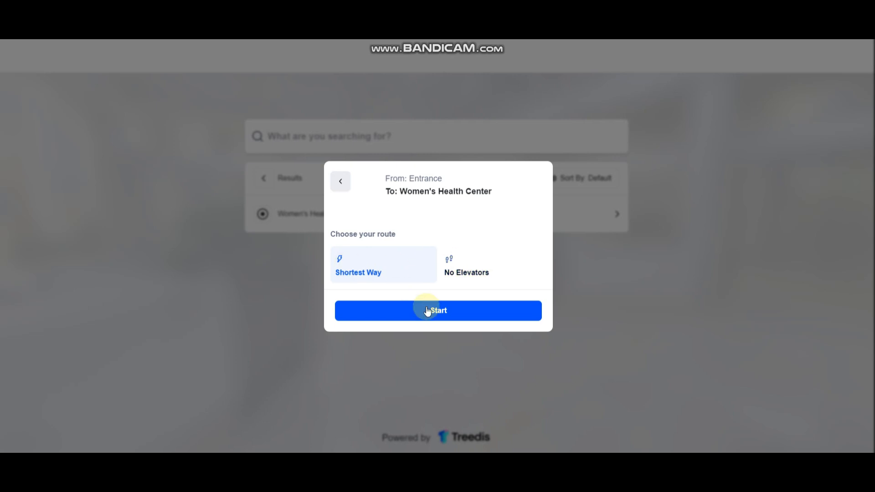
Start the guided walk and follow the route through the corridors toward the elevator
{"action": "left_click", "coordinate": [438, 310]}
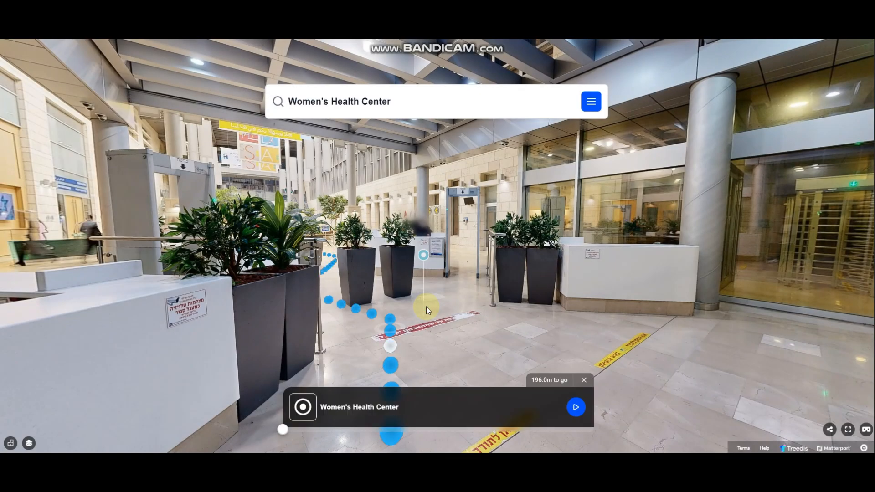
{"action": "left_click", "coordinate": [575, 406]}
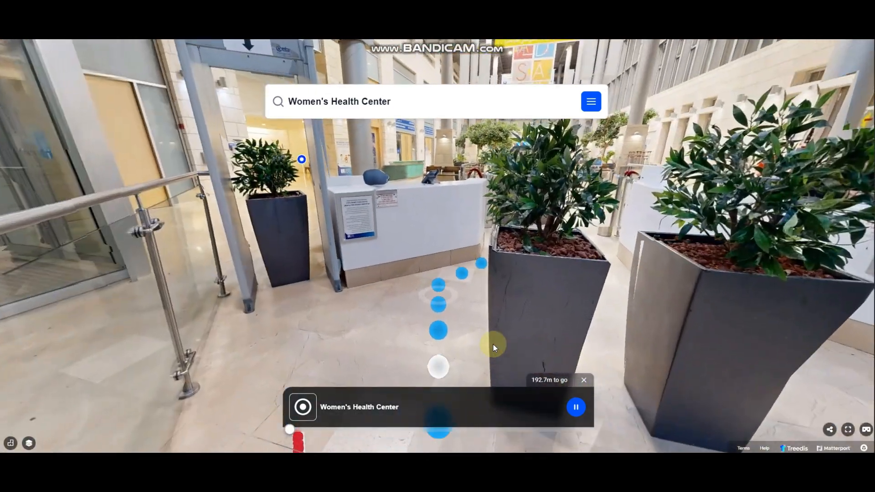
{"action": "left_click", "coordinate": [437, 330]}
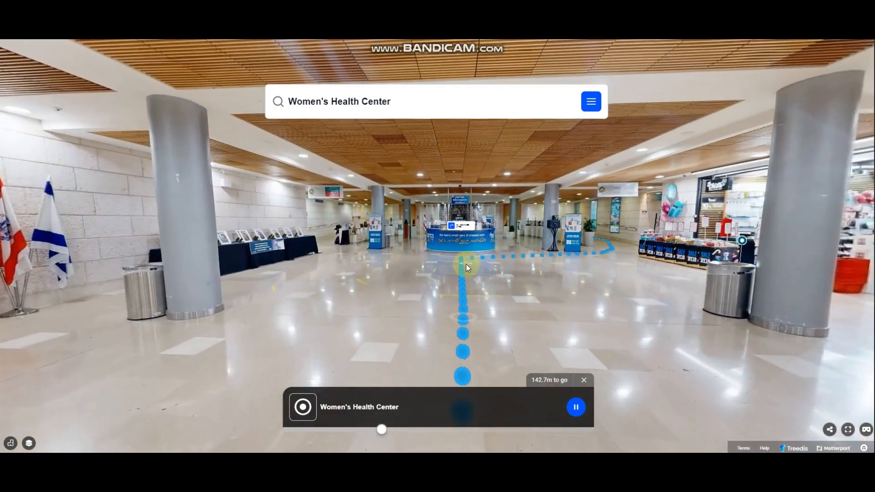
{"action": "left_click", "coordinate": [464, 267]}
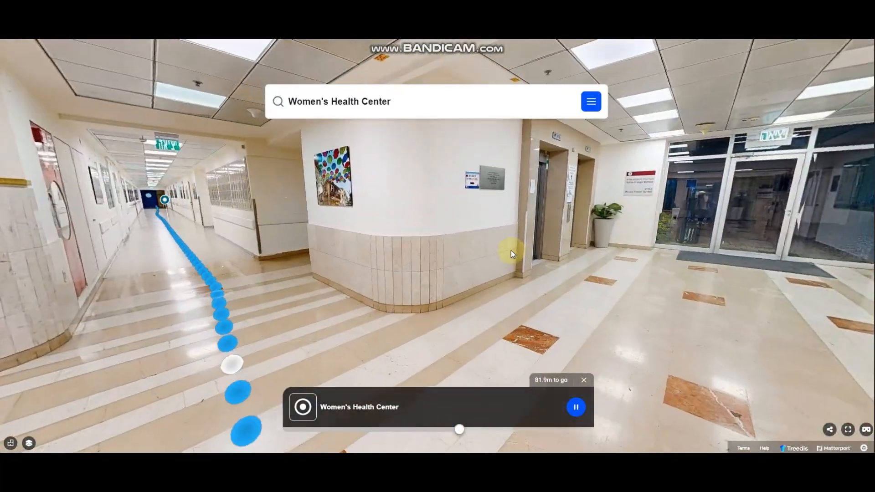
{"action": "left_click", "coordinate": [231, 364]}
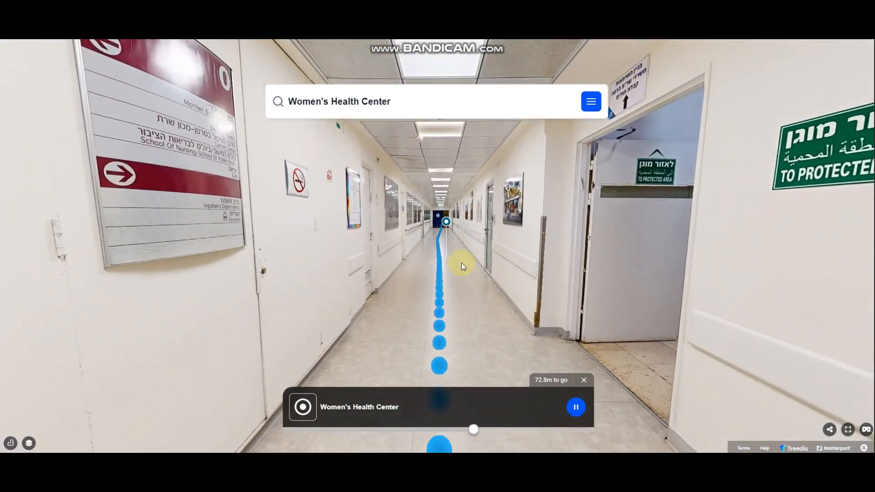
{"action": "left_click", "coordinate": [445, 219]}
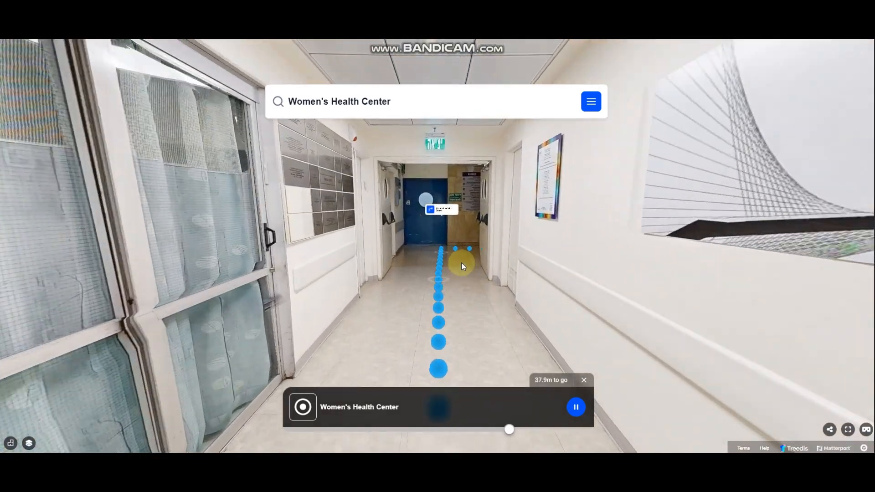
Enter the elevator and continue the route to the Women's Health Center
{"action": "left_click", "coordinate": [438, 268]}
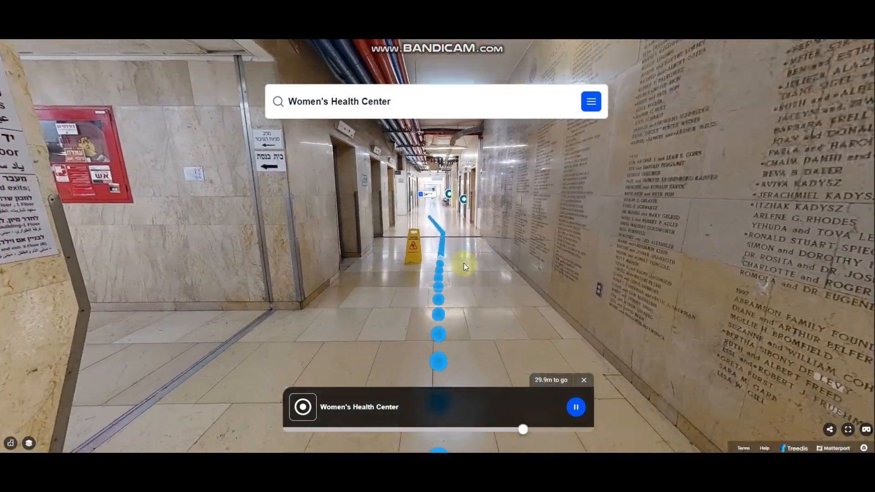
{"action": "left_click", "coordinate": [439, 300]}
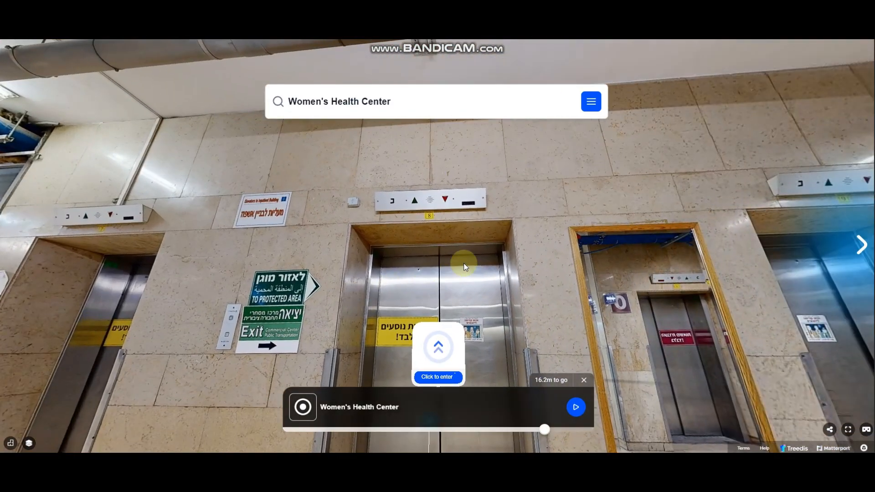
{"action": "left_click", "coordinate": [438, 377]}
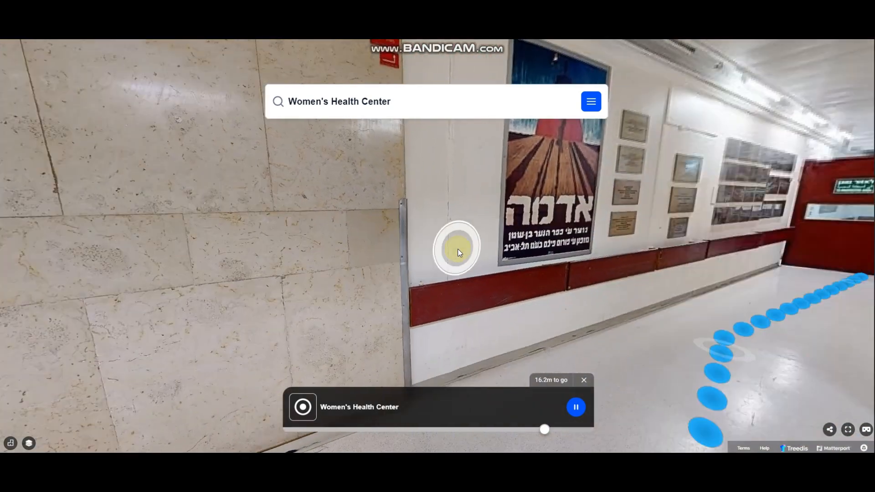
{"action": "left_click", "coordinate": [457, 247]}
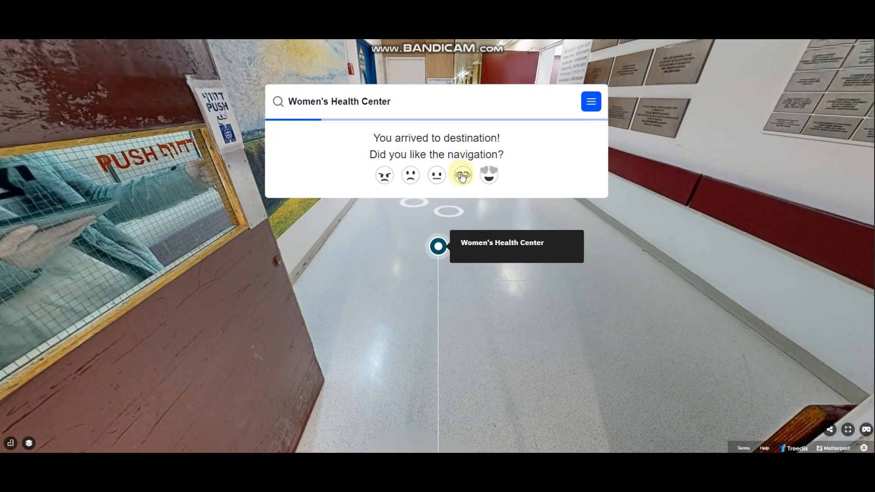
{"action": "mouse_move", "coordinate": [442, 138]}
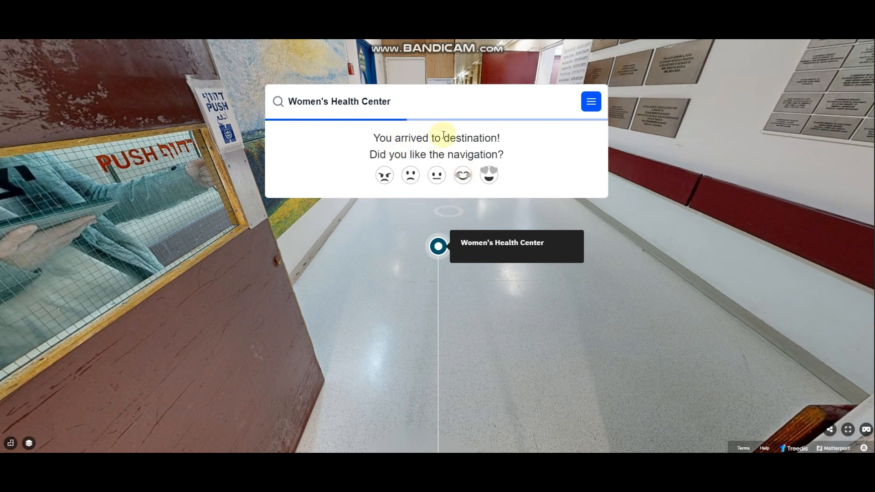
Rate the arrival with the smiling face and dismiss the feedback banner
{"action": "left_click", "coordinate": [462, 175]}
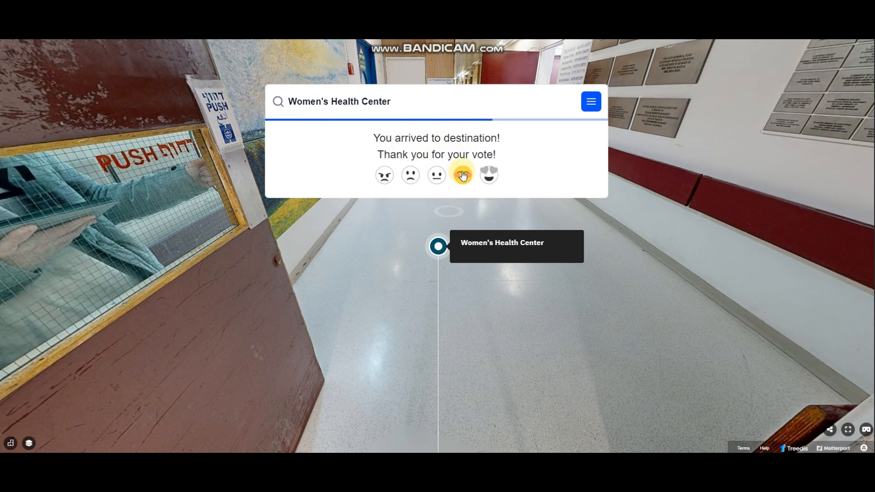
{"action": "left_click", "coordinate": [461, 175]}
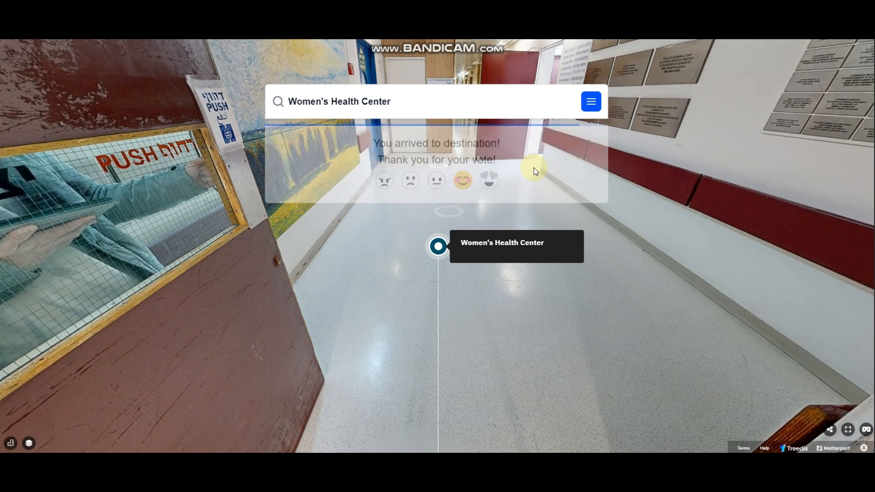